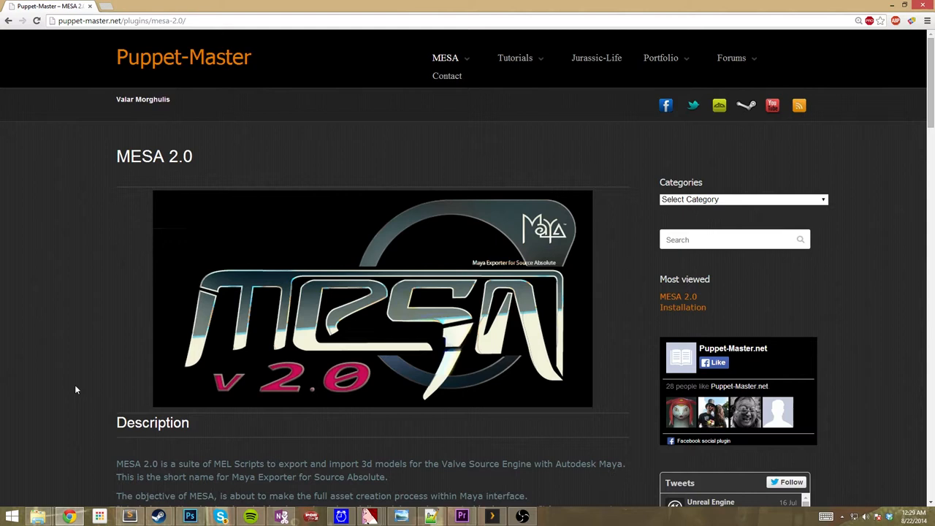
pyautogui.moveTo(221, 436)
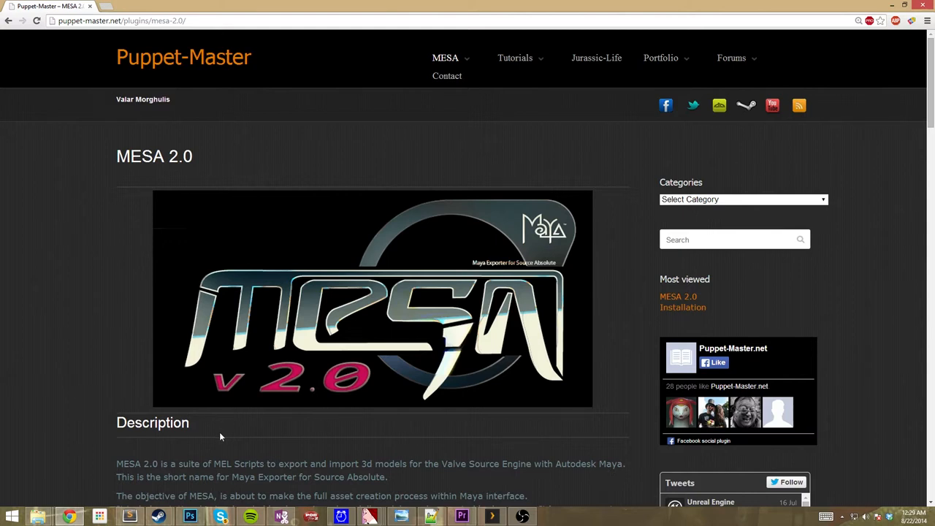
pyautogui.moveTo(122, 234)
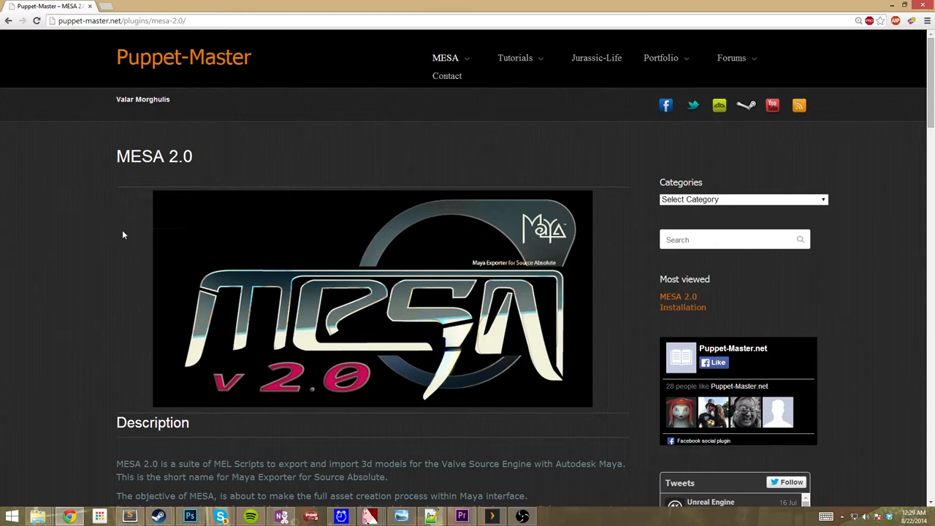
pyautogui.moveTo(95, 225)
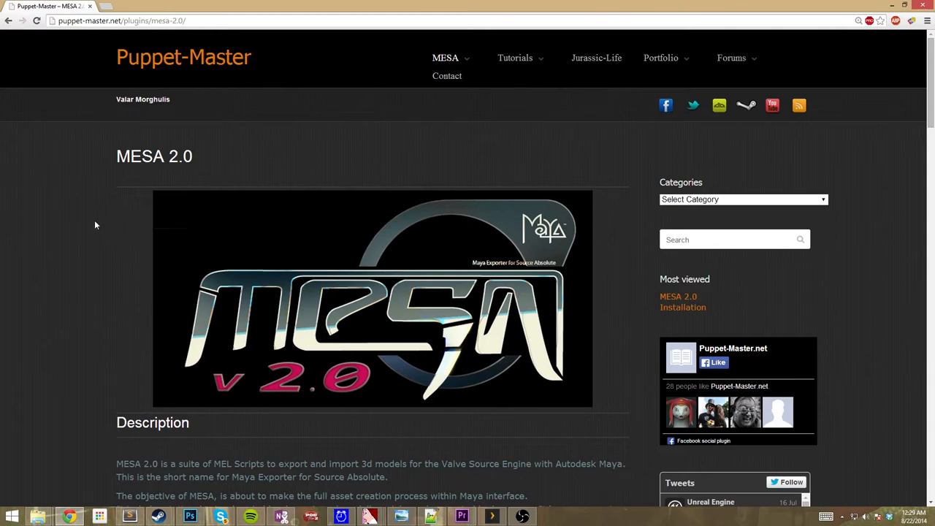
# Browse the MESAv2.0.1.rar archive in WinRAR and dismiss the licence purchase reminder.
pyautogui.scroll(-3)
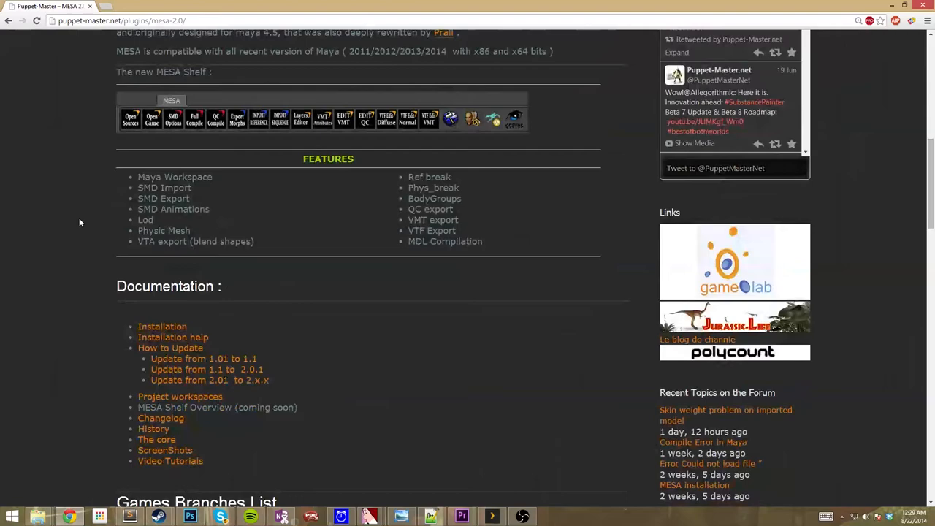
pyautogui.scroll(3)
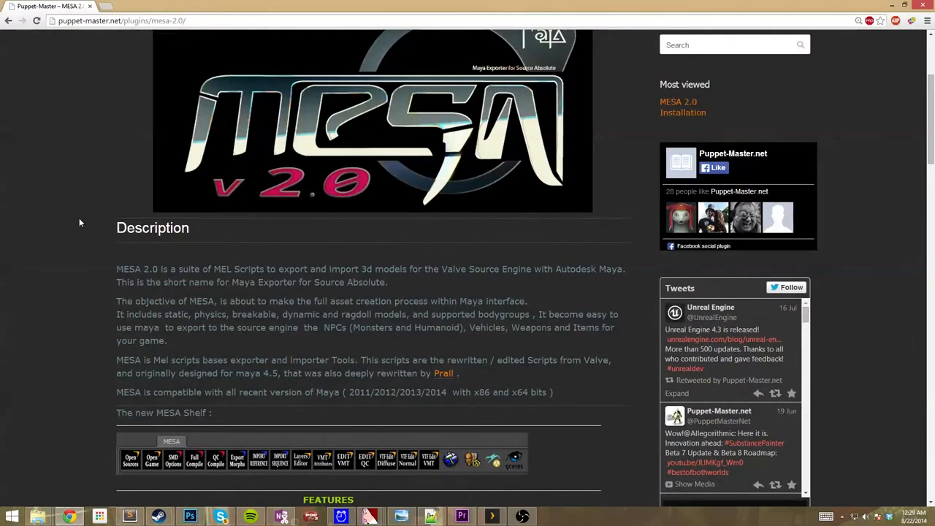
pyautogui.scroll(-3)
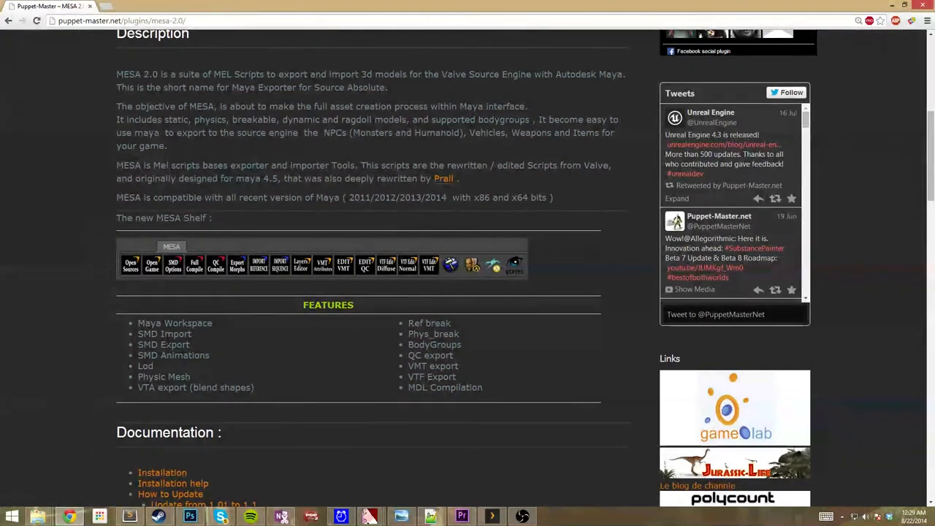
pyautogui.scroll(-3)
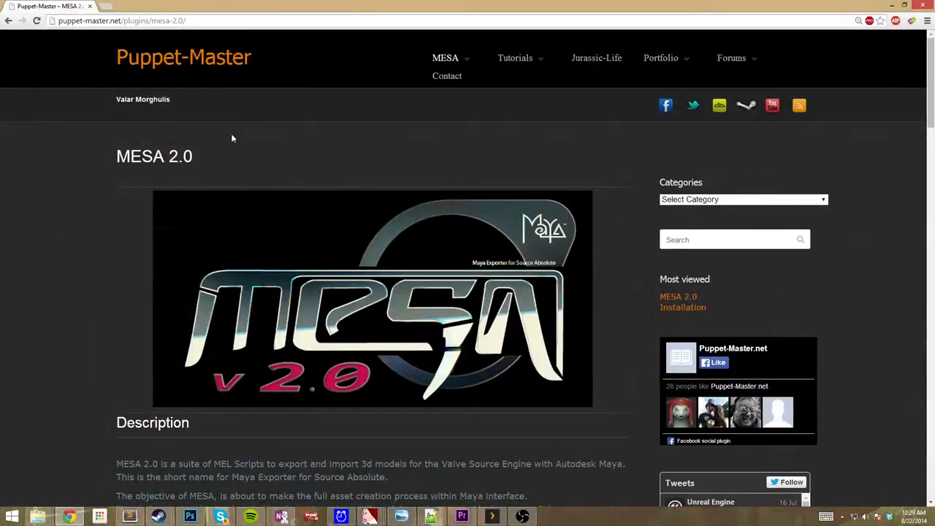
pyautogui.scroll(-3)
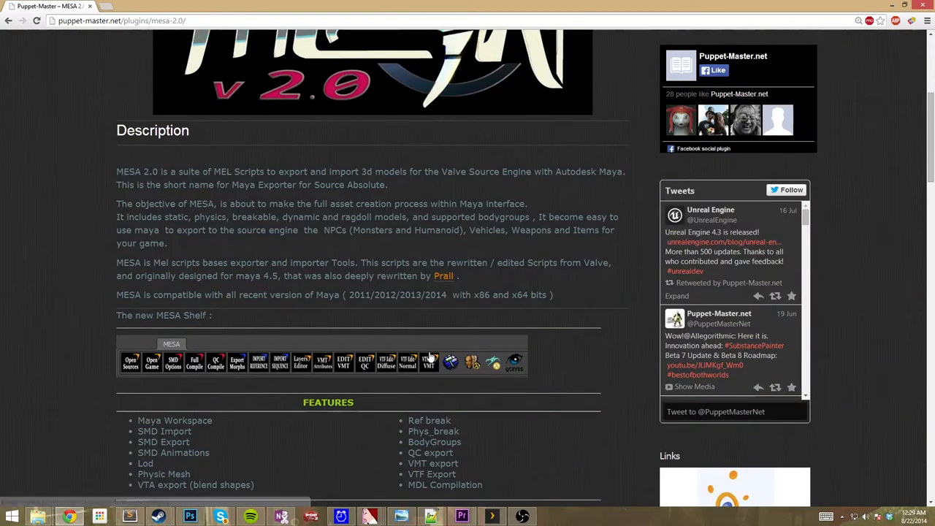
pyautogui.scroll(-3)
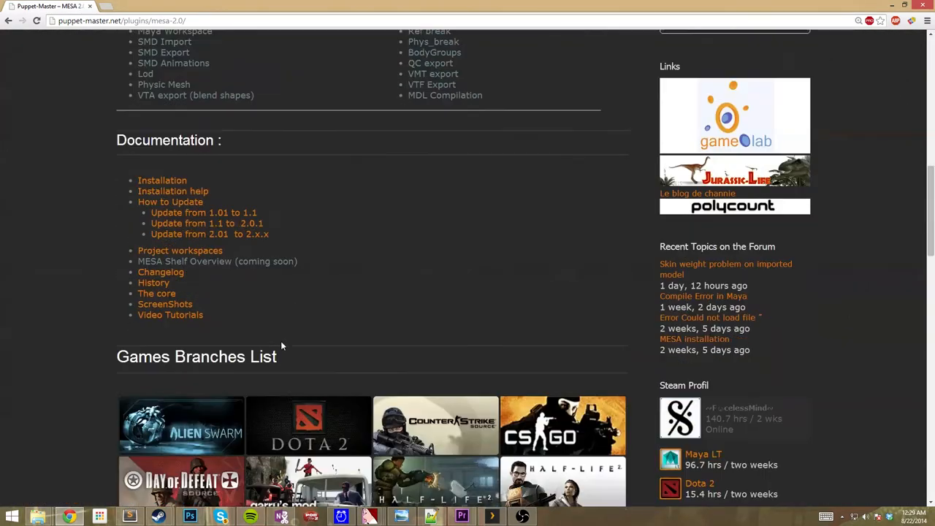
pyautogui.scroll(-3)
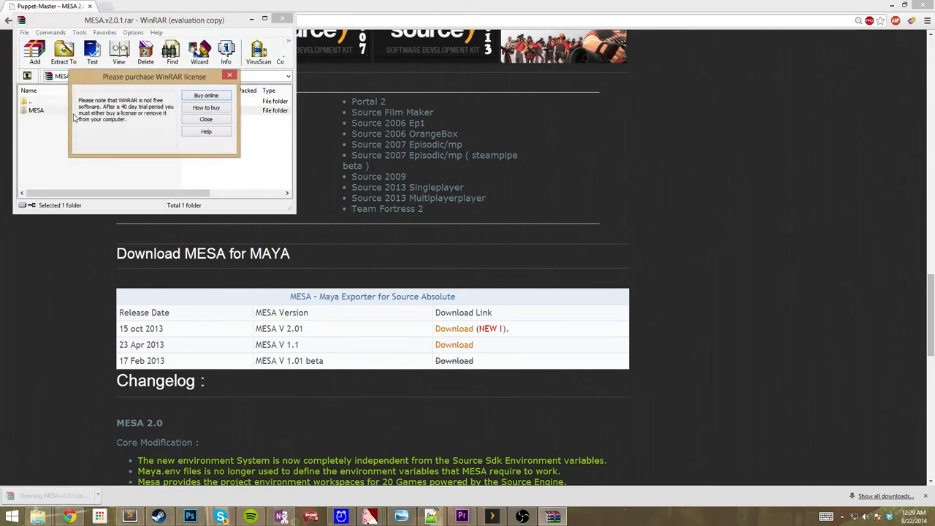
pyautogui.click(206, 120)
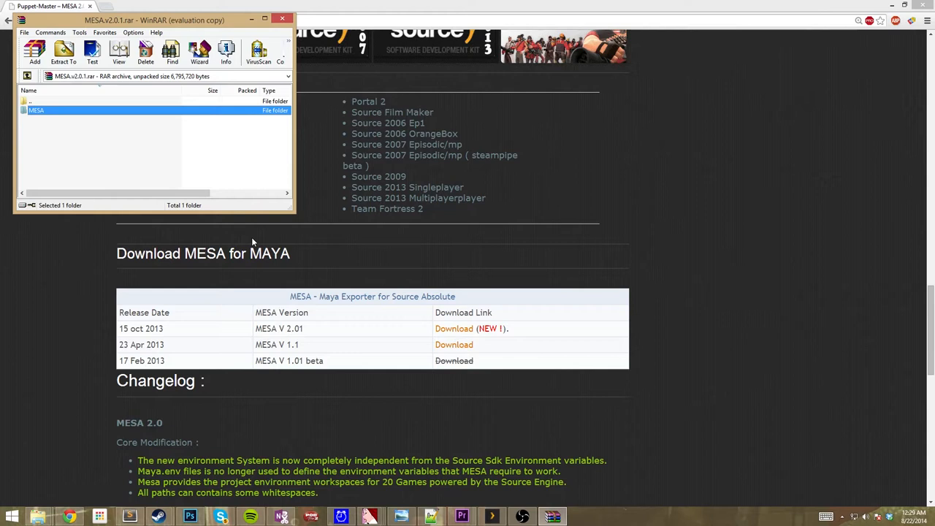
pyautogui.moveTo(14, 290)
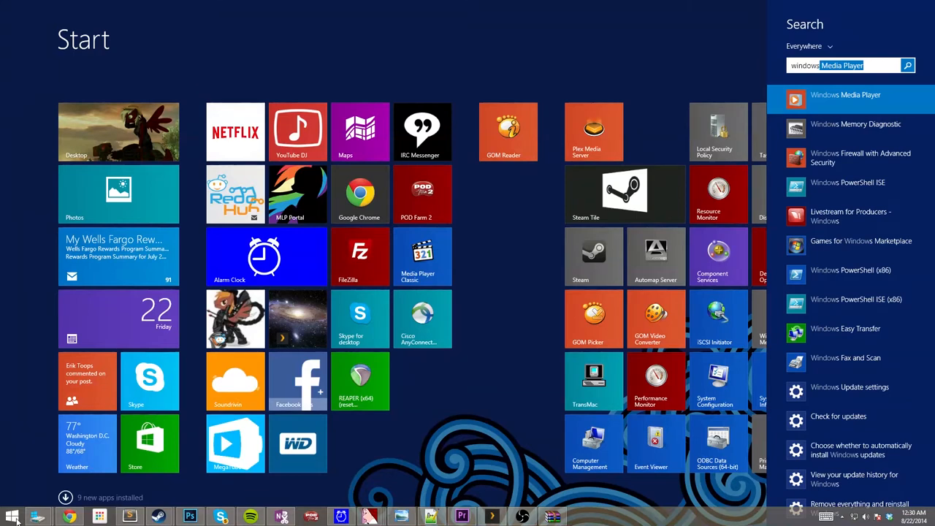
# Search the Start screen for 'windows exp' to launch Windows Explorer.
pyautogui.write('windows exp')
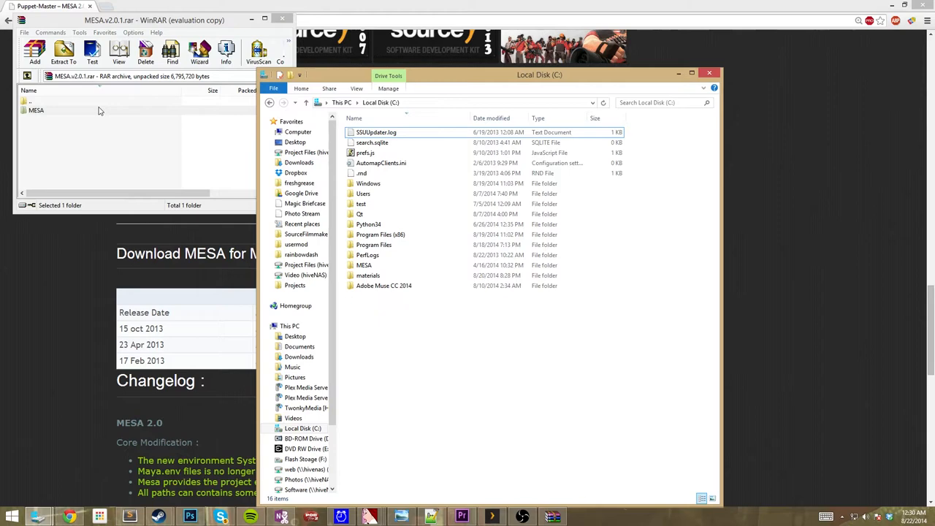
pyautogui.moveTo(391, 296)
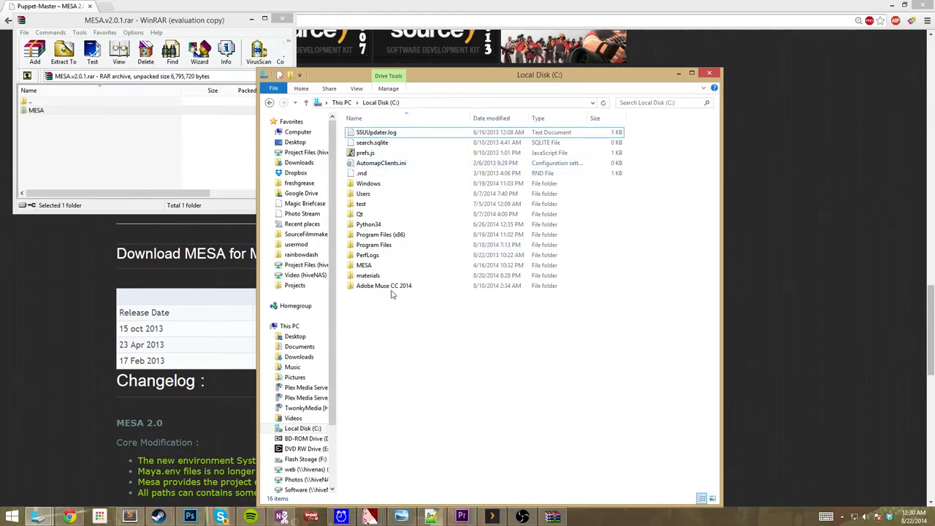
# Browse C:\MESA, look into its projects subfolder (SourceFilmmaker), then return to MESA.
pyautogui.doubleClick(363, 264)
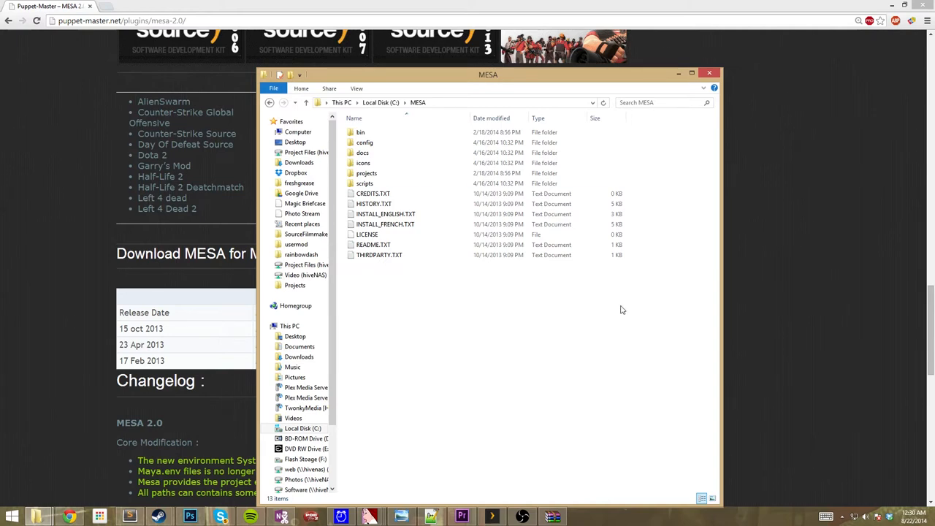
pyautogui.click(363, 153)
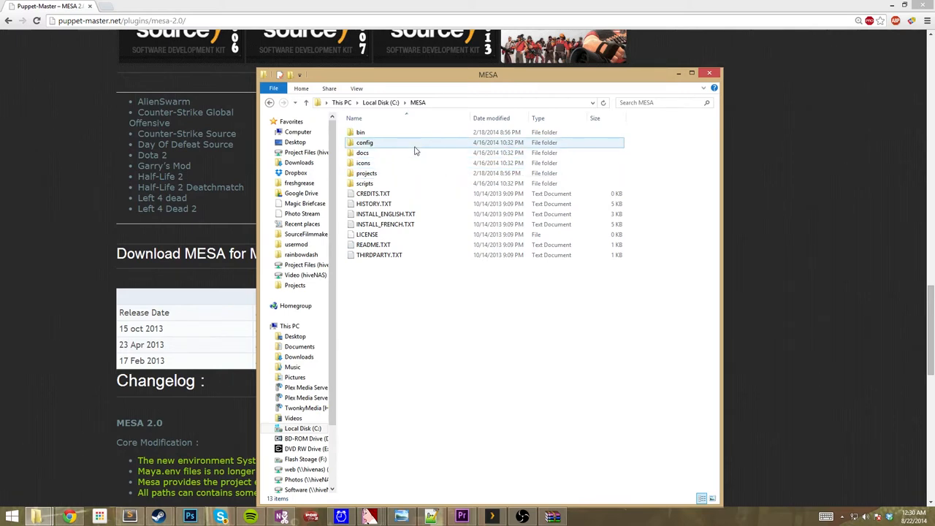
pyautogui.click(386, 225)
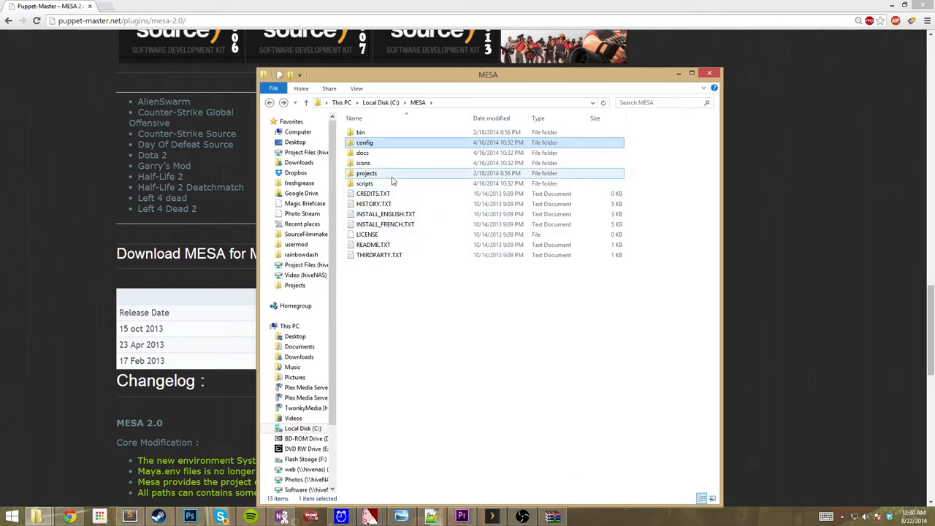
pyautogui.doubleClick(367, 172)
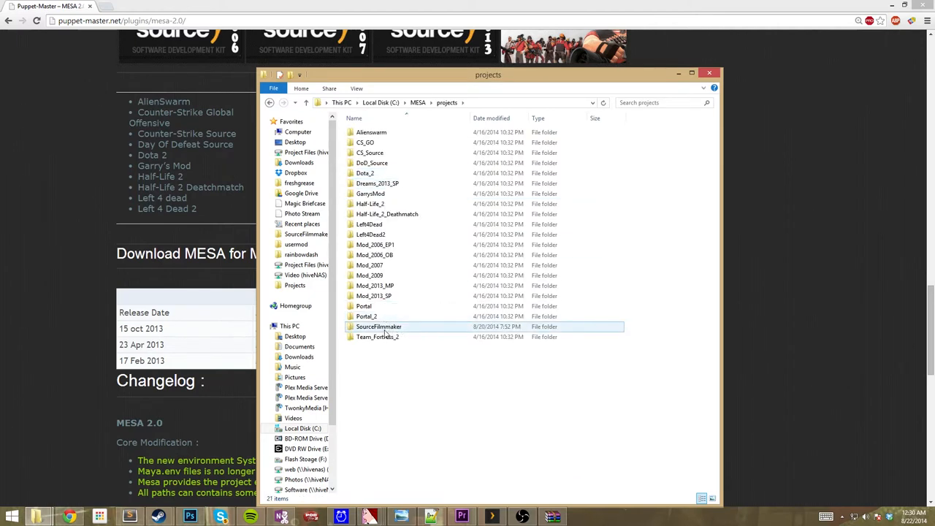
pyautogui.click(378, 327)
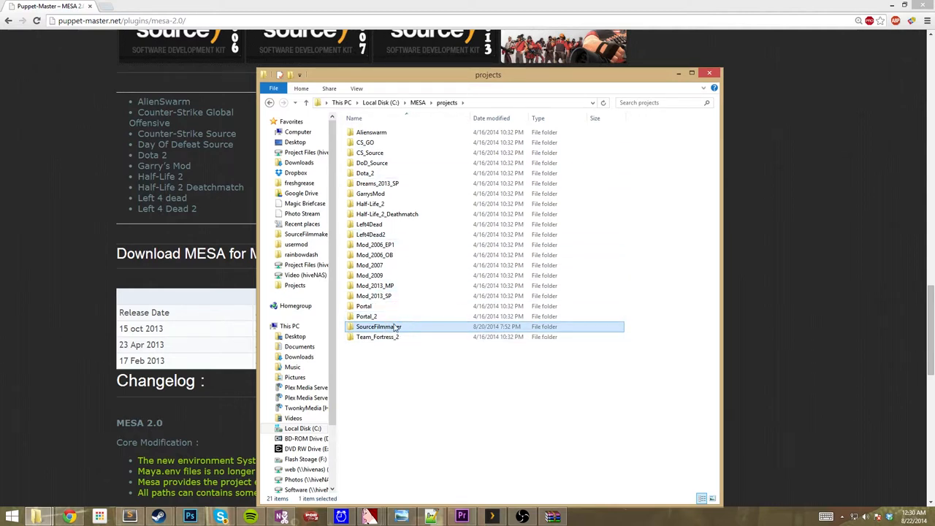
pyautogui.doubleClick(379, 328)
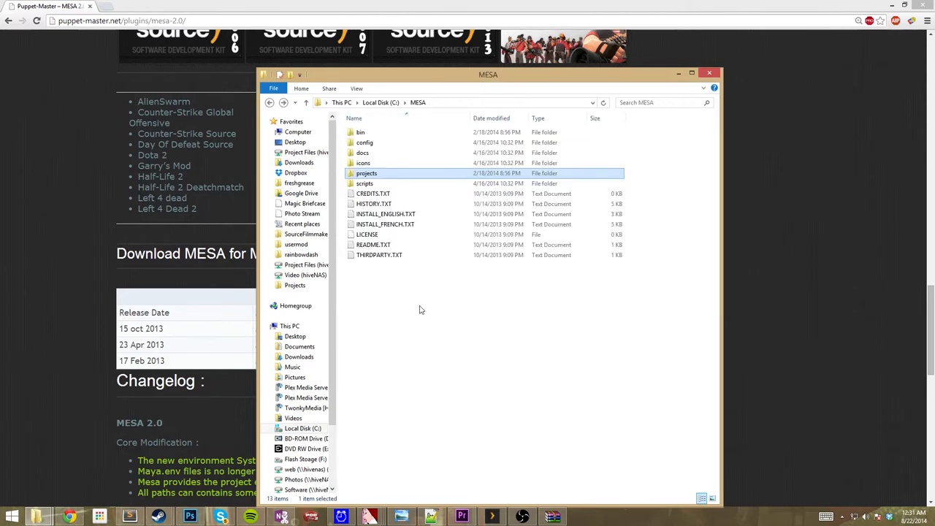
pyautogui.click(365, 143)
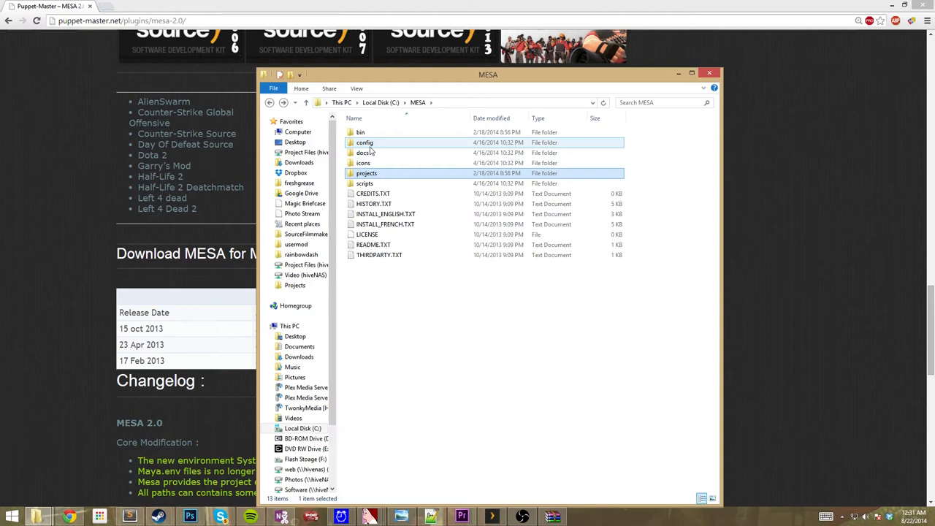
pyautogui.moveTo(389, 146)
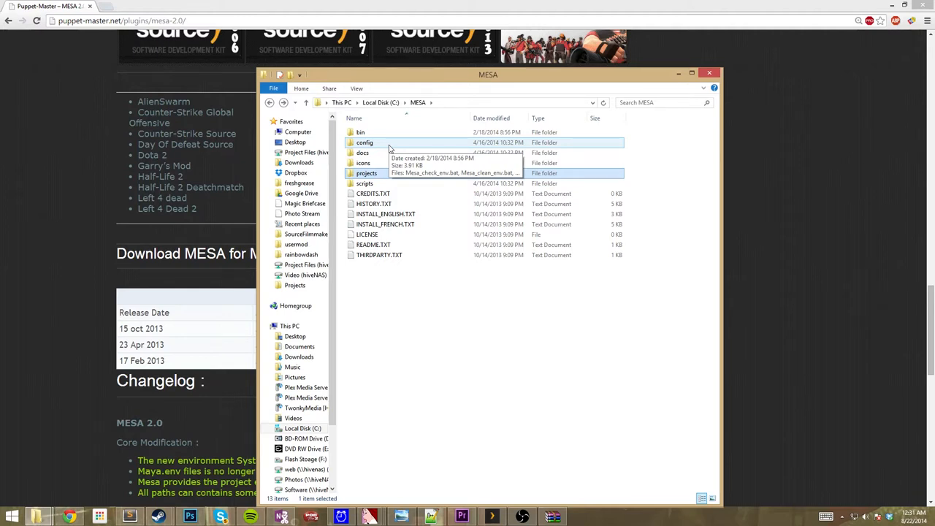
# Edit Mesa_config.bat from C:\MESA\config in Notepad++.
pyautogui.doubleClick(366, 144)
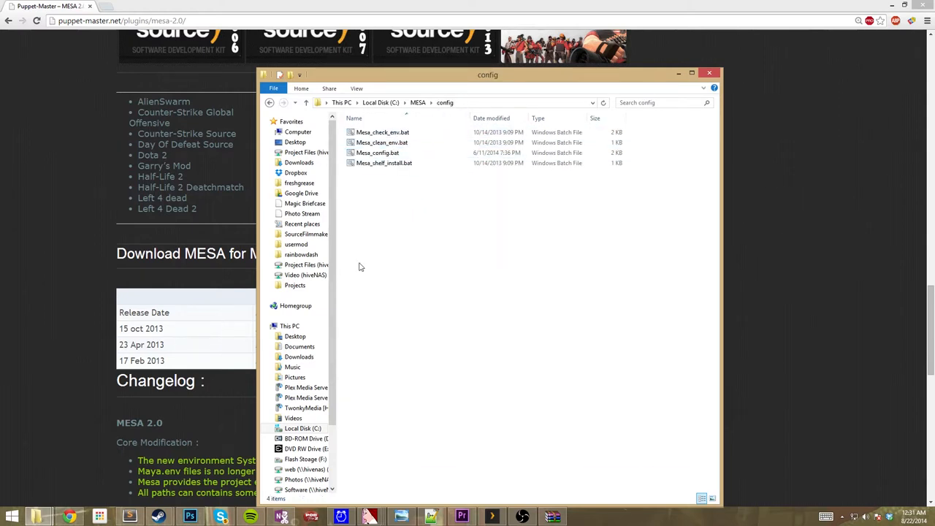
pyautogui.click(377, 153)
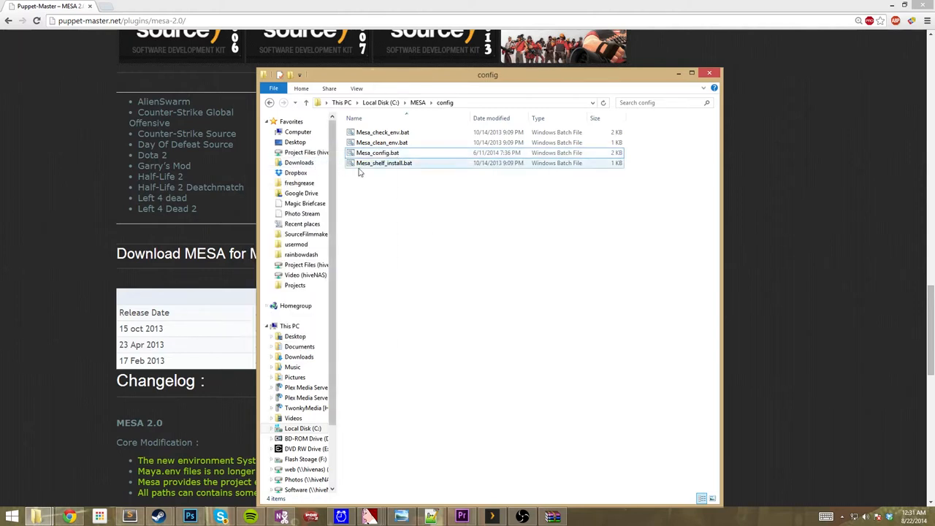
pyautogui.click(377, 153)
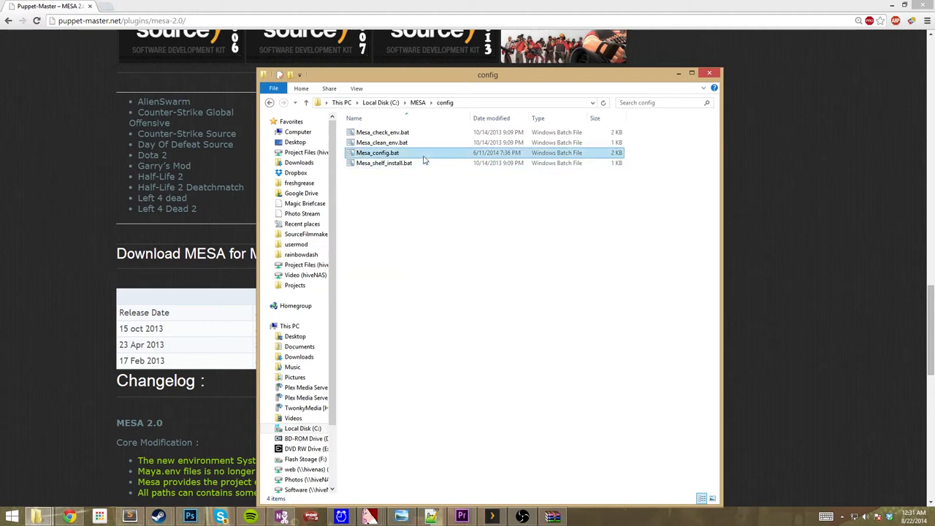
pyautogui.rightClick(377, 153)
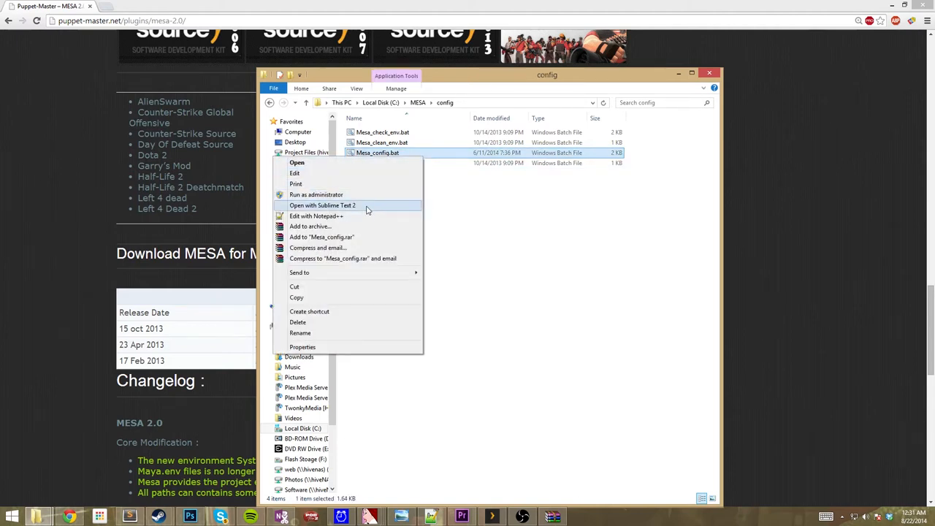
pyautogui.click(316, 216)
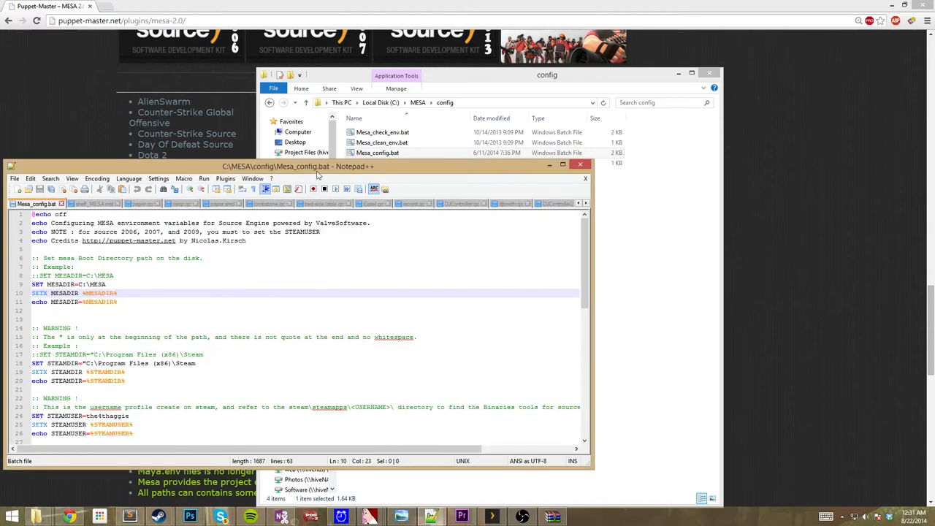
# Review Mesa_config.bat's MESADIR, STEAMDIR, STEAMUSER and MAYAVERSION 2015-x64 settings.
pyautogui.click(563, 164)
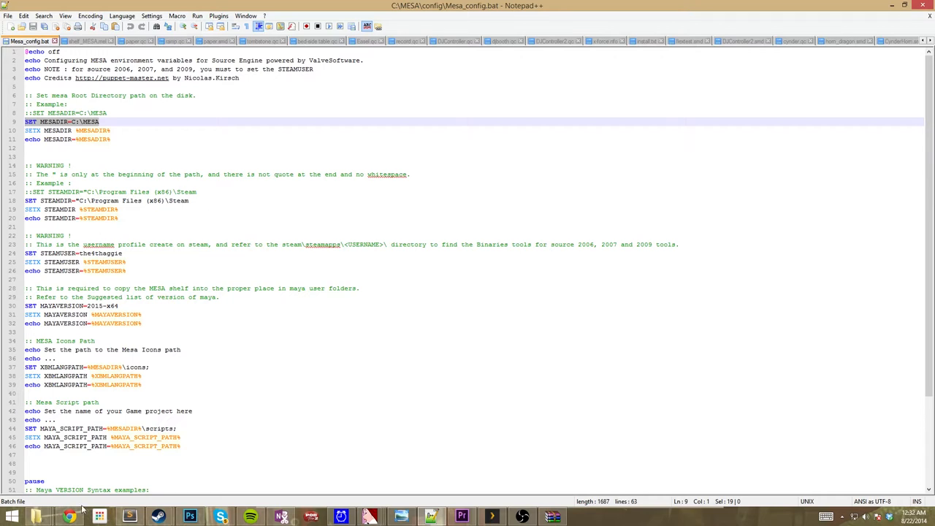
pyautogui.moveTo(40, 516)
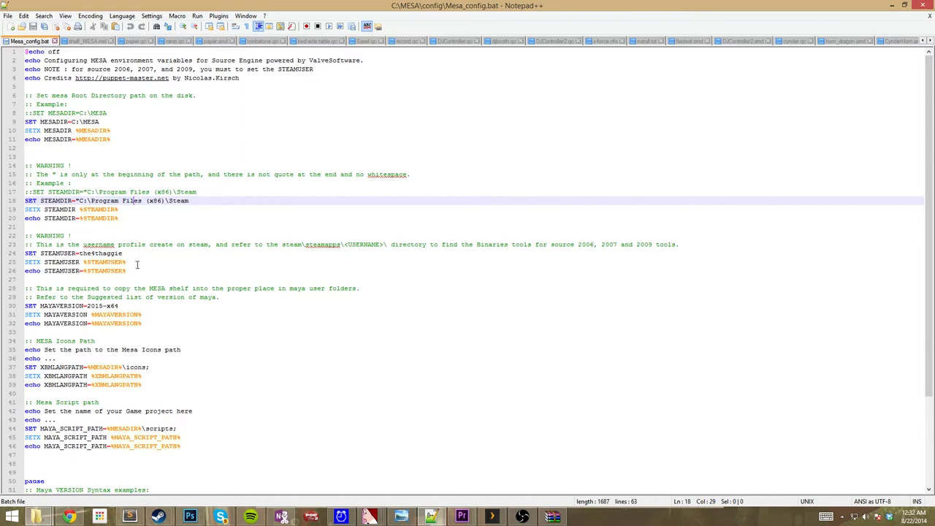
pyautogui.moveTo(134, 299)
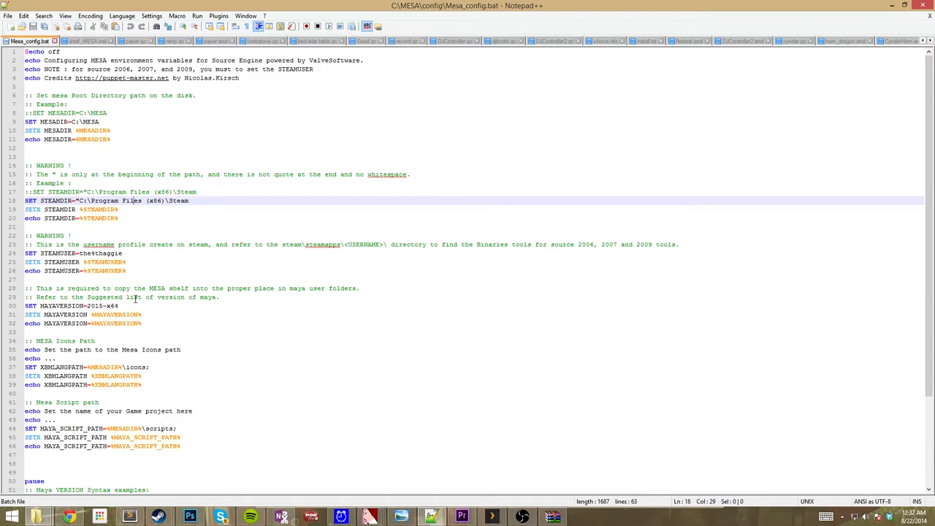
pyautogui.moveTo(246, 330)
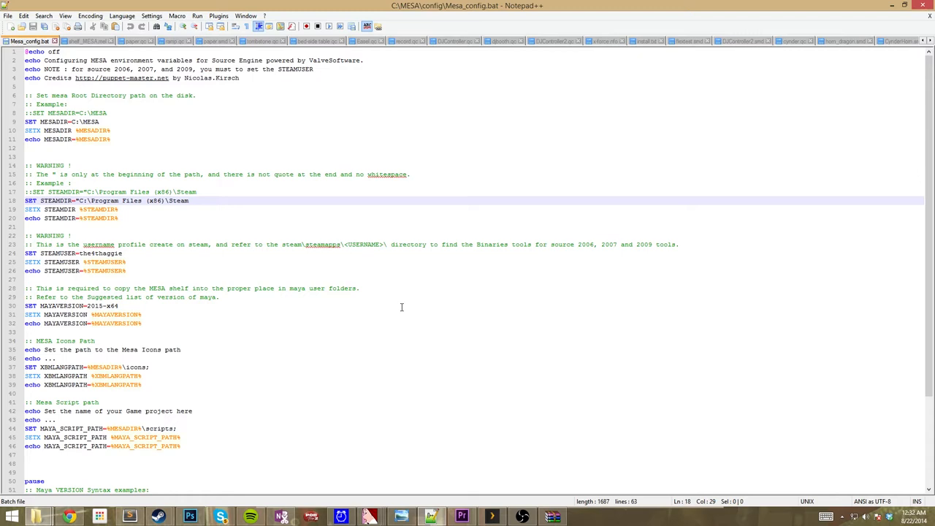
pyautogui.scroll(-3)
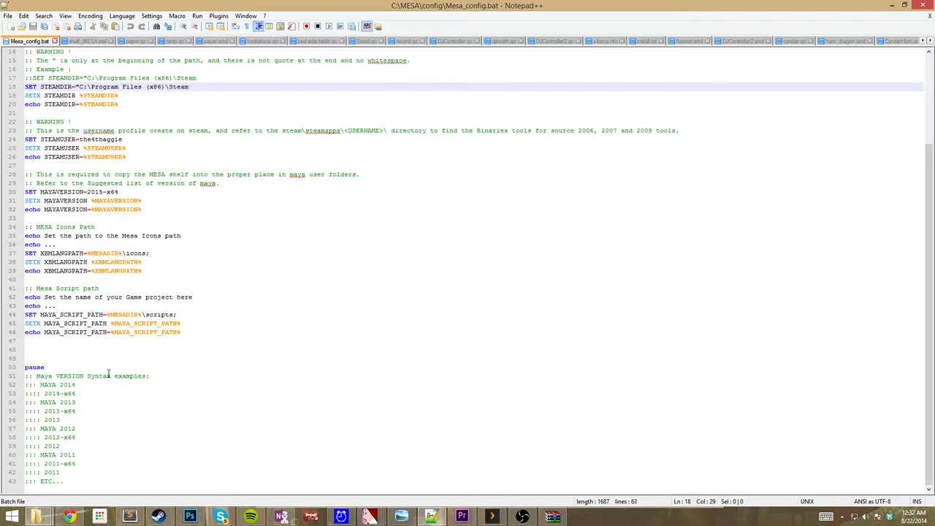
pyautogui.moveTo(92, 415)
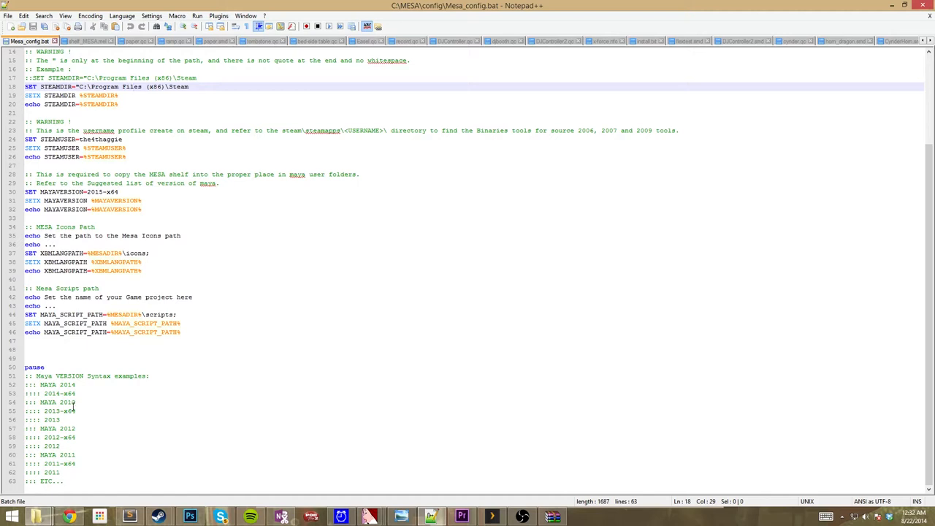
pyautogui.moveTo(321, 380)
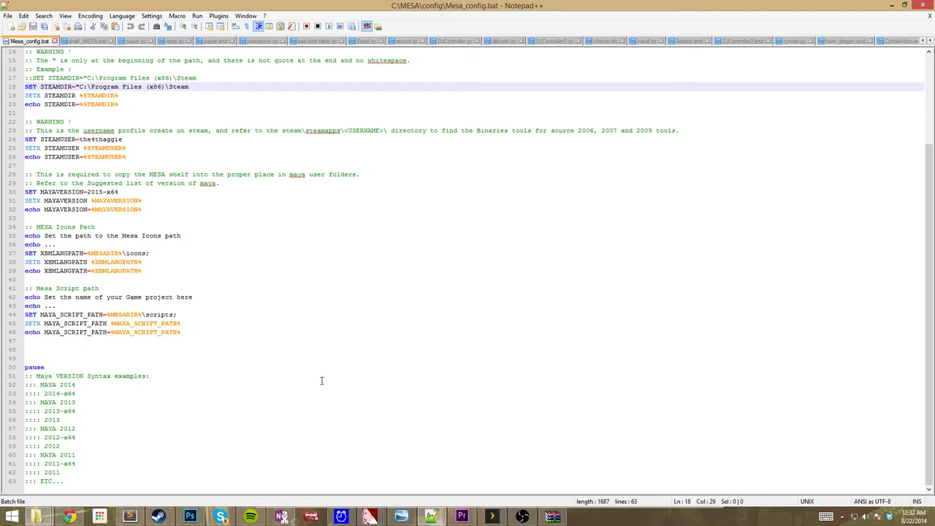
pyautogui.moveTo(544, 379)
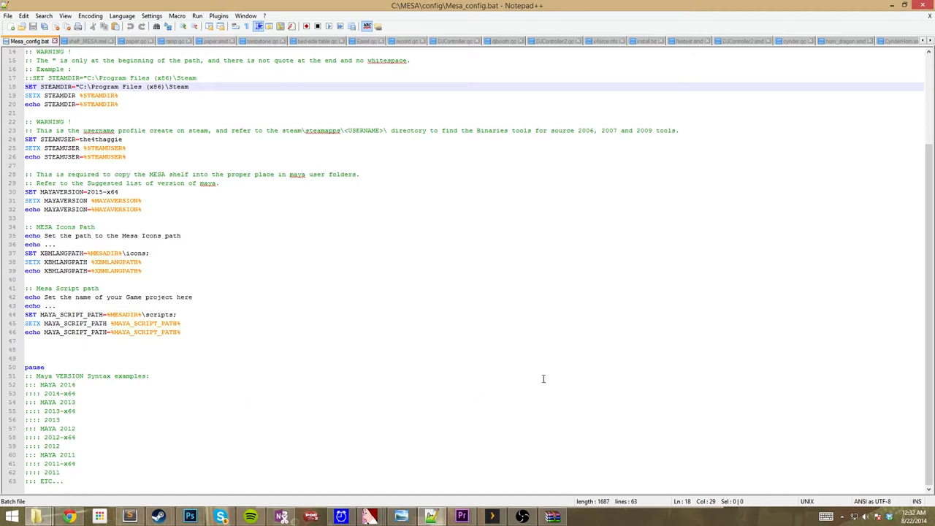
pyautogui.moveTo(482, 372)
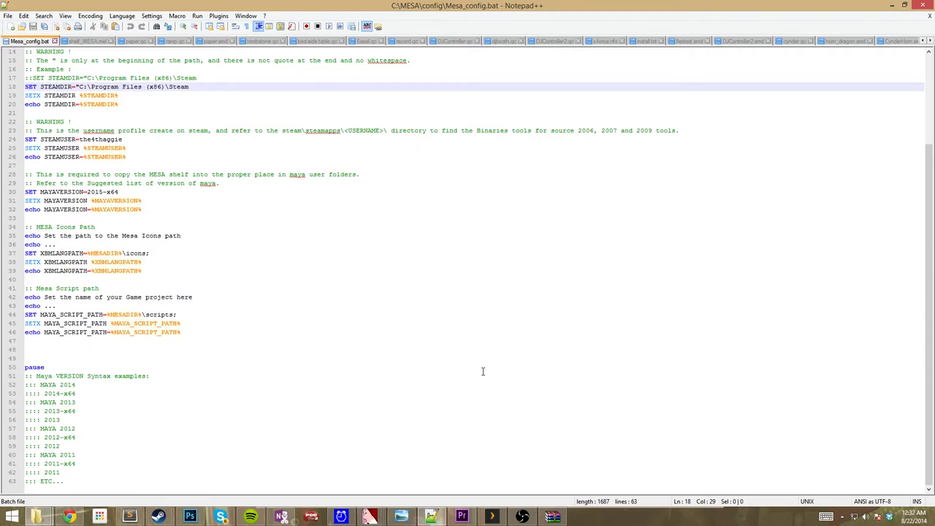
pyautogui.moveTo(450, 370)
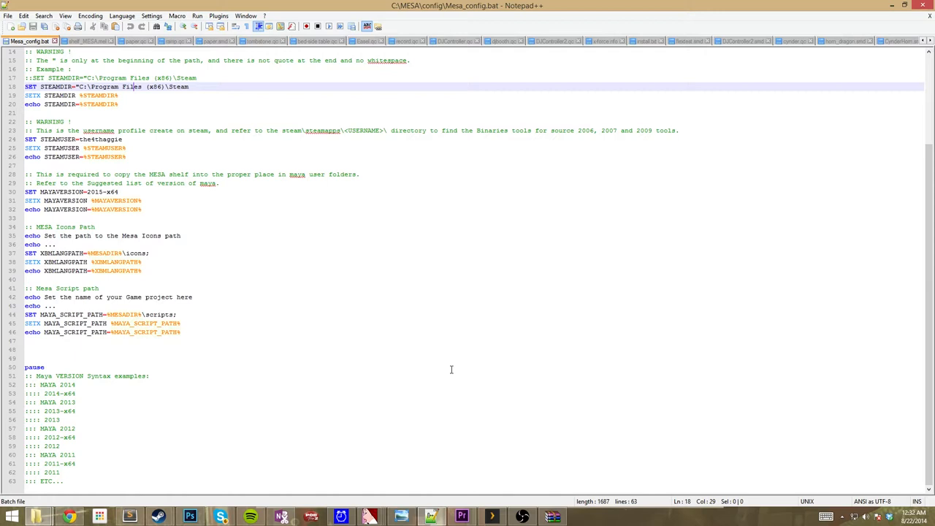
pyautogui.moveTo(216, 216)
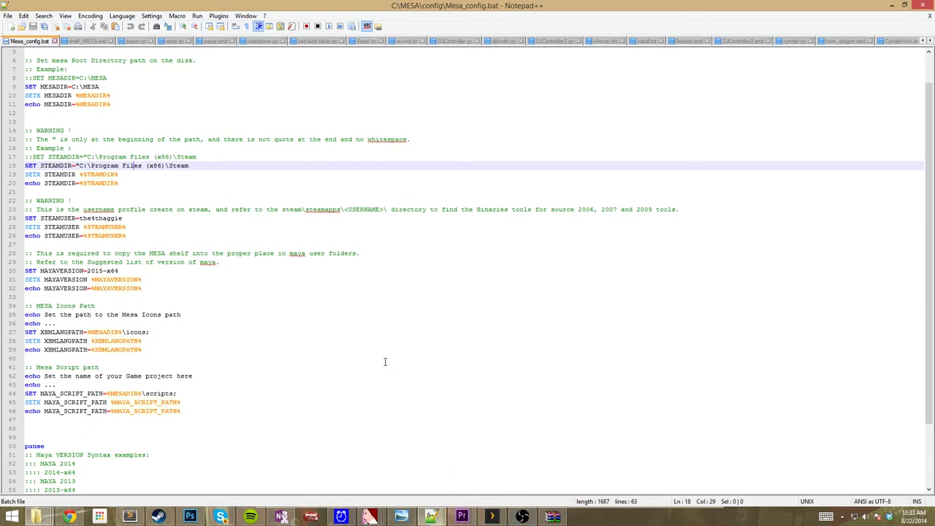
pyautogui.scroll(-3)
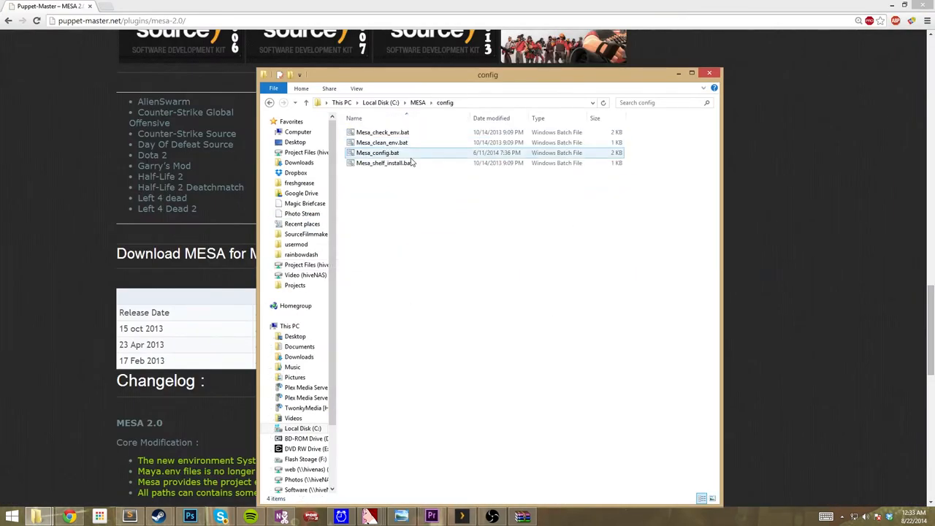
# Select Mesa_config.bat and Mesa_check_env.bat in C:\MESA\config to view their details.
pyautogui.click(383, 131)
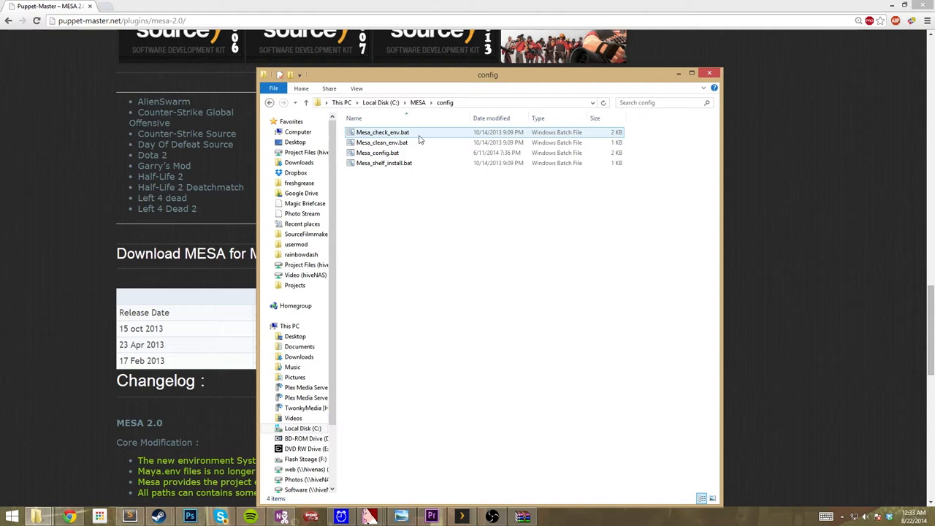
pyautogui.click(383, 163)
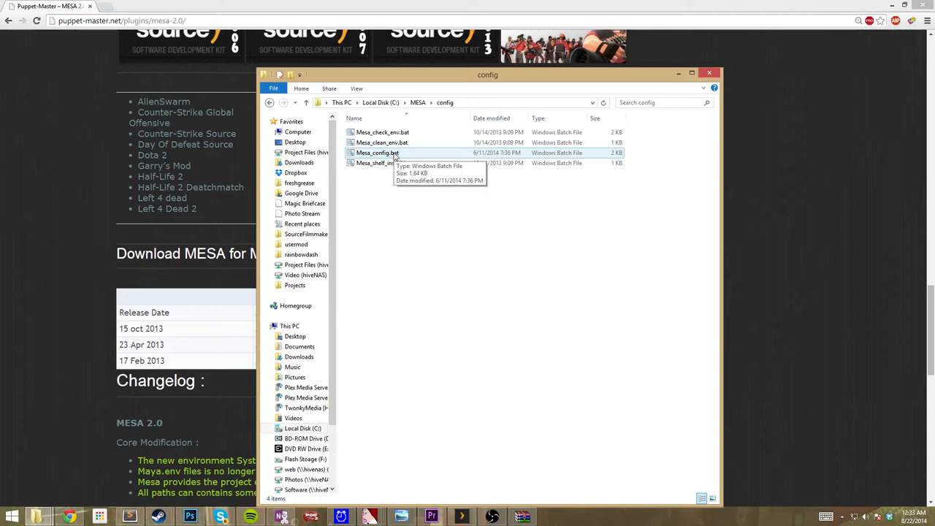
# Run Mesa_config.bat as administrator to save the MESA environment variables.
pyautogui.rightClick(377, 154)
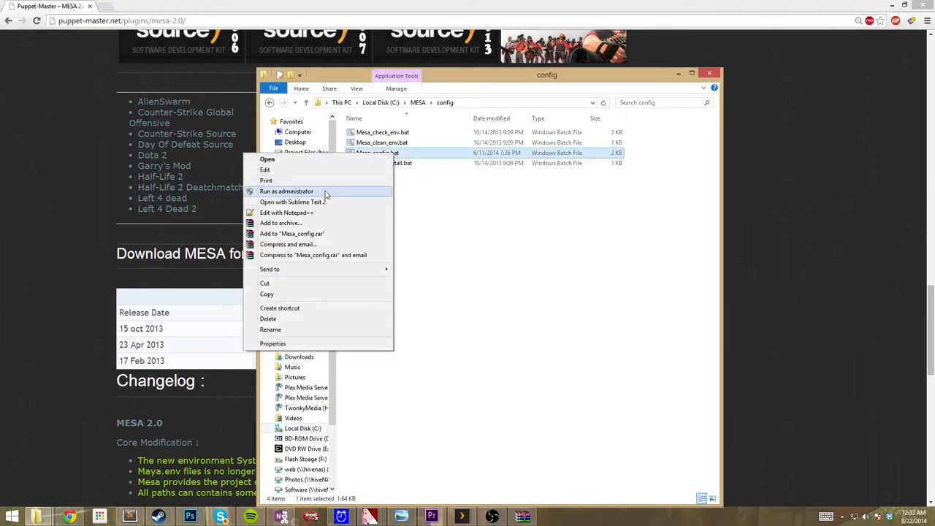
pyautogui.click(286, 190)
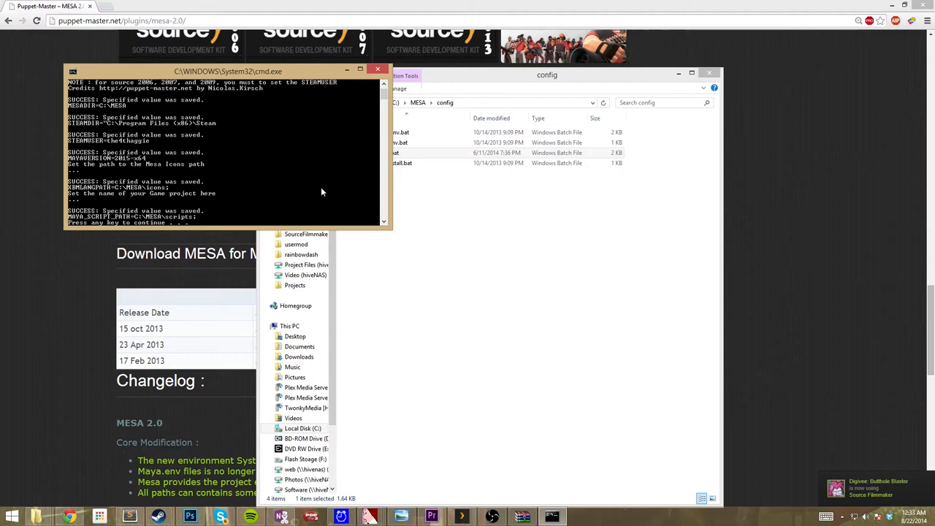
pyautogui.moveTo(319, 199)
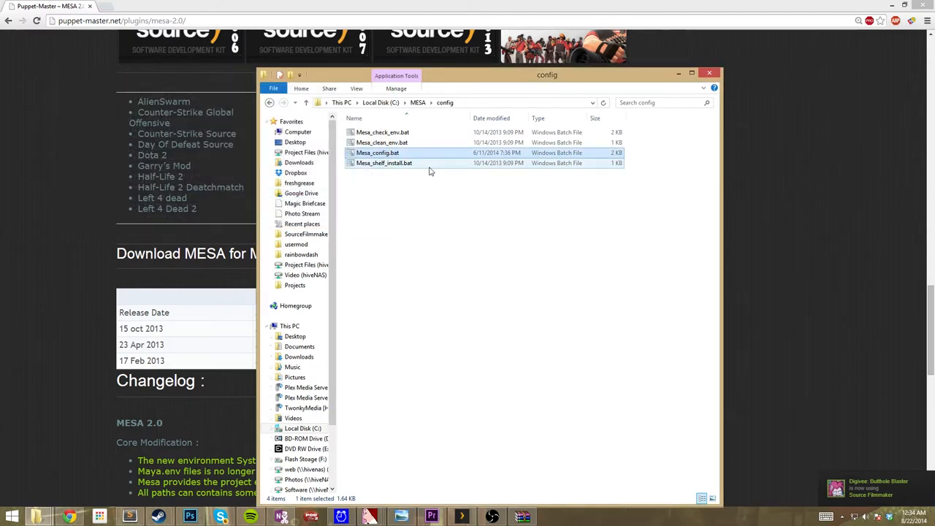
# Run Mesa_clean_env.bat as administrator to empty the MESA environment variables.
pyautogui.click(383, 143)
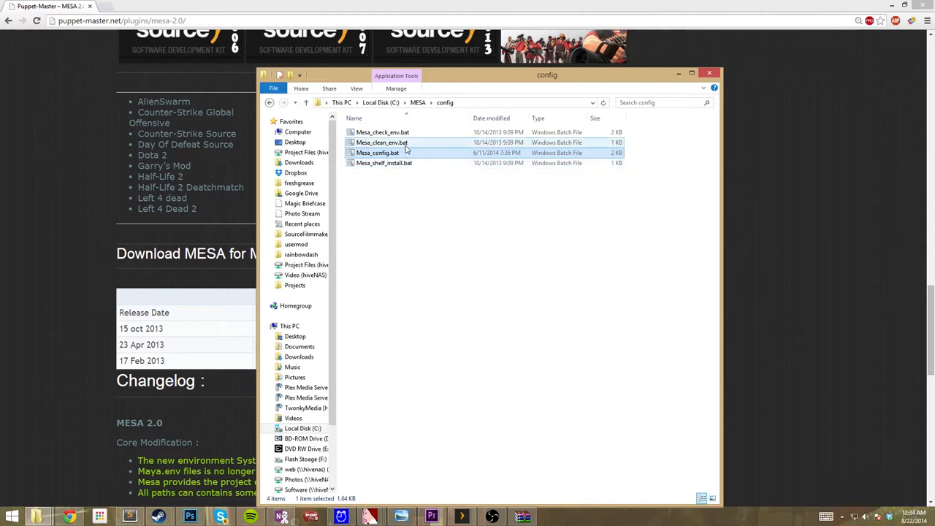
pyautogui.rightClick(382, 144)
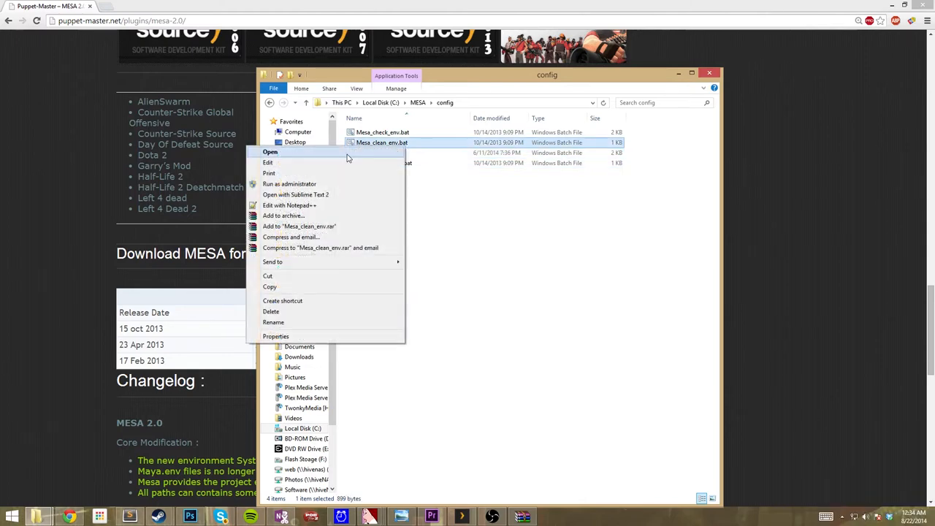
pyautogui.click(270, 150)
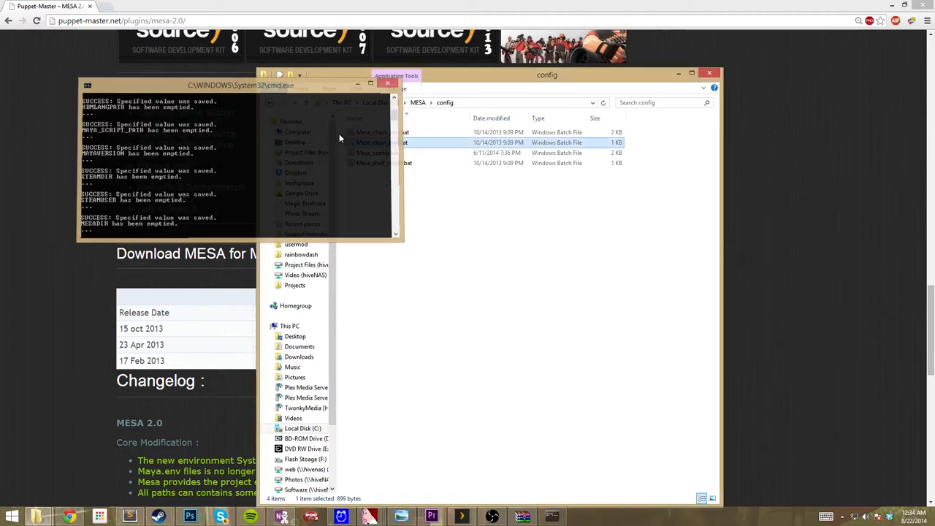
# Run Mesa_check_env.bat as administrator, which reports MESADIR is not set.
pyautogui.rightClick(380, 132)
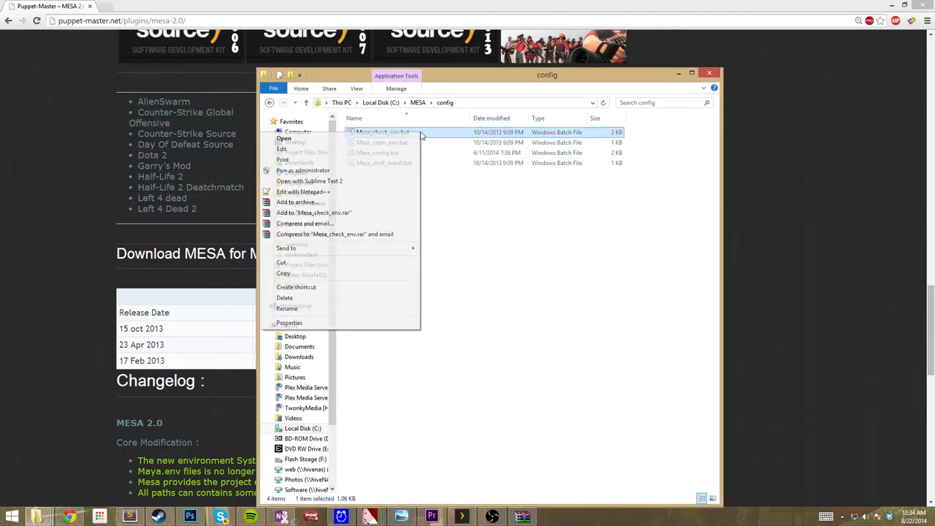
pyautogui.moveTo(371, 158)
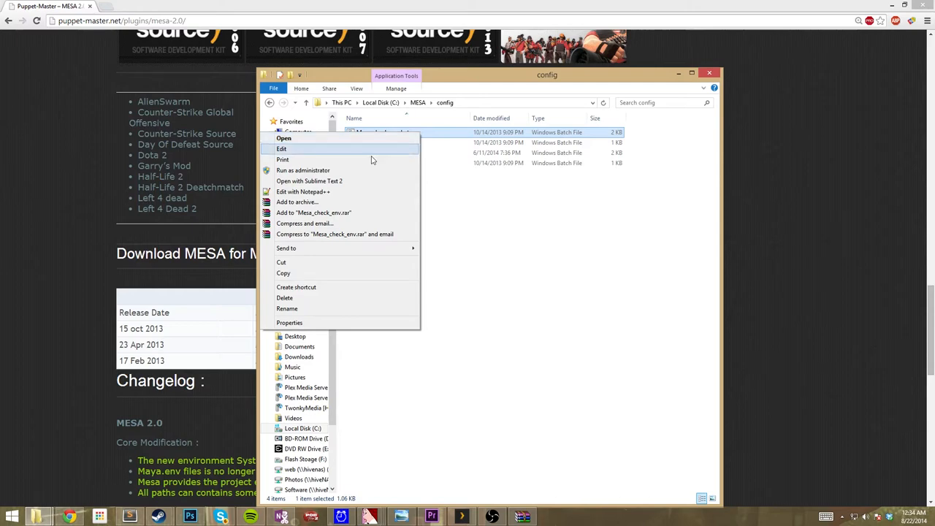
pyautogui.moveTo(324, 170)
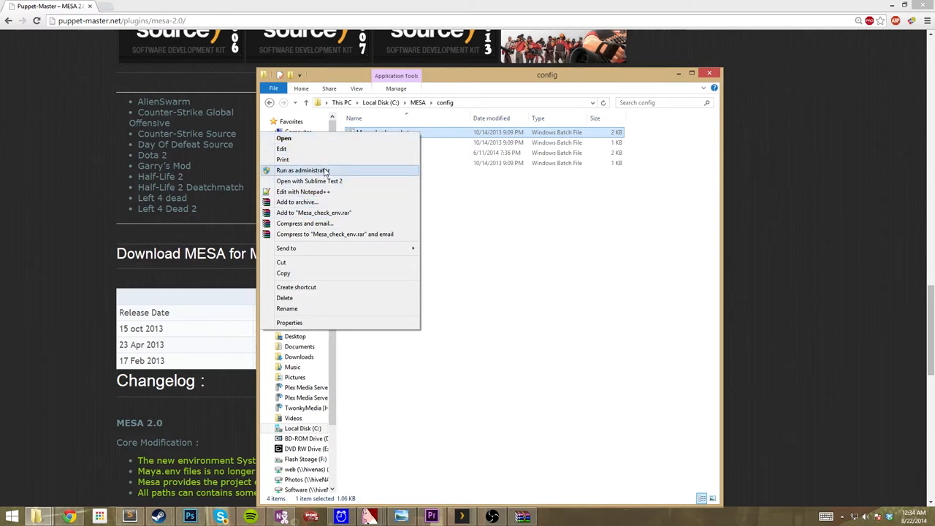
pyautogui.click(299, 170)
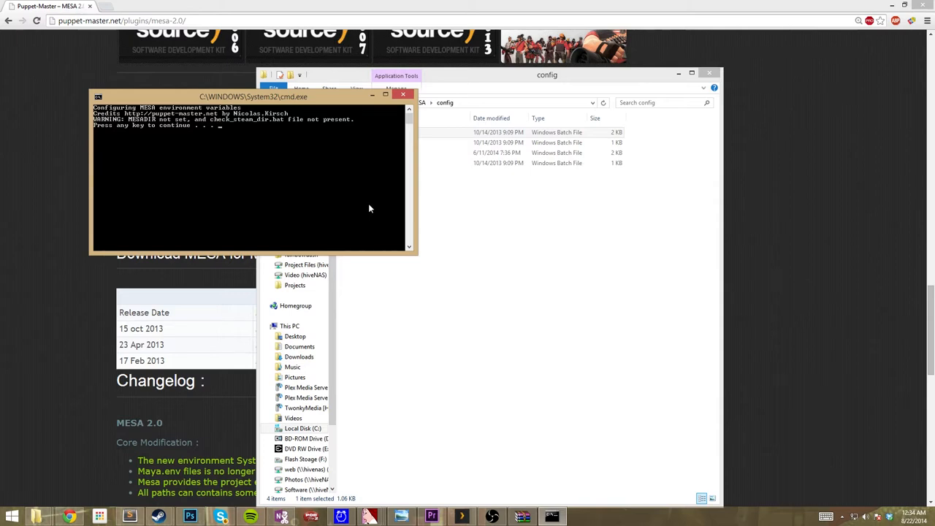
pyautogui.moveTo(366, 204)
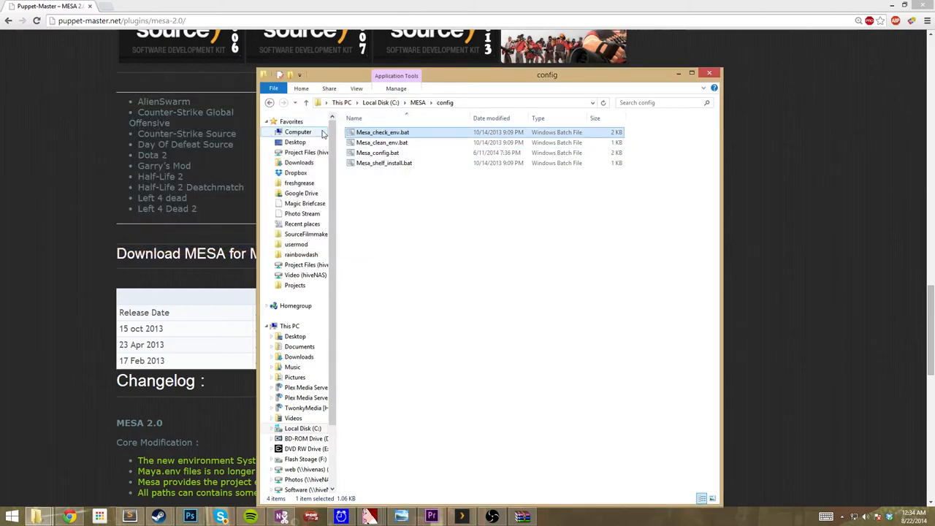
# Rerun Mesa_config.bat as administrator, then search Control Panel for 's' to find System.
pyautogui.click(377, 153)
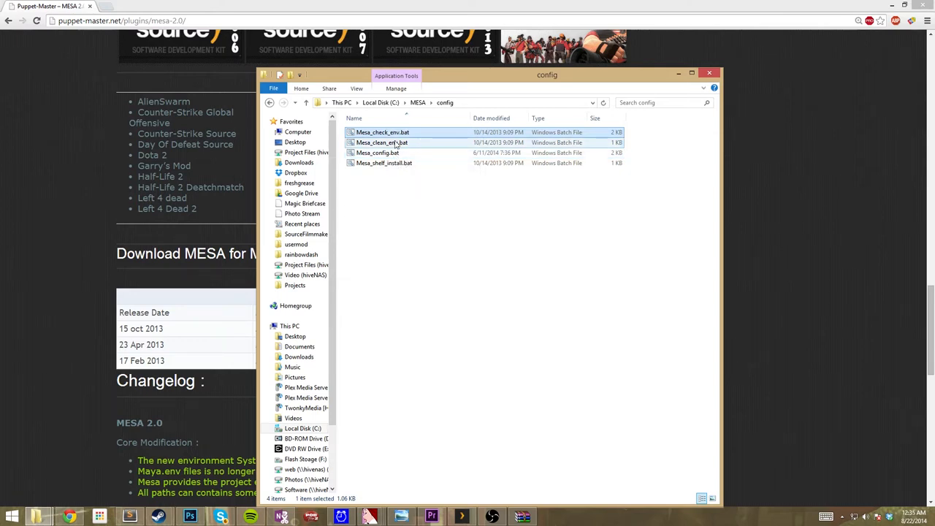
pyautogui.rightClick(377, 154)
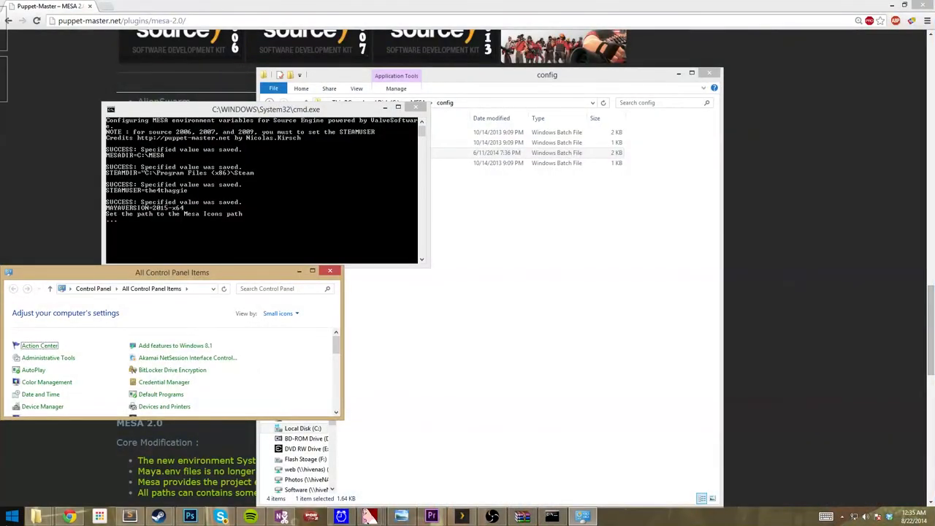
pyautogui.write('s')
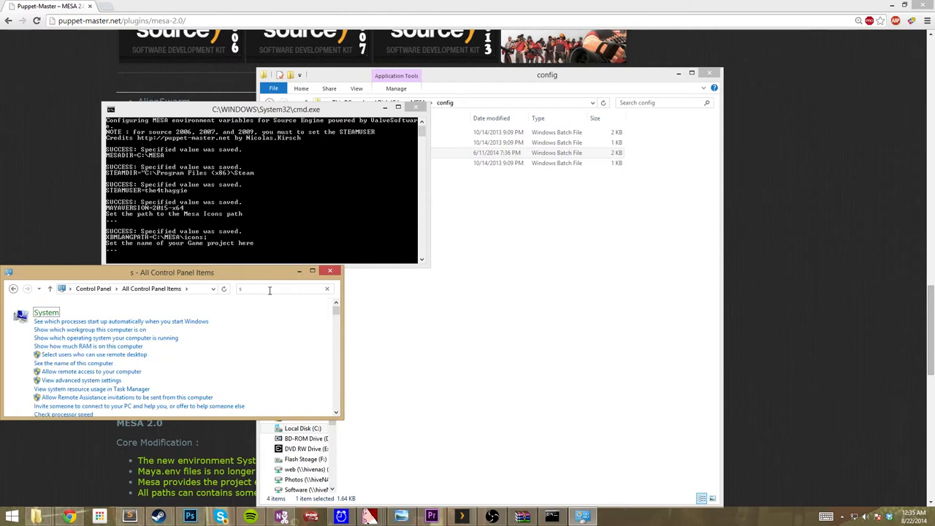
pyautogui.moveTo(172, 273); pyautogui.dragTo(247, 237)
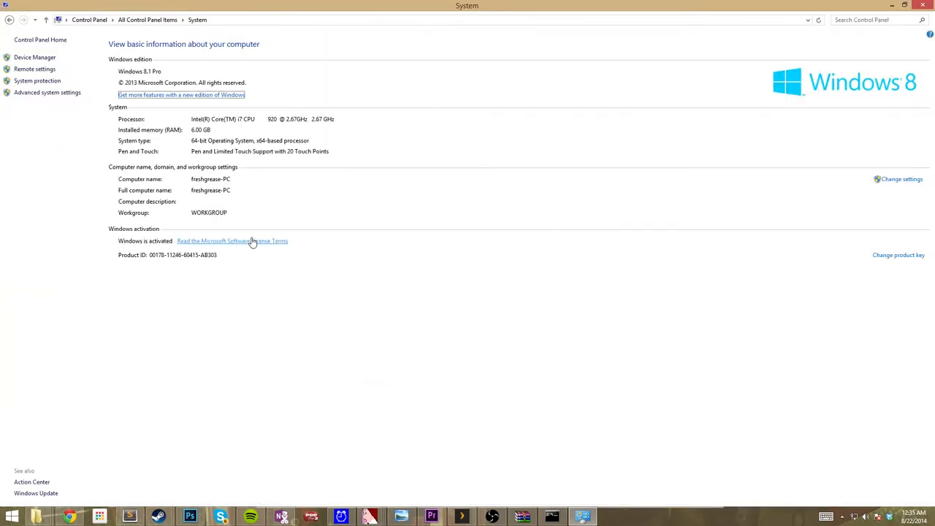
pyautogui.moveTo(46, 92)
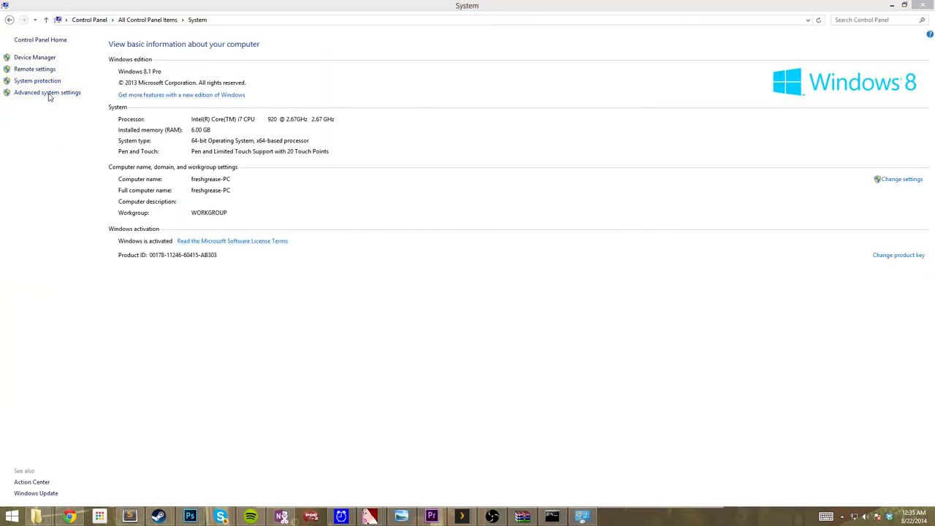
# Inspect MAYA_SCRIPT_PATH in System's Environment Variables and cancel without changes.
pyautogui.click(47, 93)
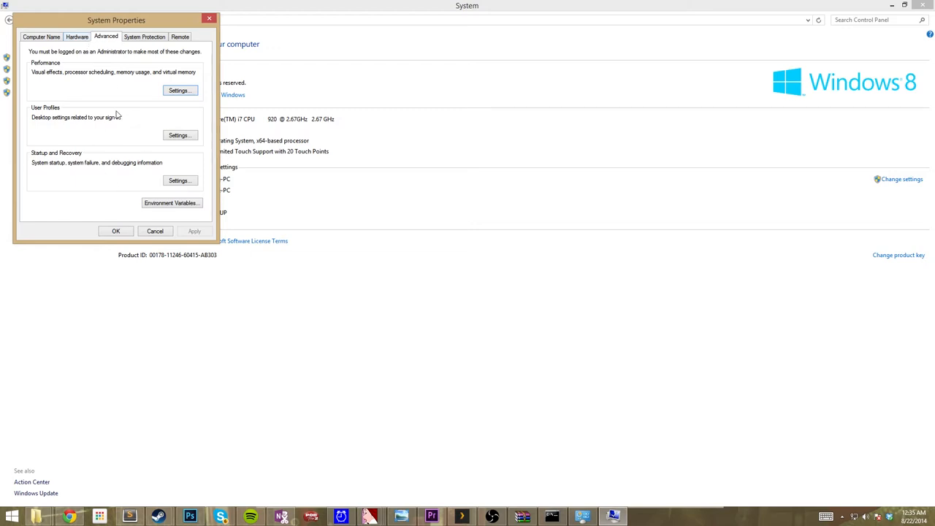
pyautogui.click(172, 203)
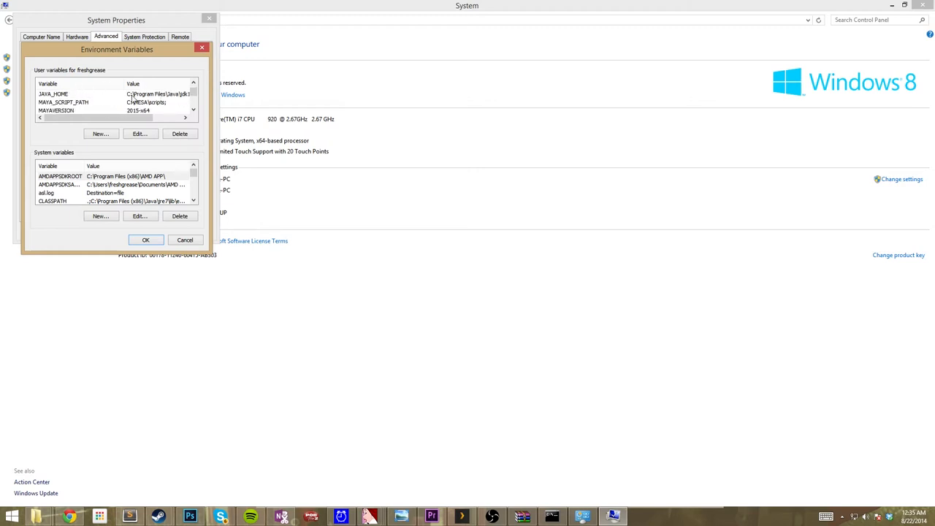
pyautogui.moveTo(147, 111)
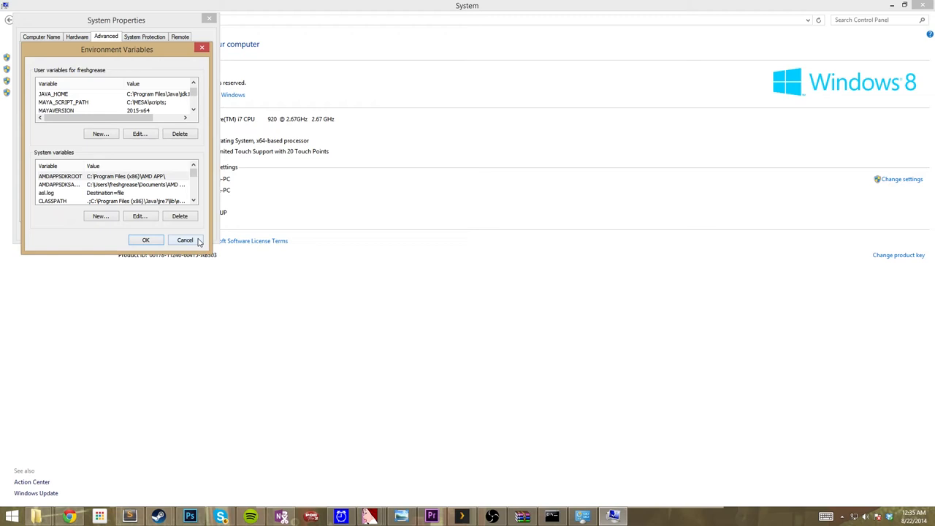
pyautogui.click(184, 240)
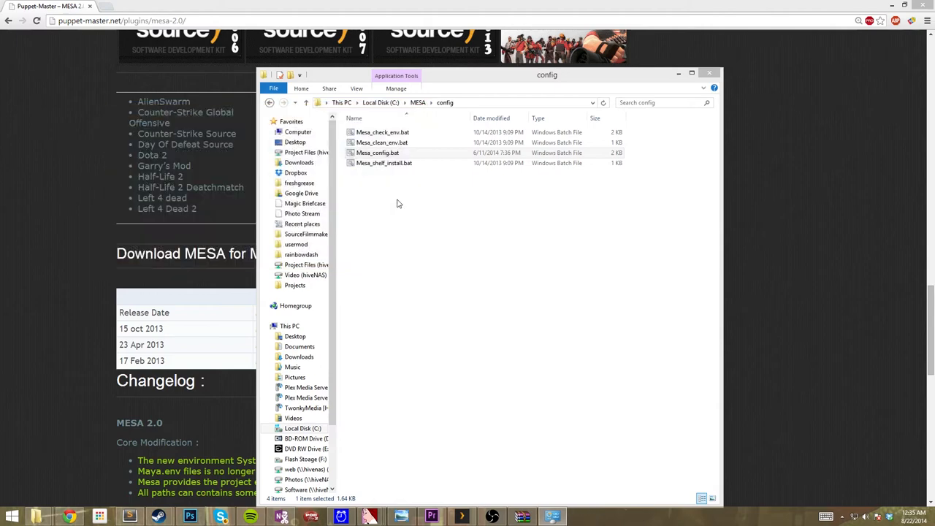
pyautogui.click(377, 153)
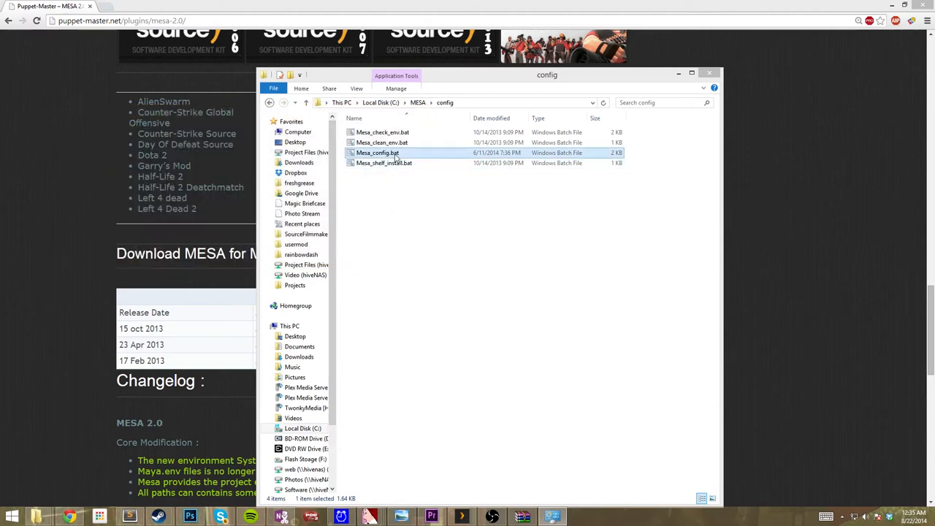
pyautogui.click(383, 163)
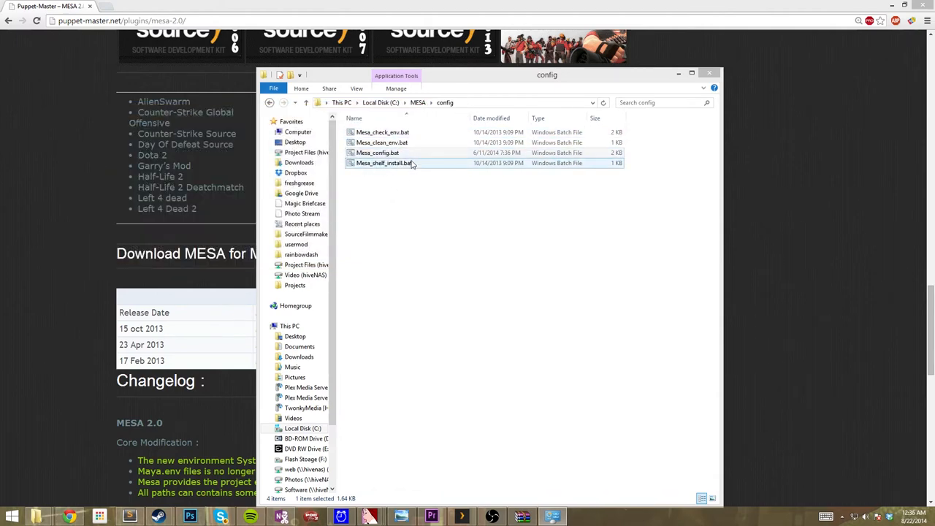
pyautogui.rightClick(382, 164)
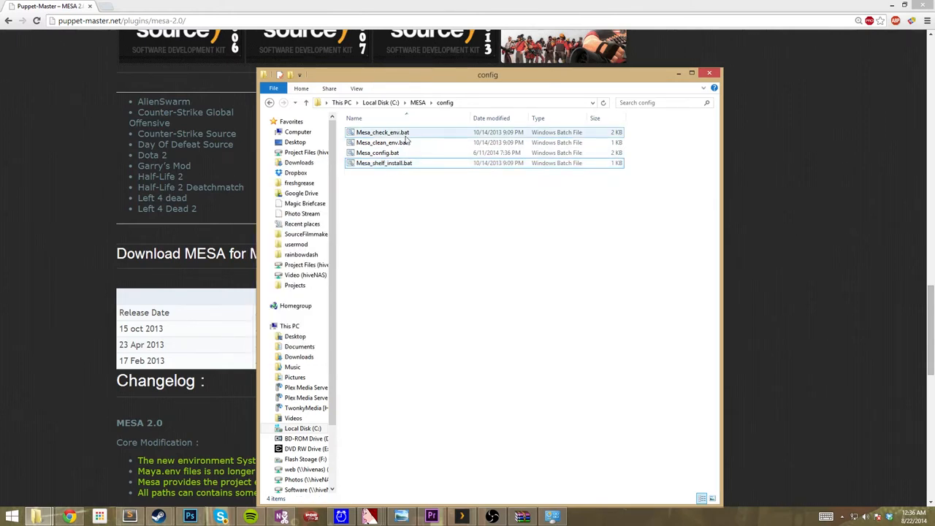
pyautogui.click(269, 103)
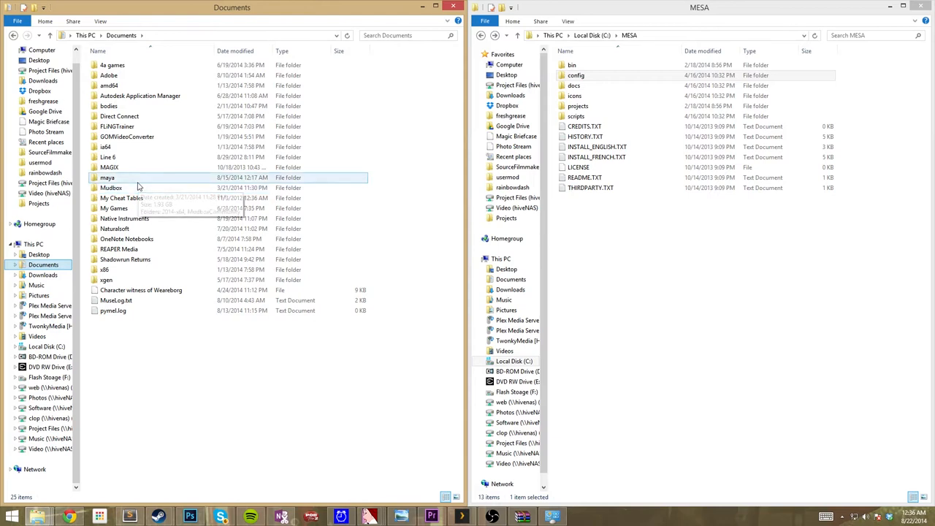
# Browse Documents\maya\2015-x64\prefs down to Maya's shelves folder in the first window.
pyautogui.doubleClick(108, 178)
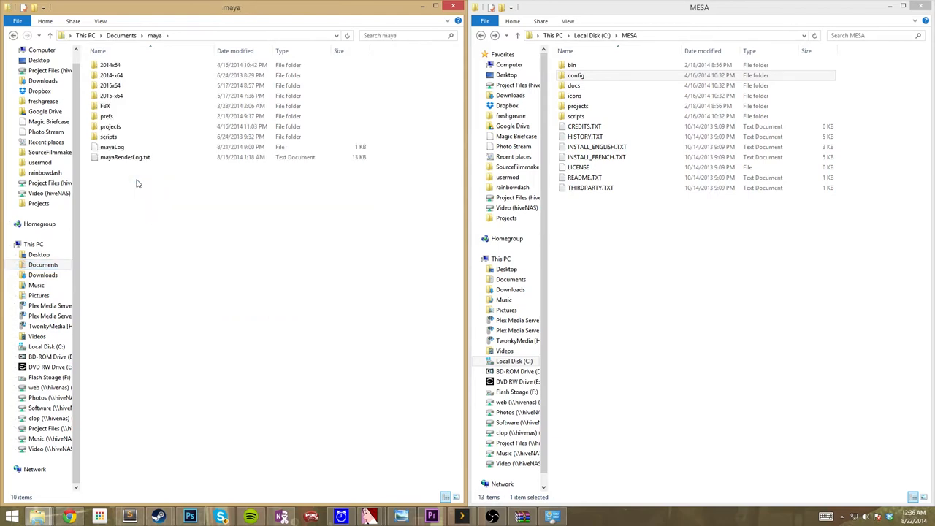
pyautogui.click(112, 85)
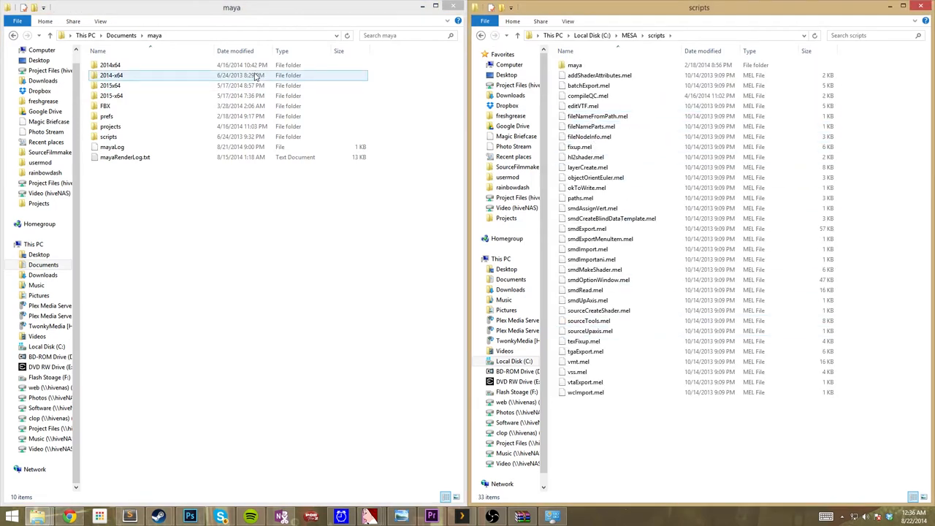
pyautogui.click(108, 137)
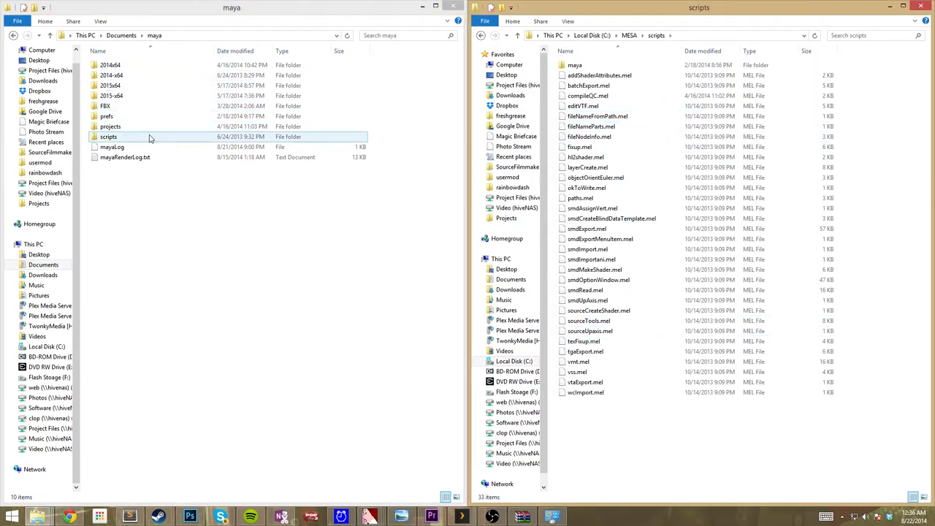
pyautogui.click(111, 96)
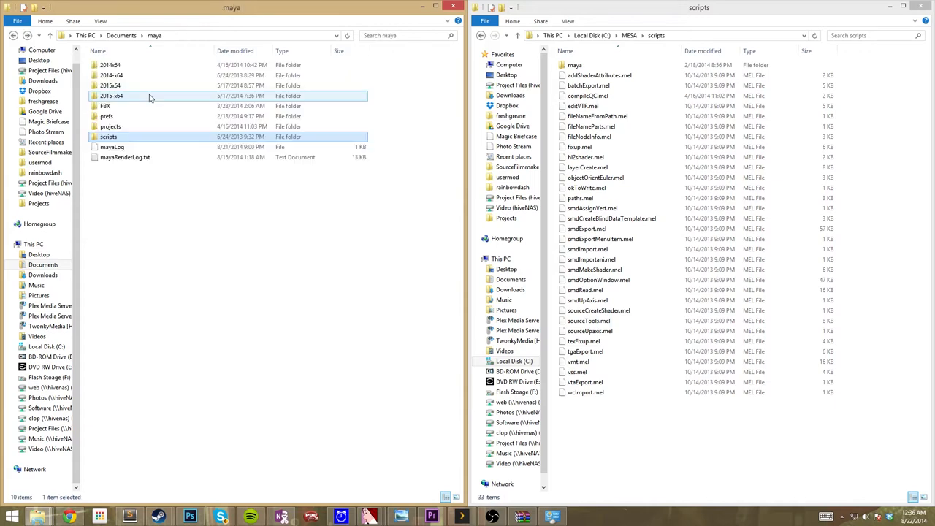
pyautogui.doubleClick(111, 96)
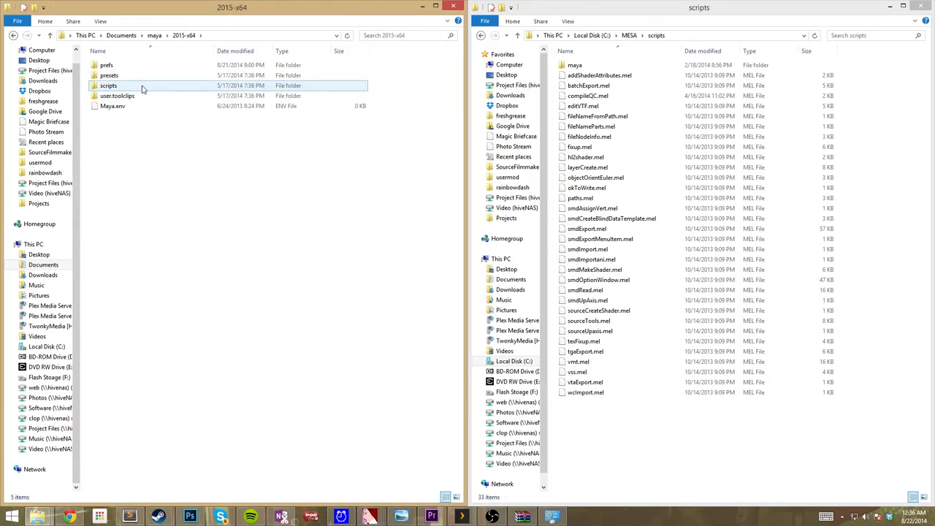
pyautogui.doubleClick(108, 85)
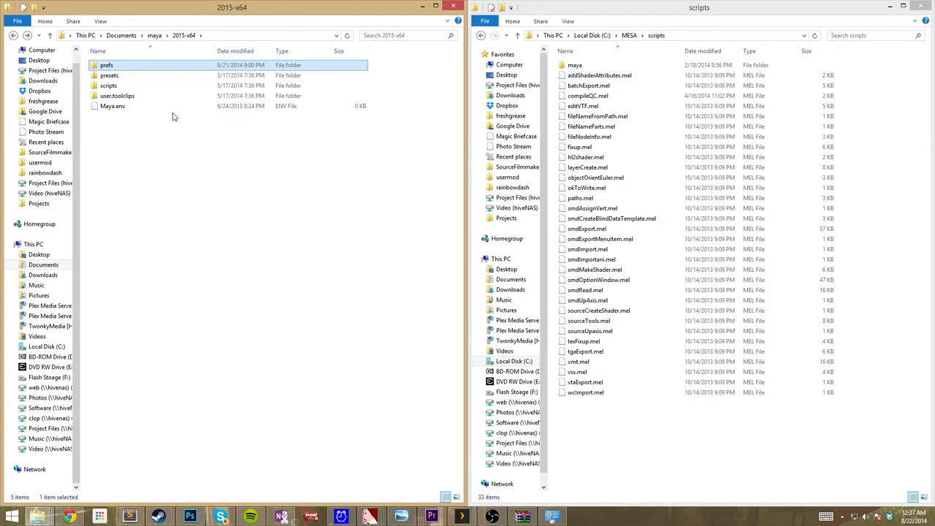
pyautogui.doubleClick(107, 65)
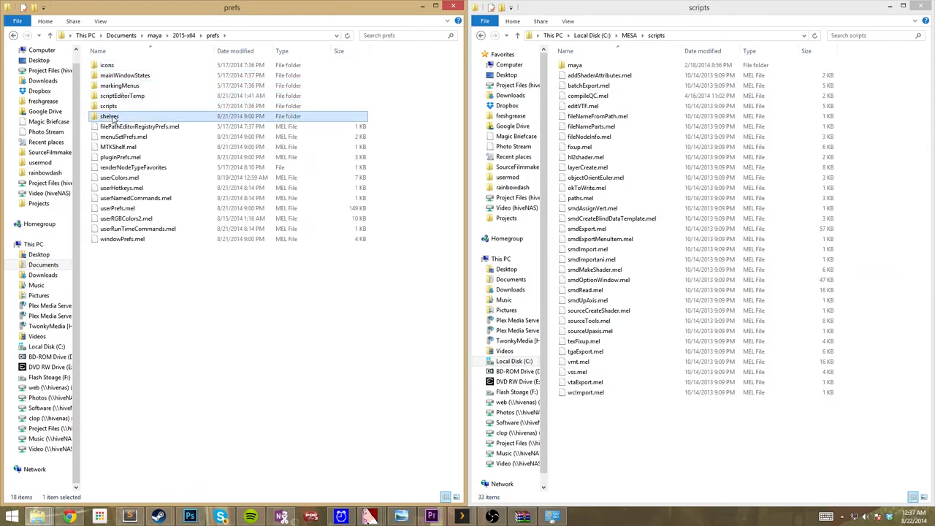
pyautogui.doubleClick(110, 117)
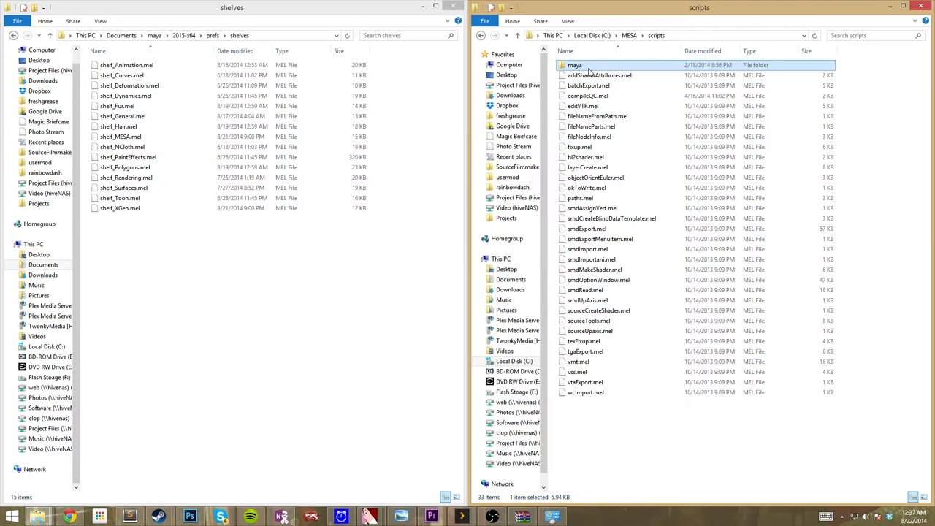
# In the second window reach C:\MESA\scripts\maya\prefs\shelves and copy shelf_MESA.mel.
pyautogui.doubleClick(576, 64)
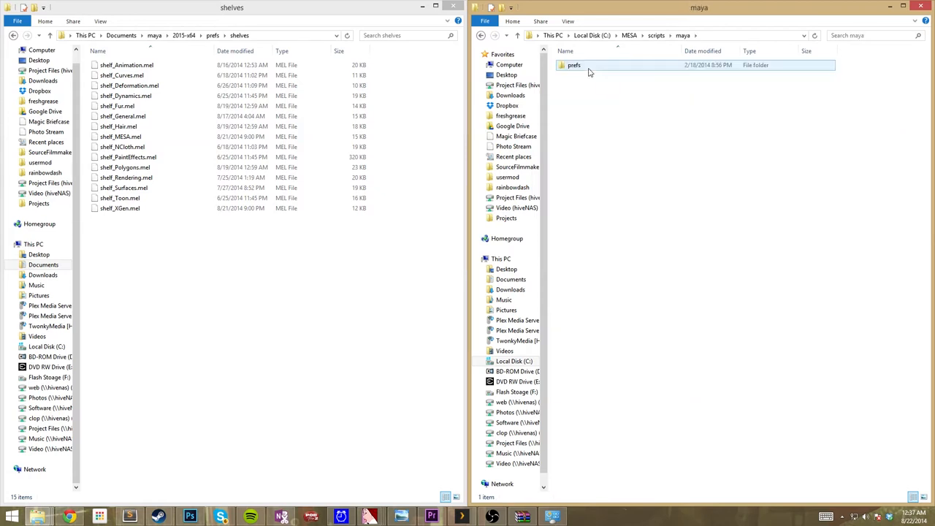
pyautogui.doubleClick(575, 64)
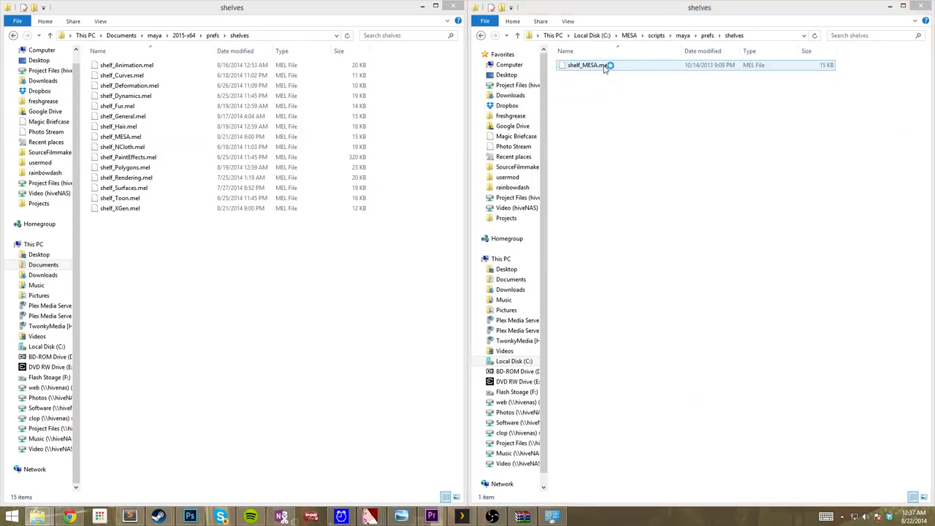
pyautogui.click(588, 64)
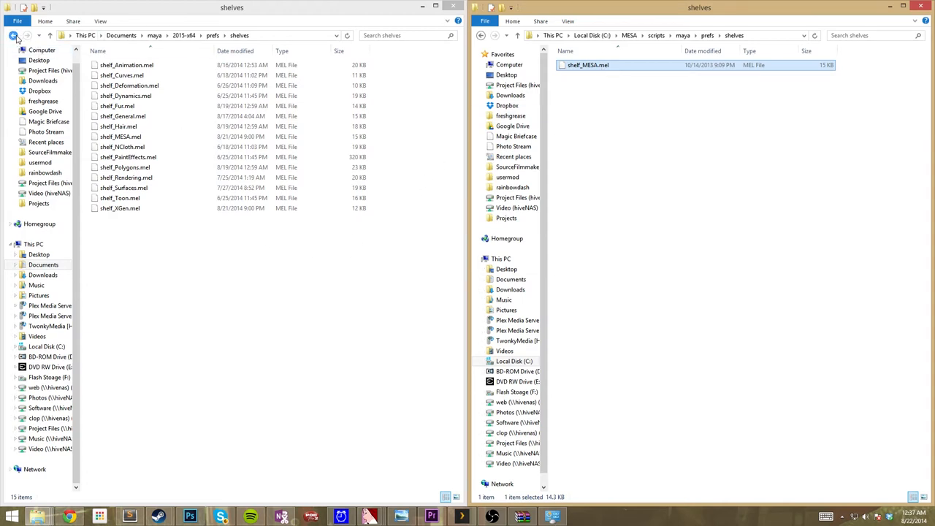
pyautogui.click(12, 35)
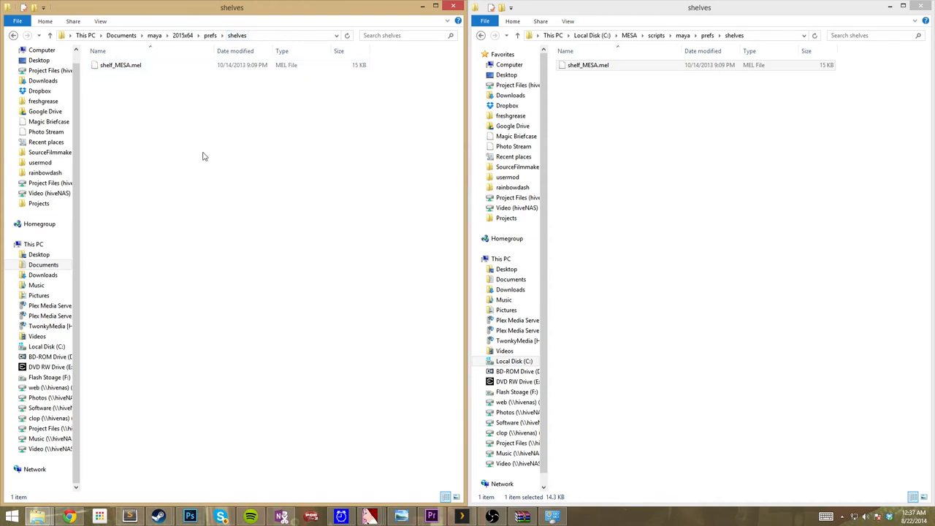
pyautogui.moveTo(216, 89)
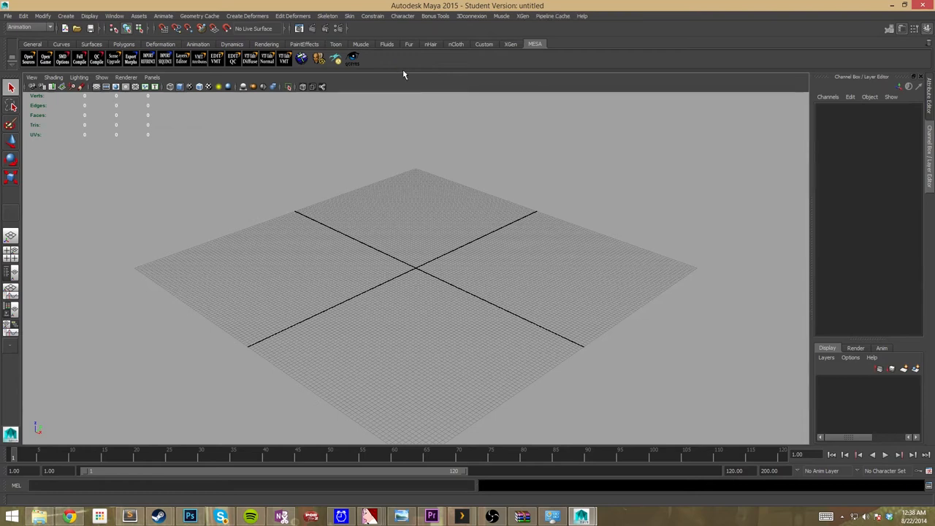
pyautogui.moveTo(301, 59)
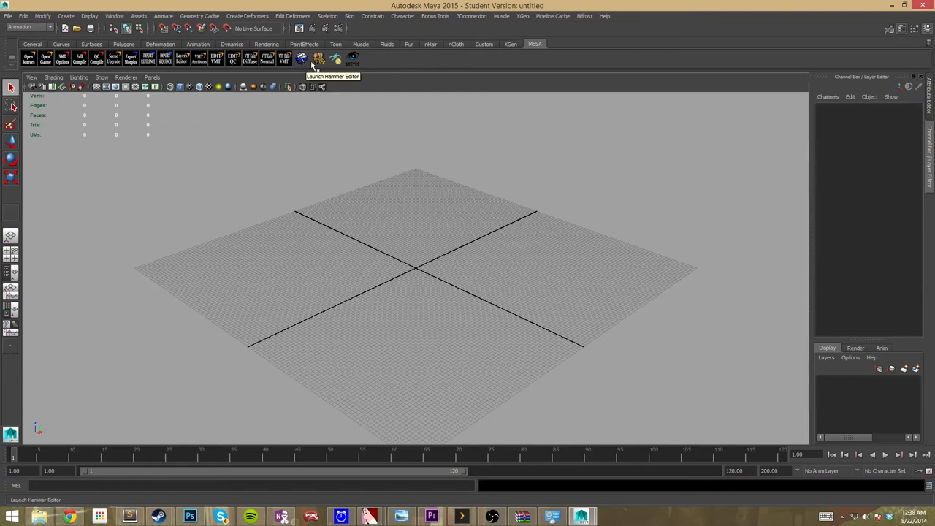
pyautogui.moveTo(353, 58)
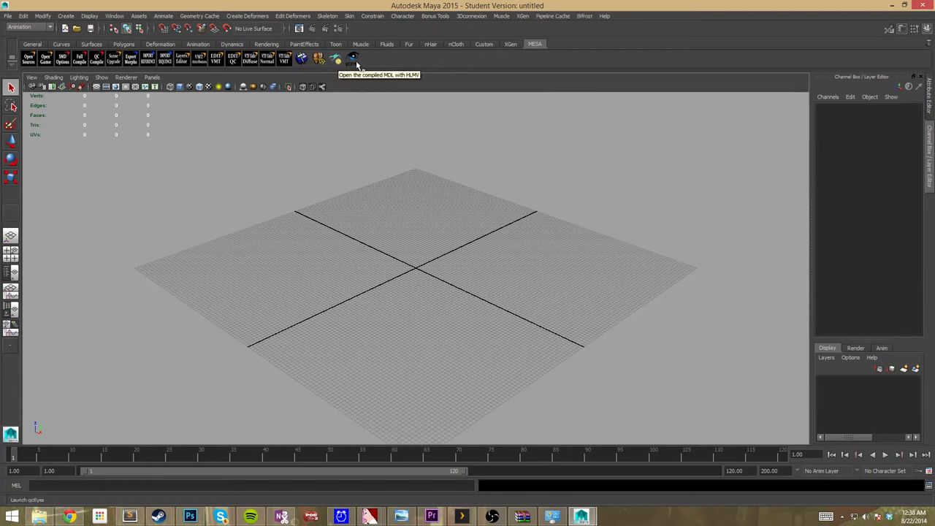
pyautogui.moveTo(46, 58)
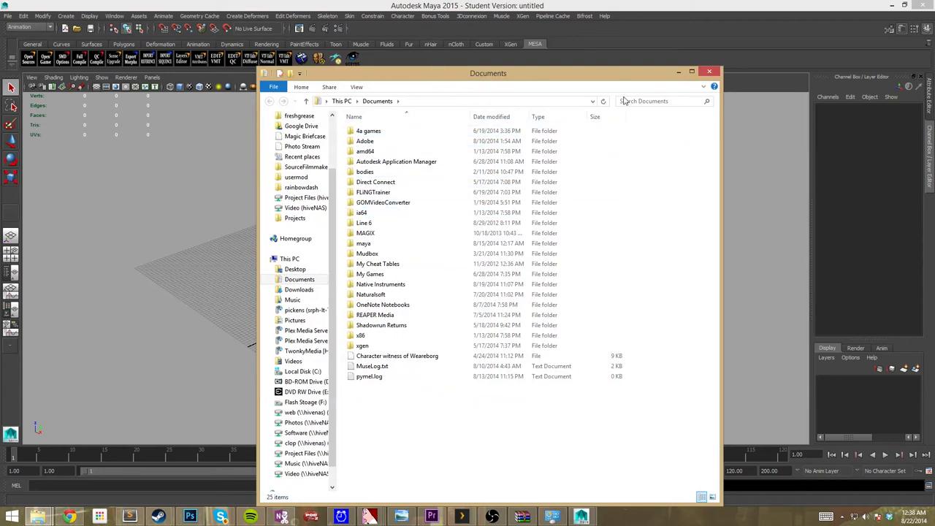
# Close the Documents window and bring up Maya's File menu of scene commands.
pyautogui.click(707, 71)
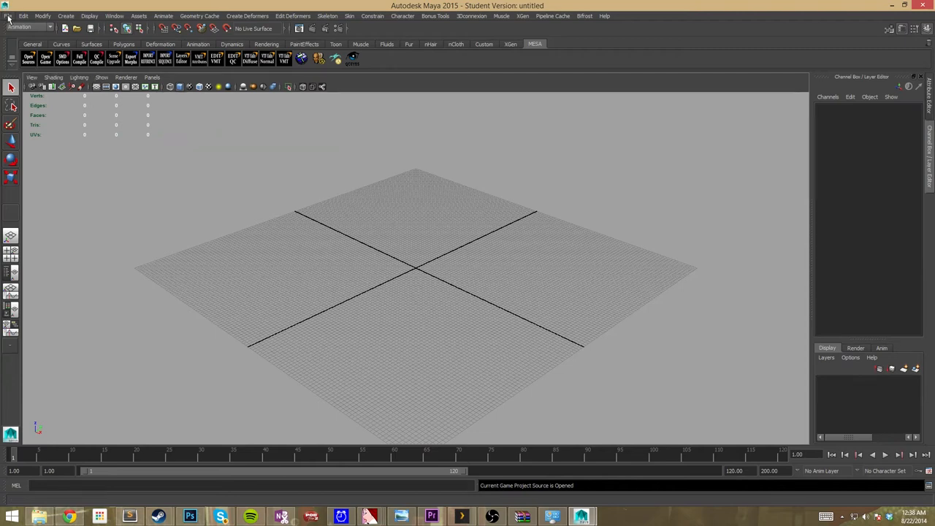
pyautogui.click(9, 14)
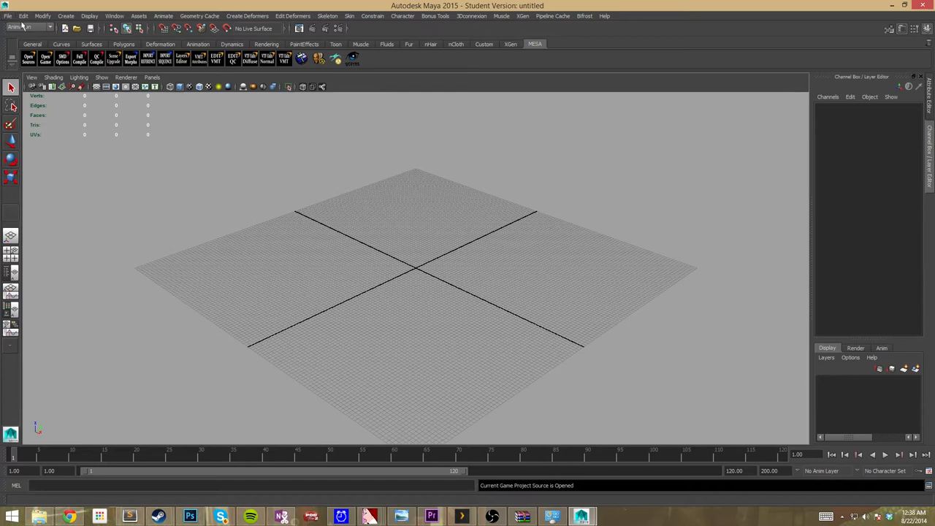
pyautogui.click(9, 14)
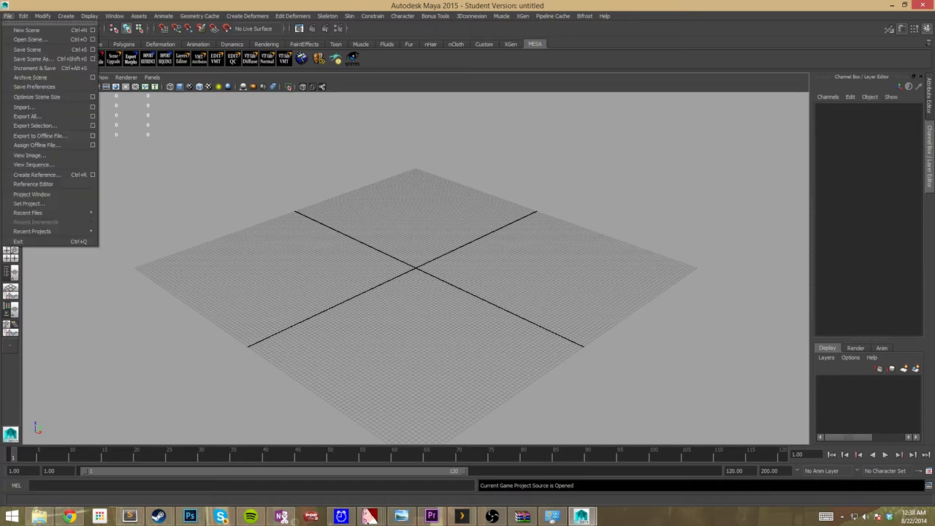
pyautogui.moveTo(35, 69)
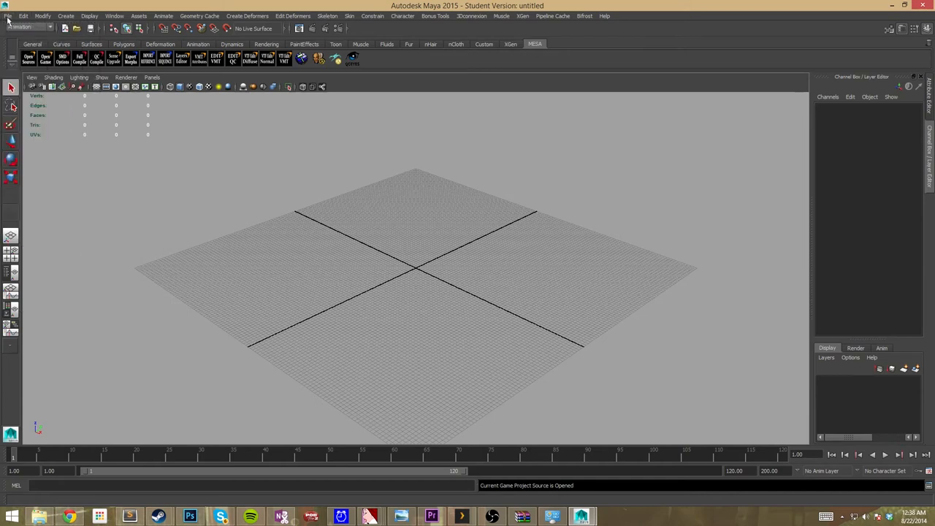
pyautogui.click(8, 15)
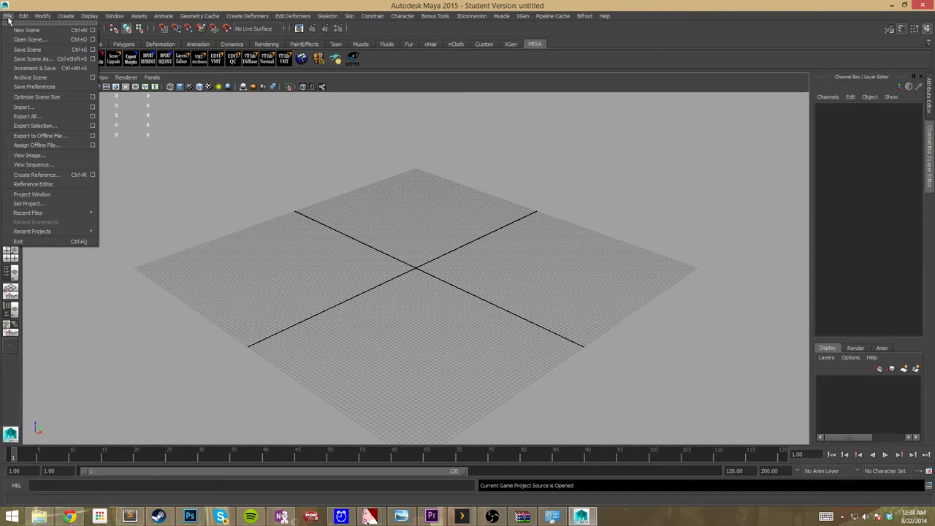
pyautogui.moveTo(29, 203)
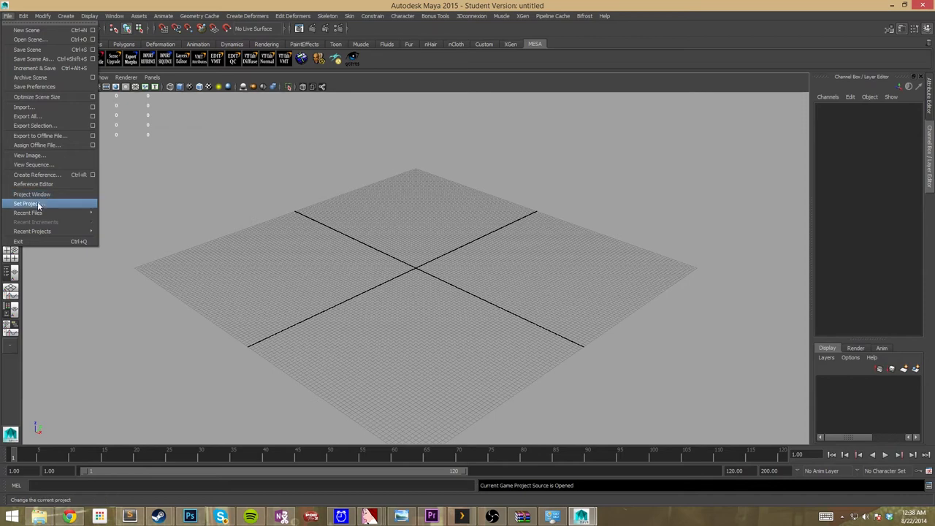
# Use Set Project to choose a game project folder from C:\MESA\projects.
pyautogui.click(29, 205)
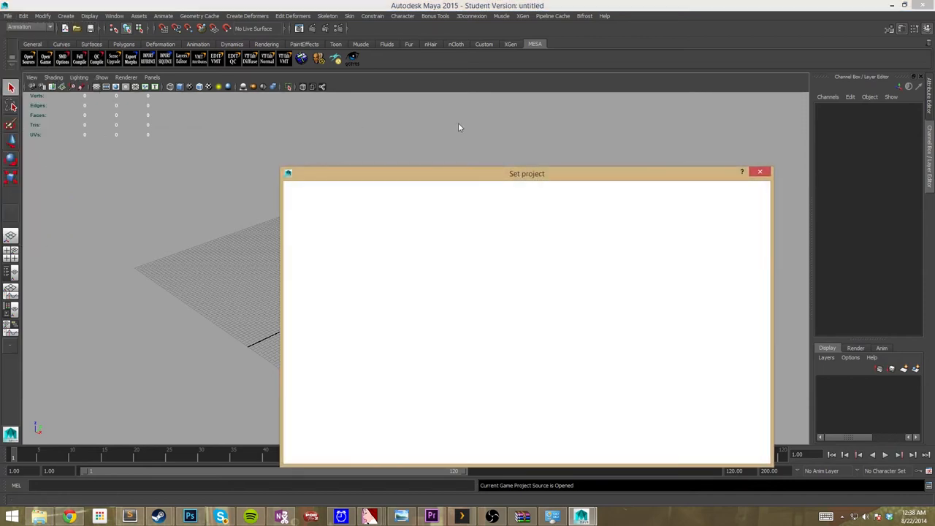
pyautogui.moveTo(222, 117)
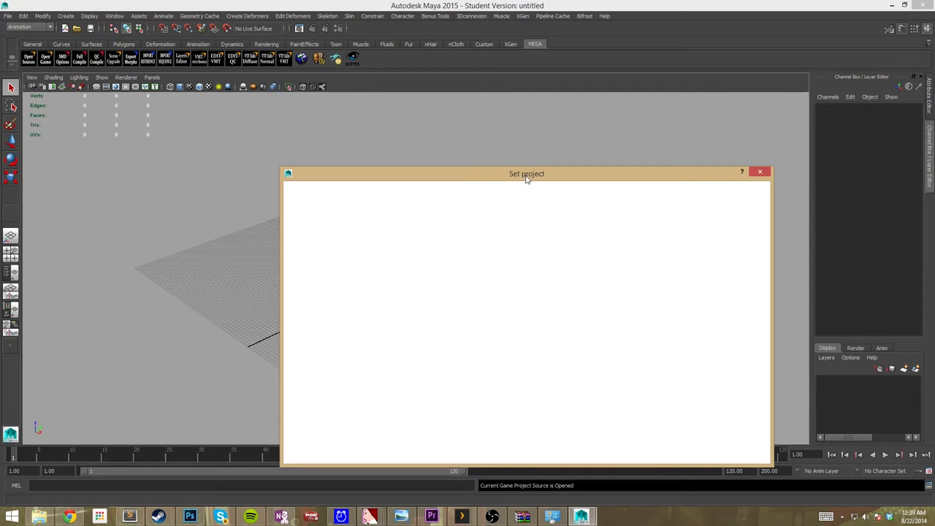
pyautogui.moveTo(552, 169)
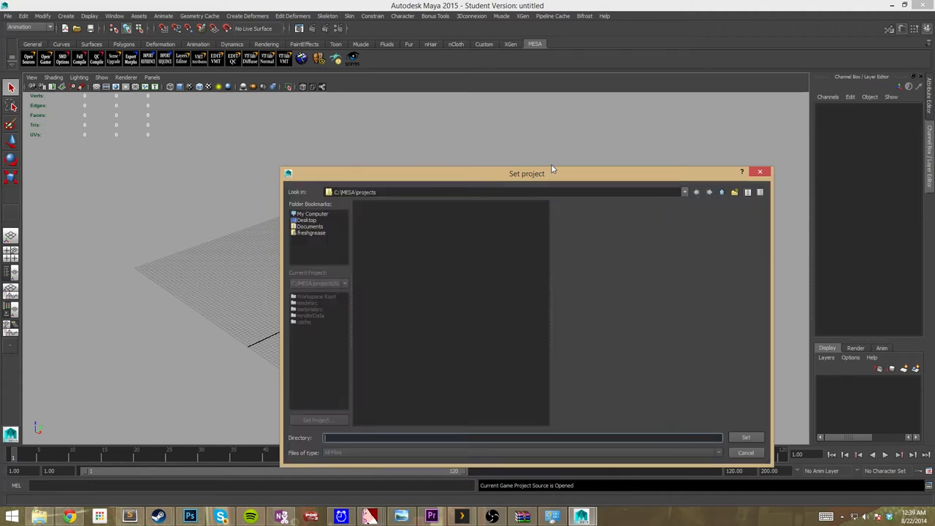
pyautogui.moveTo(339, 269)
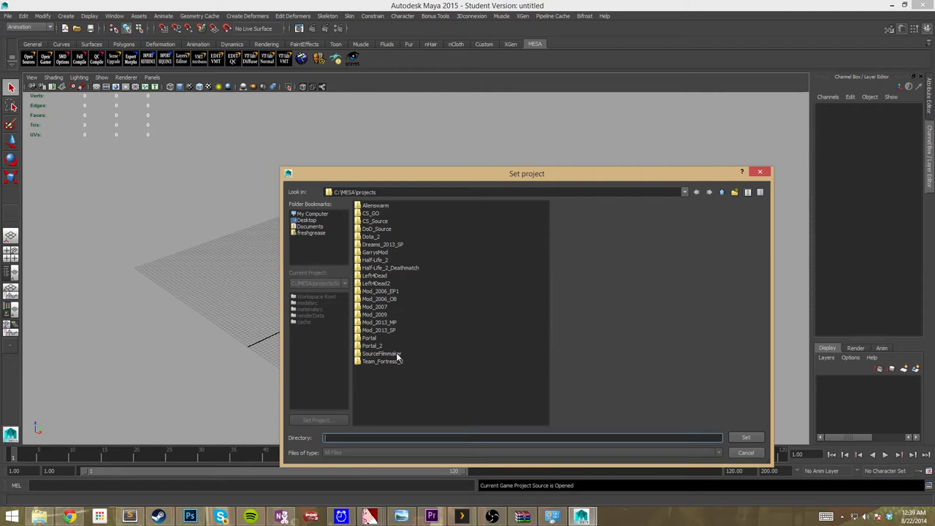
pyautogui.doubleClick(380, 353)
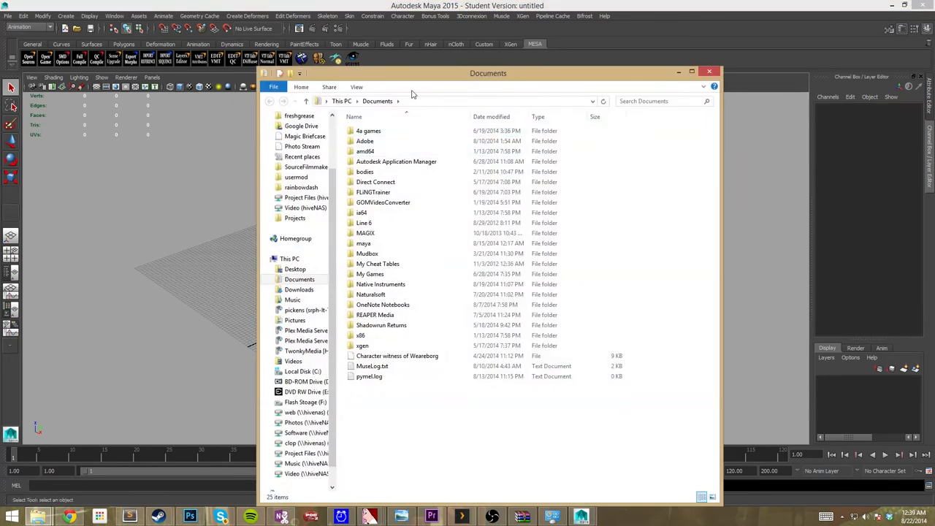
# Close the Explorer window and use the MESA shelf to open the game project's sources folder.
pyautogui.click(709, 71)
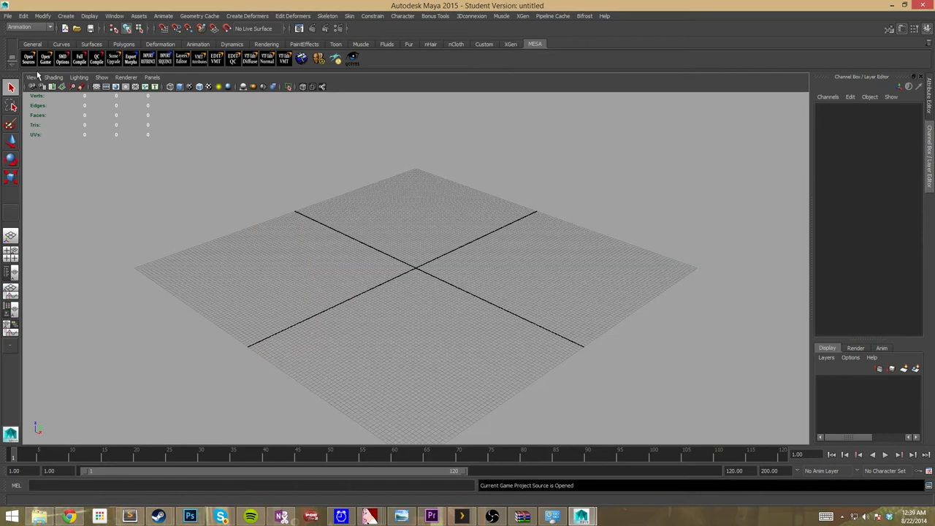
pyautogui.moveTo(46, 58)
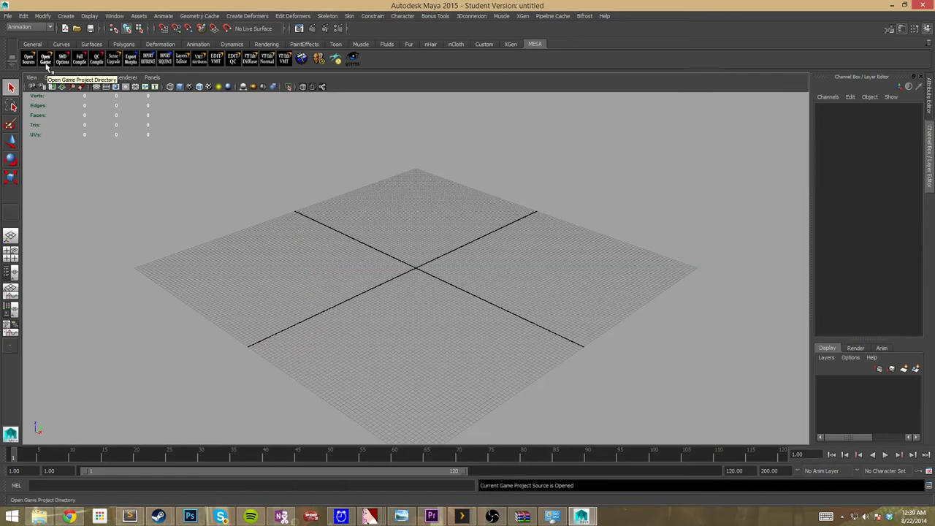
pyautogui.moveTo(50, 68)
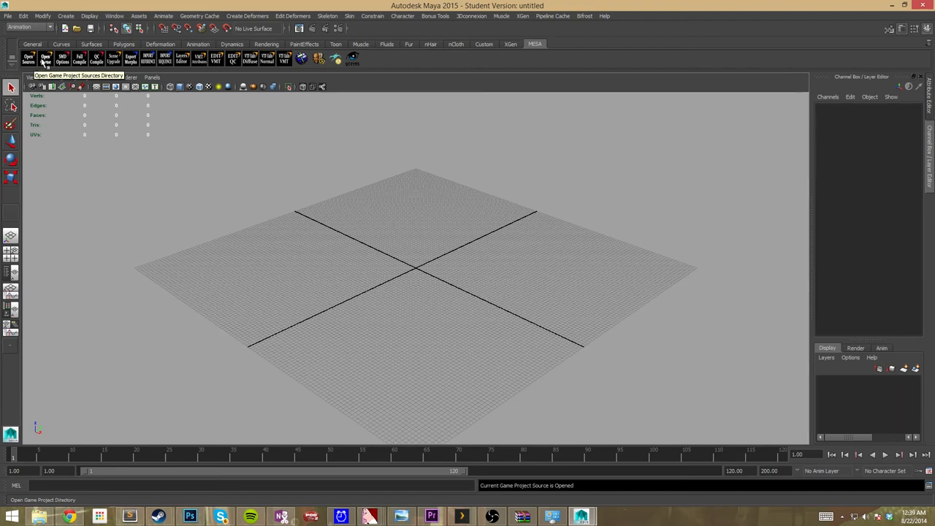
pyautogui.click(29, 59)
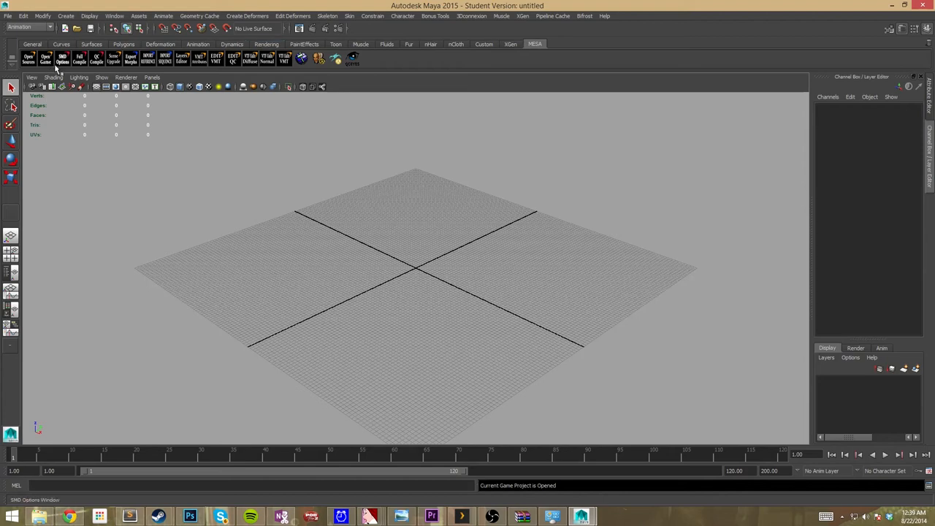
# Launch the MESA 2.0 exporter, move it higher and review its Export tab checkboxes.
pyautogui.click(62, 59)
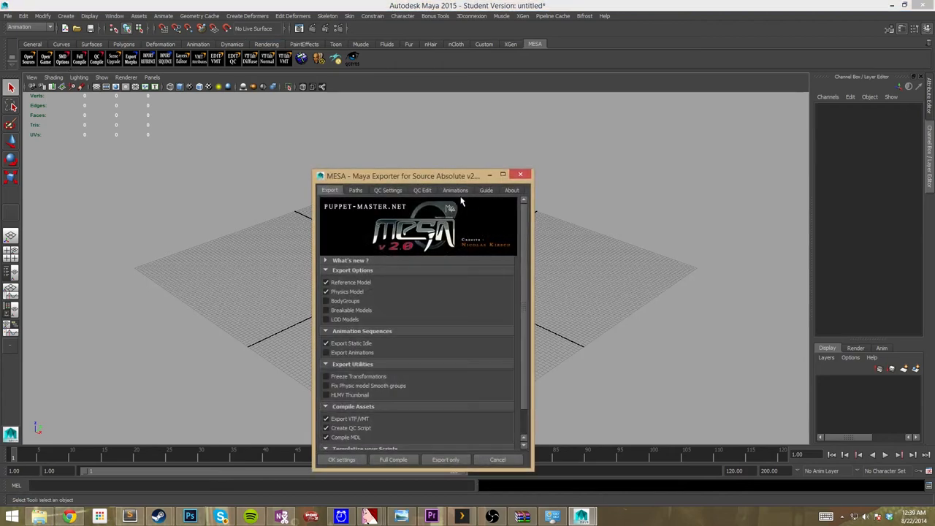
pyautogui.moveTo(402, 175); pyautogui.dragTo(362, 72)
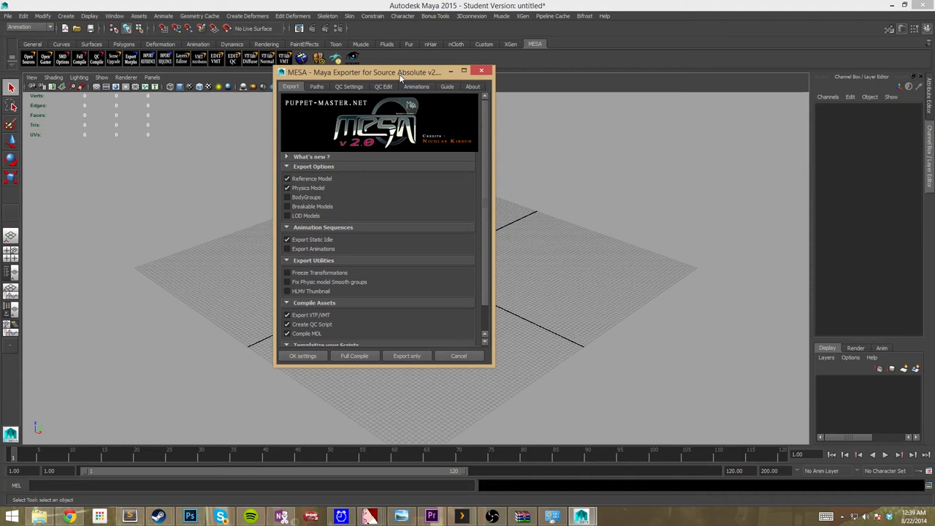
pyautogui.moveTo(424, 196)
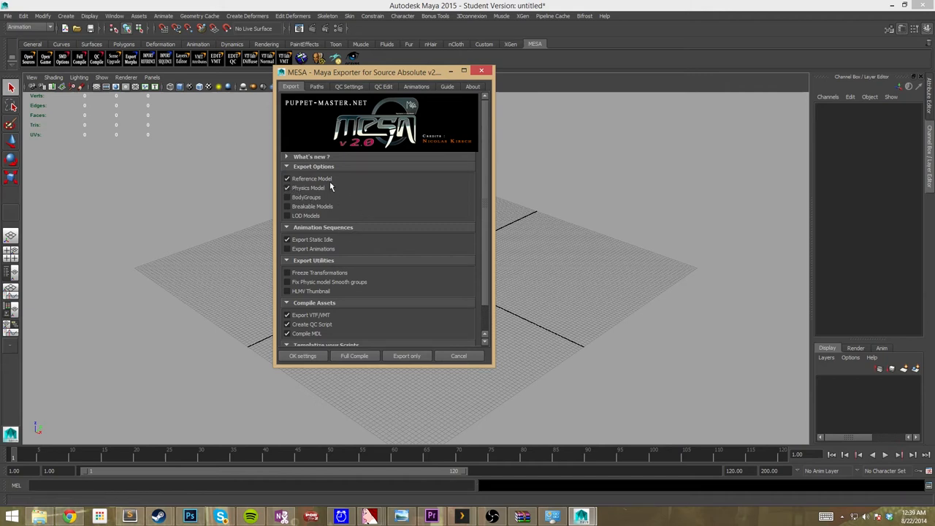
pyautogui.moveTo(324, 193)
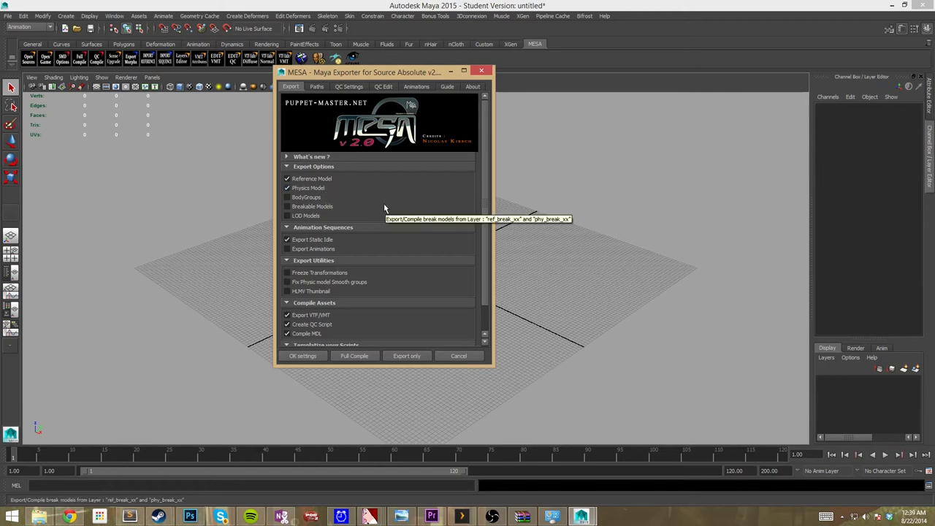
pyautogui.moveTo(316, 197)
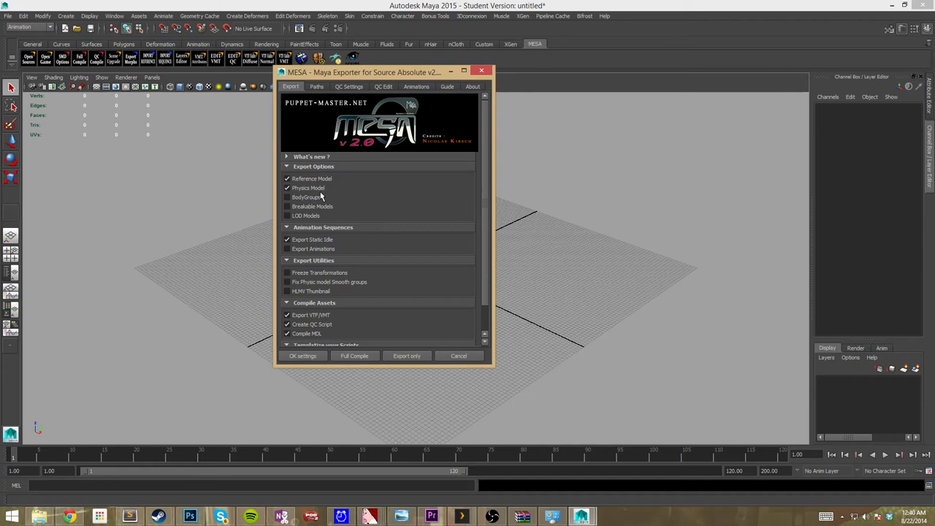
pyautogui.click(287, 207)
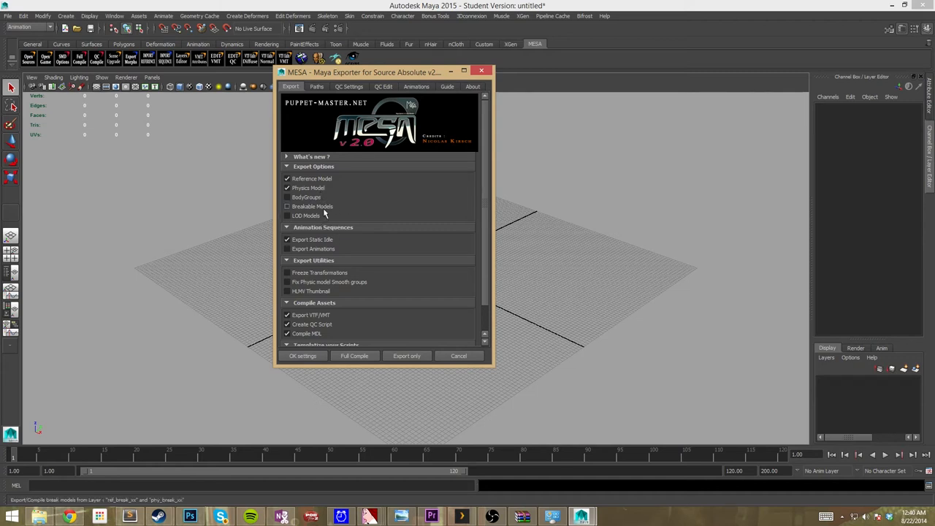
pyautogui.moveTo(307, 198)
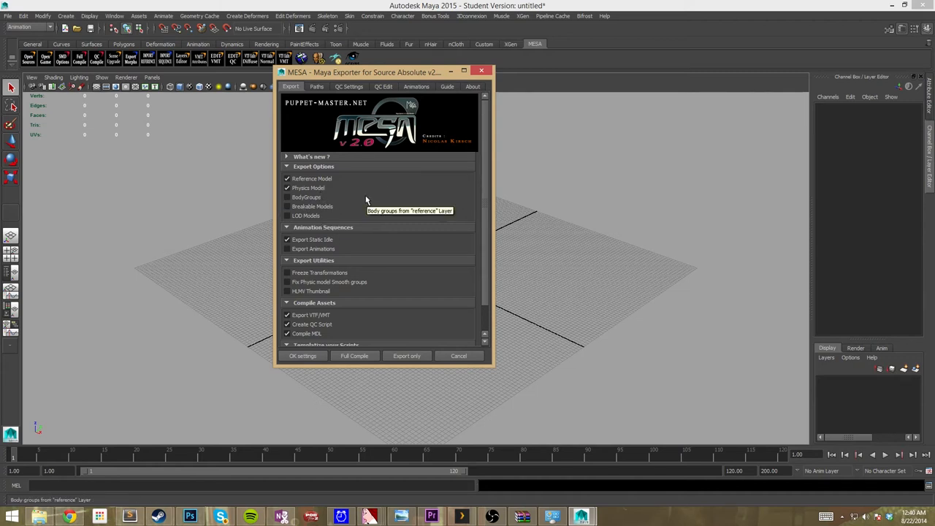
pyautogui.moveTo(367, 196)
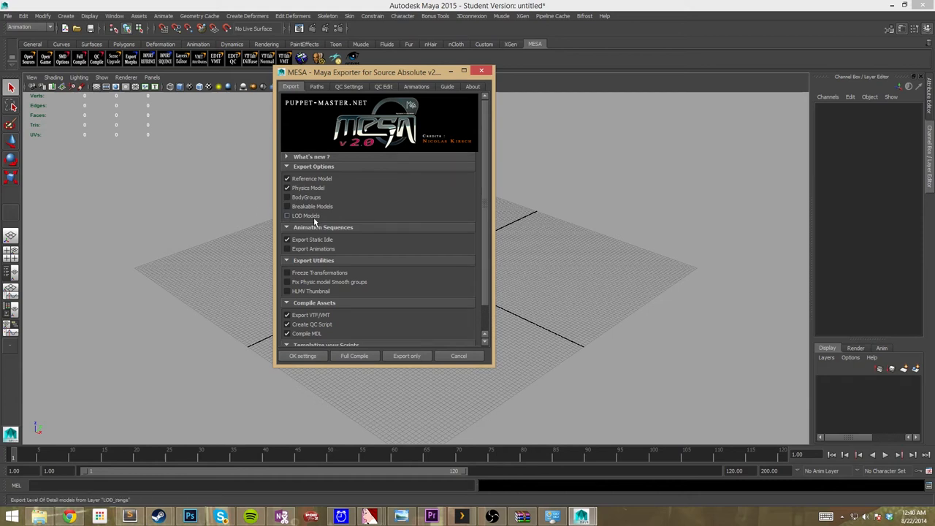
pyautogui.moveTo(307, 216)
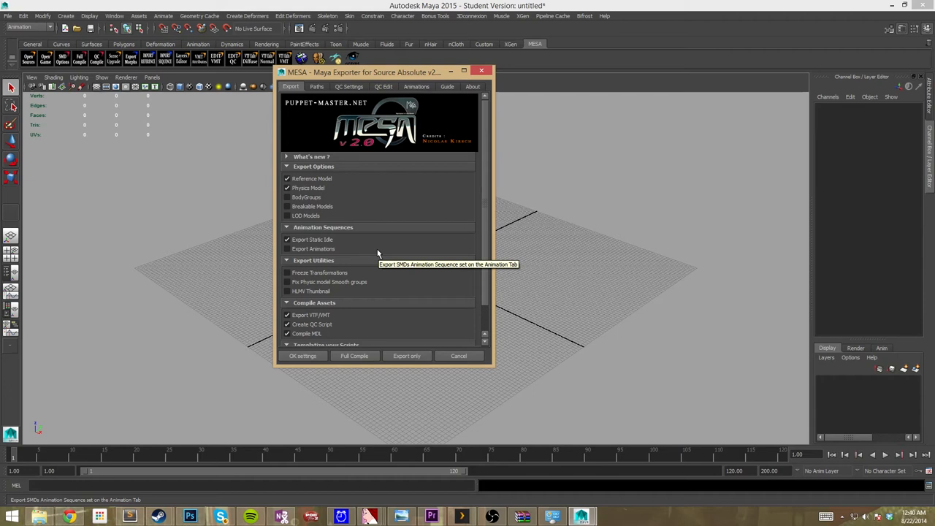
pyautogui.moveTo(412, 275)
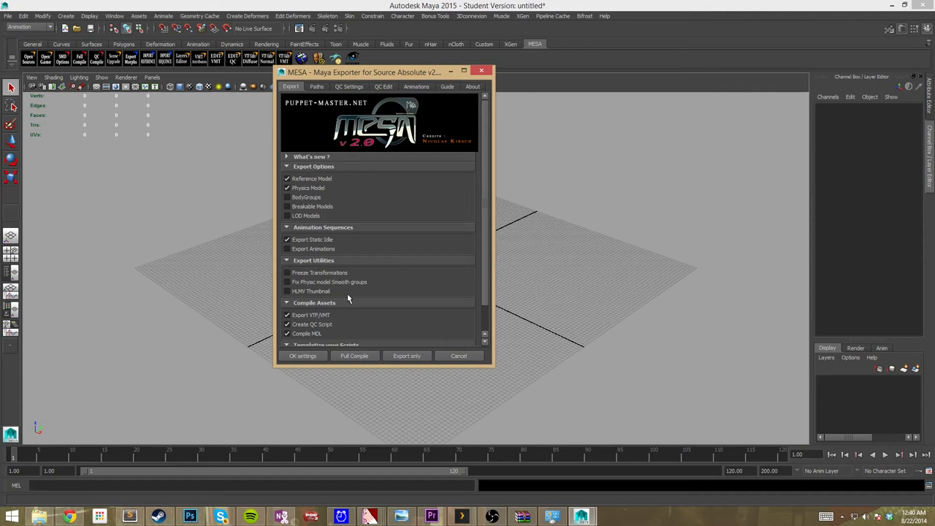
pyautogui.moveTo(704, 263)
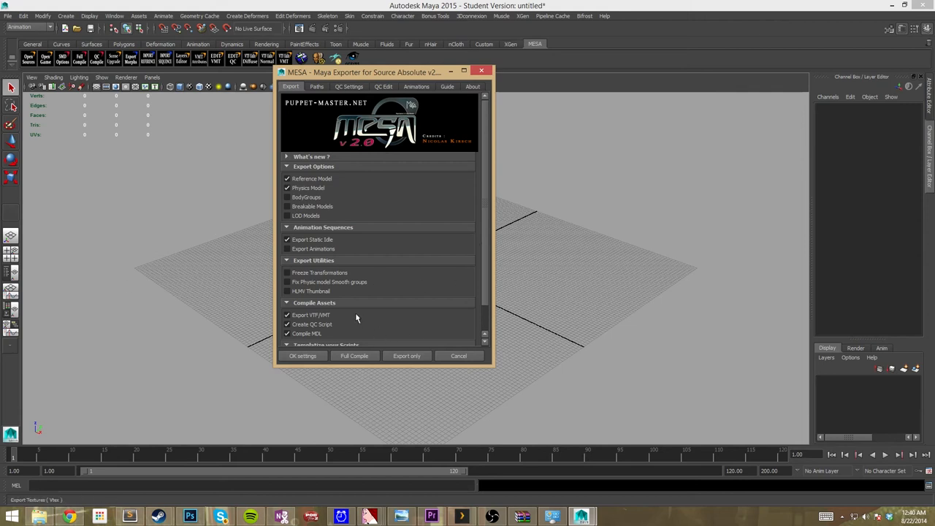
pyautogui.moveTo(307, 301)
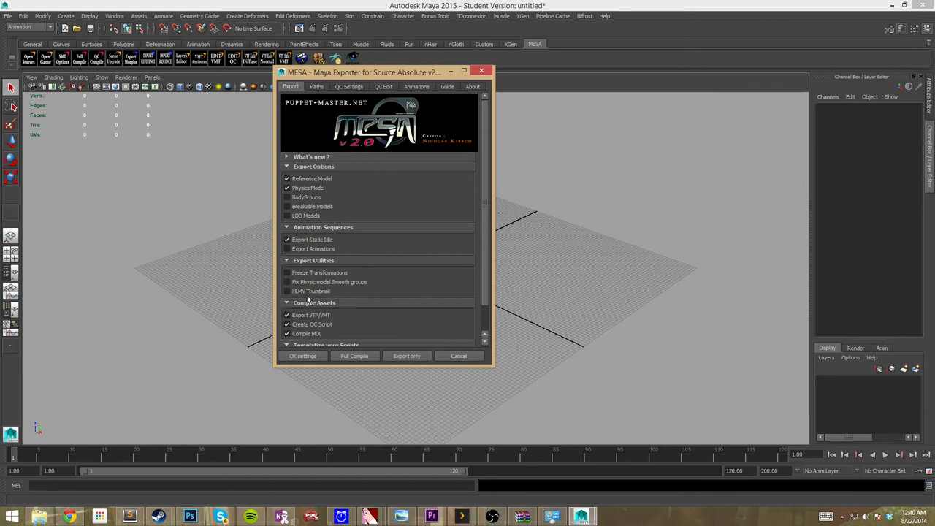
pyautogui.click(287, 290)
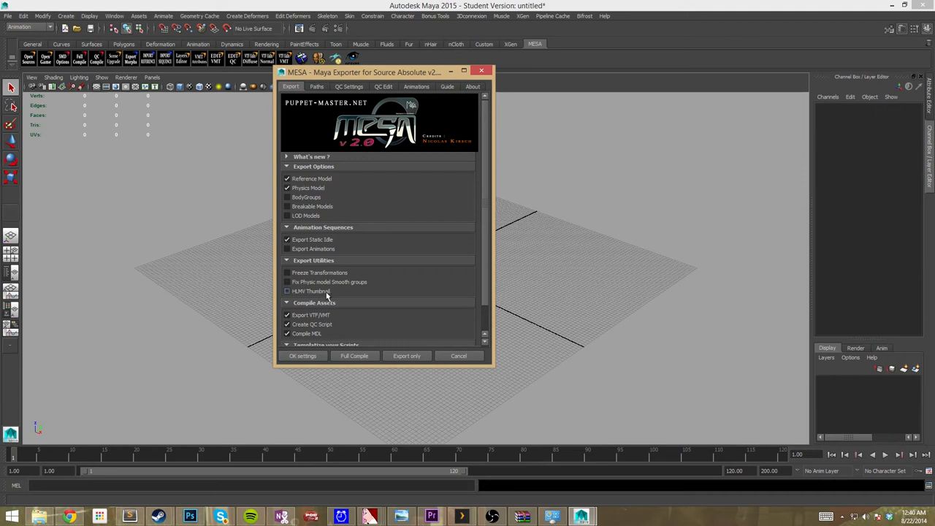
pyautogui.moveTo(322, 292)
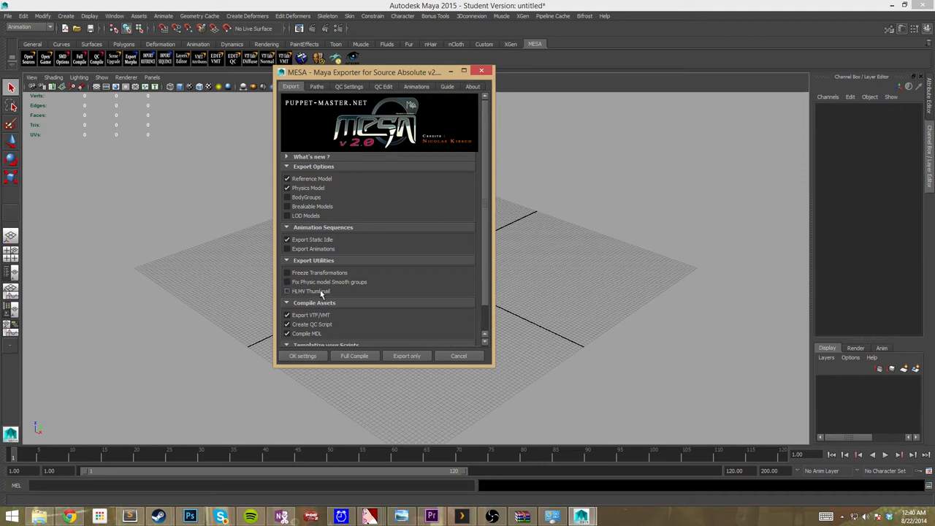
pyautogui.scroll(-3)
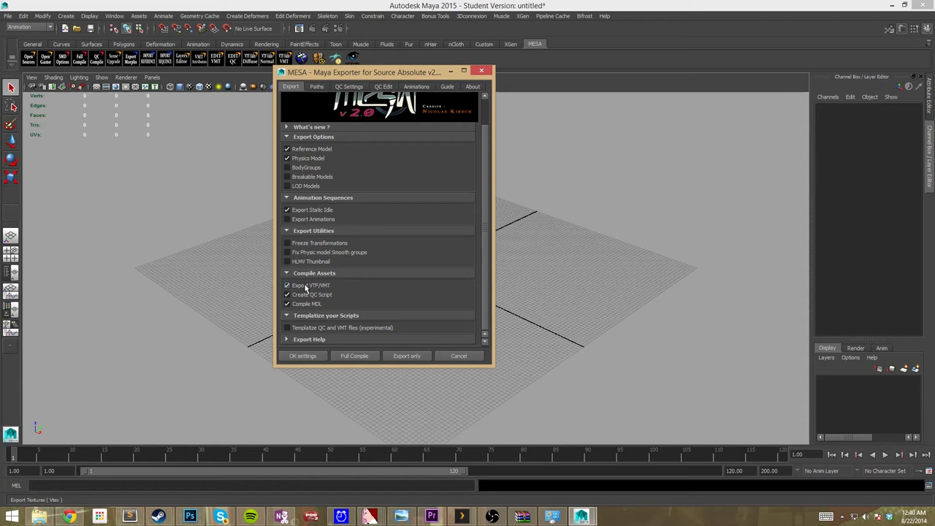
pyautogui.moveTo(327, 289)
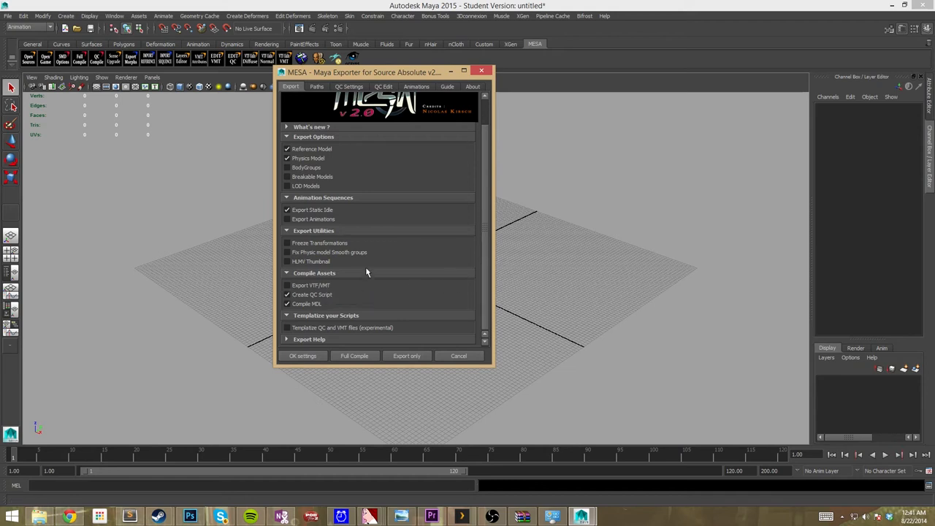
pyautogui.click(287, 285)
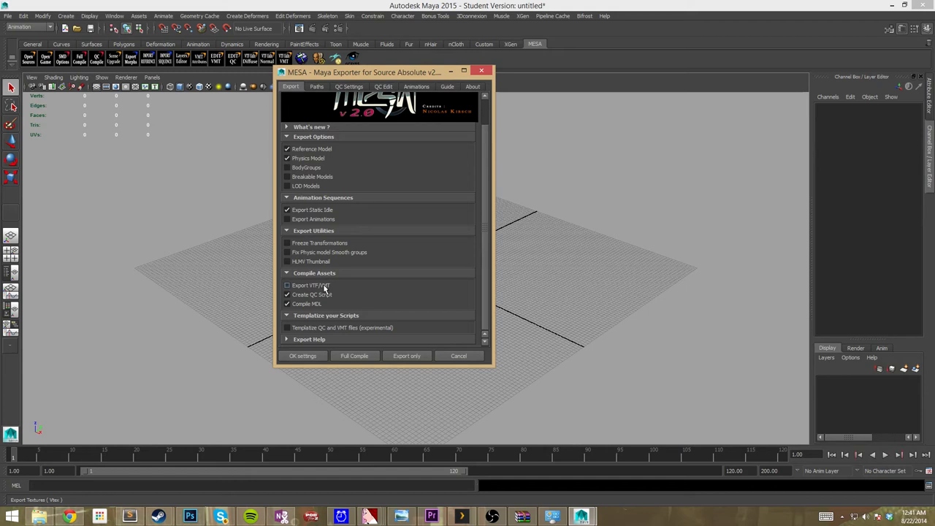
pyautogui.moveTo(328, 285)
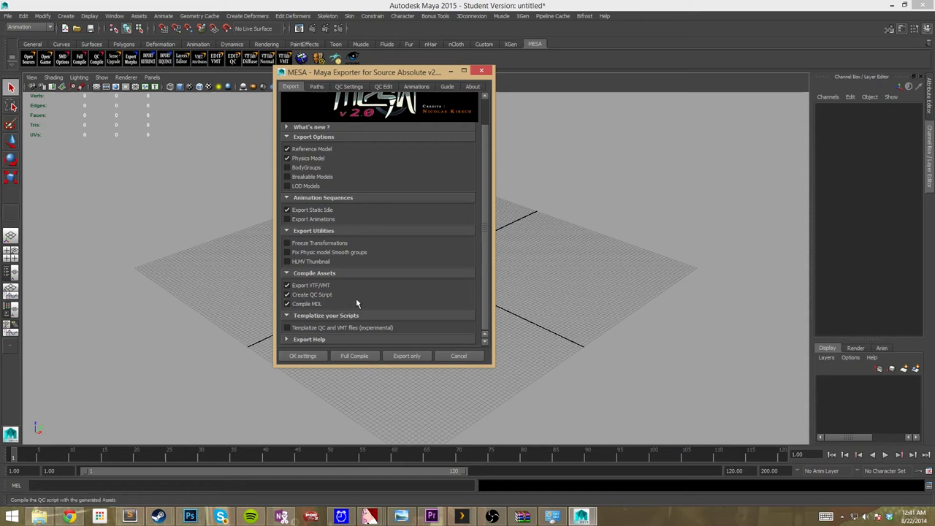
pyautogui.moveTo(328, 295)
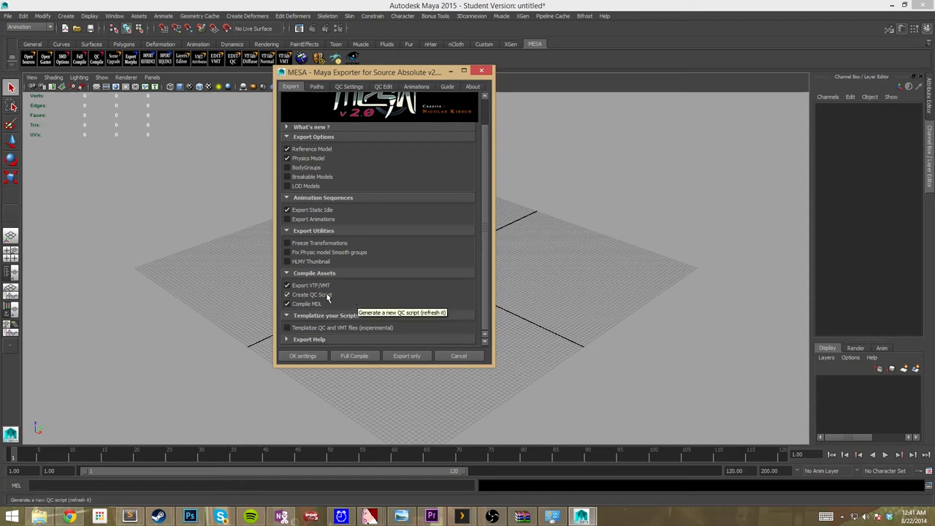
pyautogui.moveTo(338, 304)
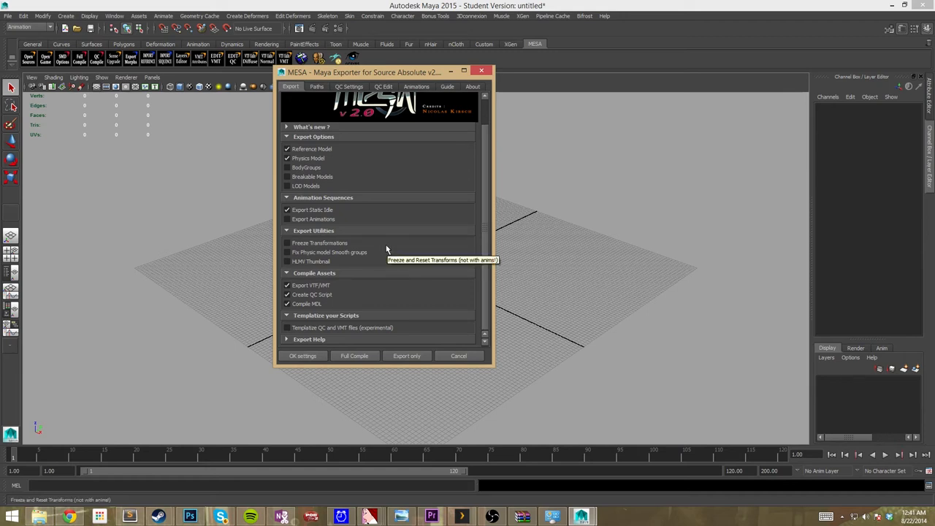
pyautogui.moveTo(330, 307)
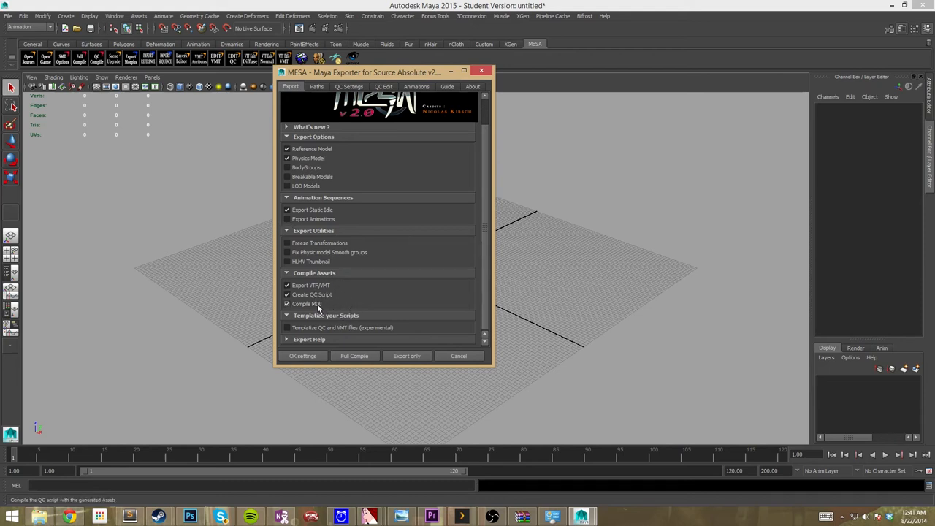
pyautogui.click(287, 302)
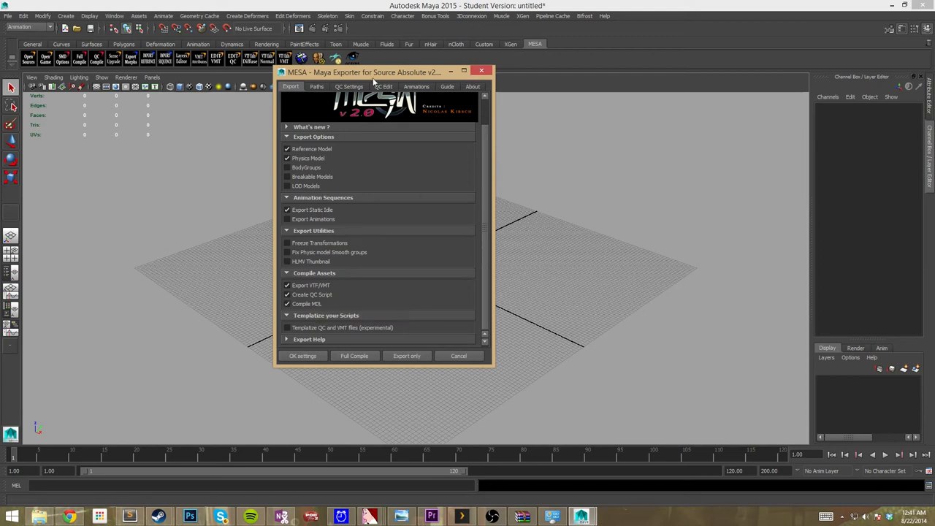
pyautogui.moveTo(441, 231)
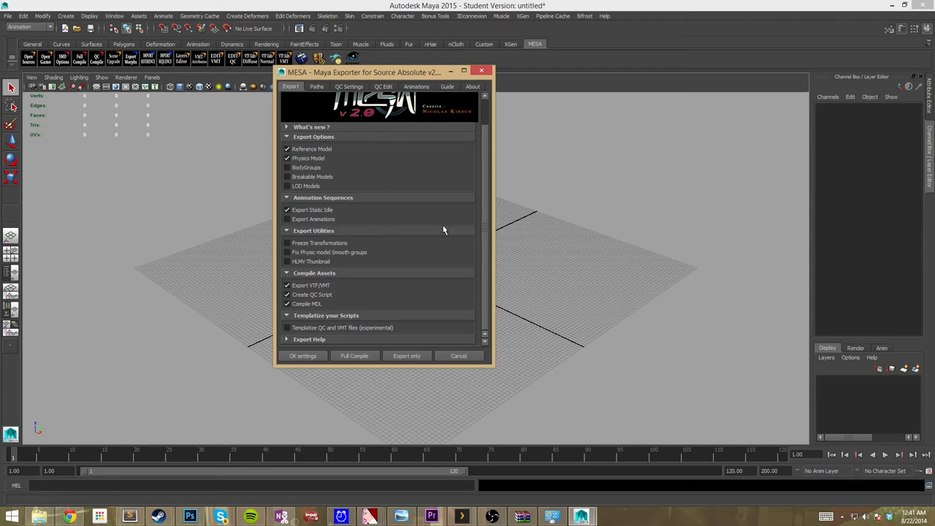
pyautogui.moveTo(437, 254)
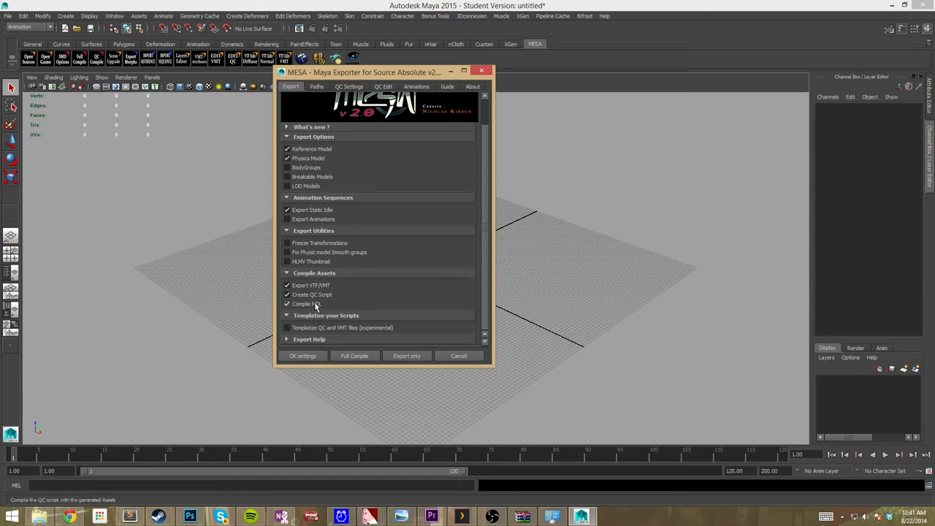
pyautogui.click(286, 302)
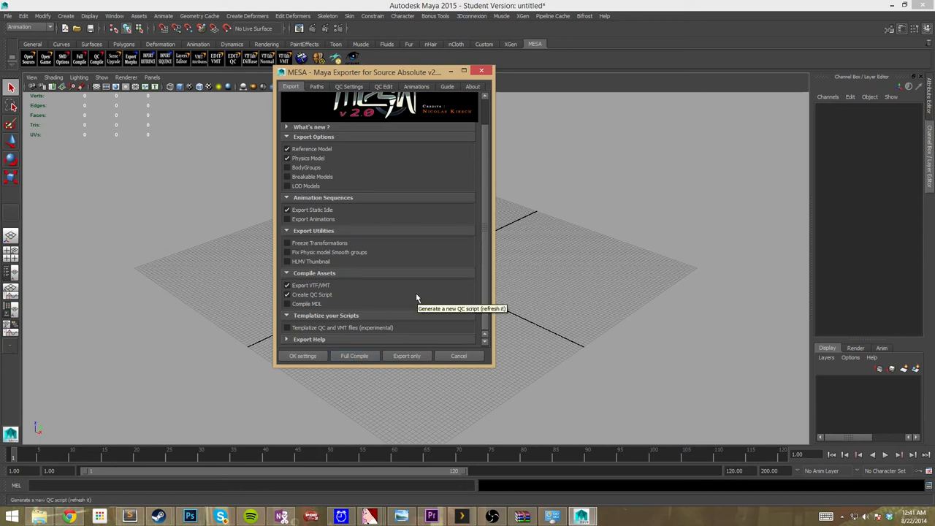
pyautogui.moveTo(432, 360)
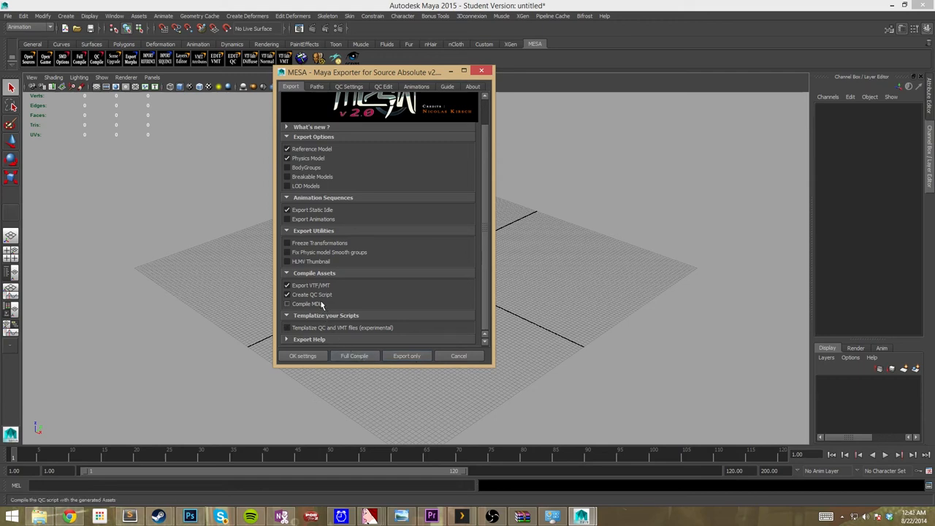
pyautogui.click(286, 303)
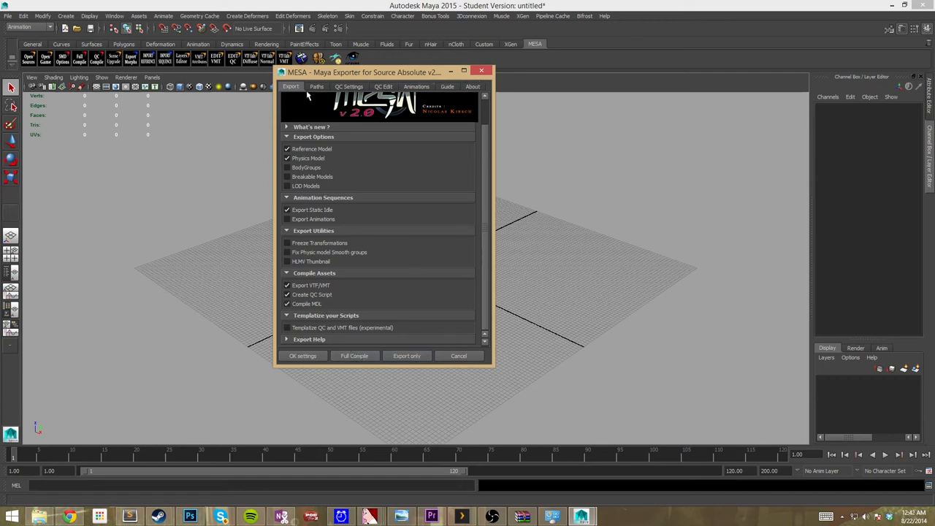
# Generate Paths from the Paths tab, saving the scene as asd.mb in the SourceFilmmaker models folder.
pyautogui.click(316, 86)
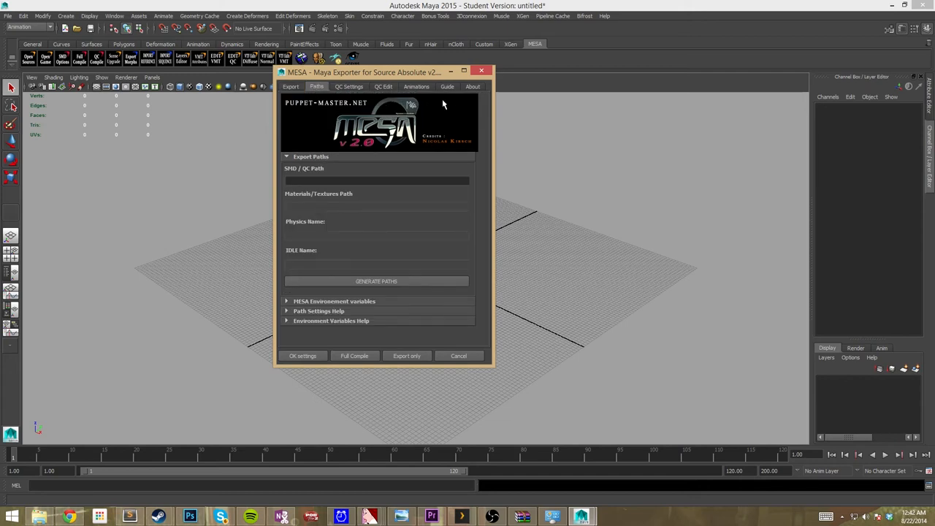
pyautogui.moveTo(418, 240)
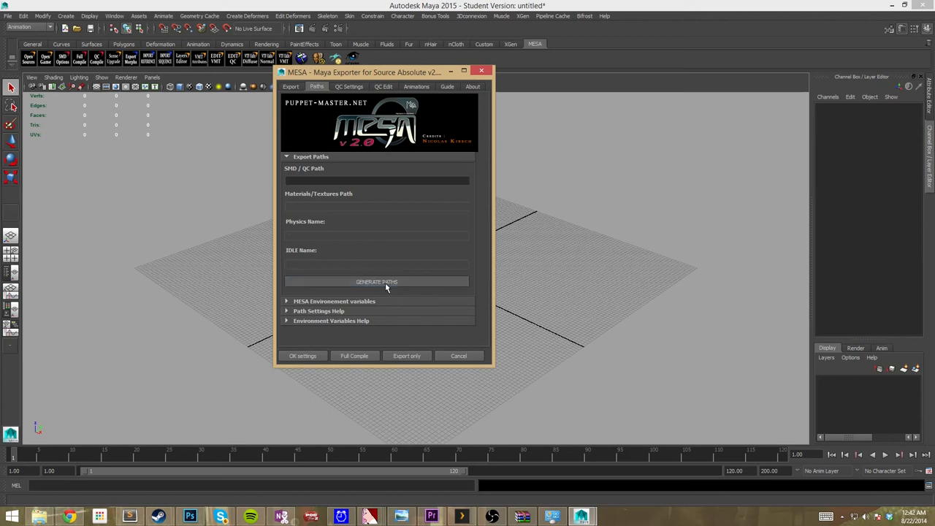
pyautogui.click(377, 181)
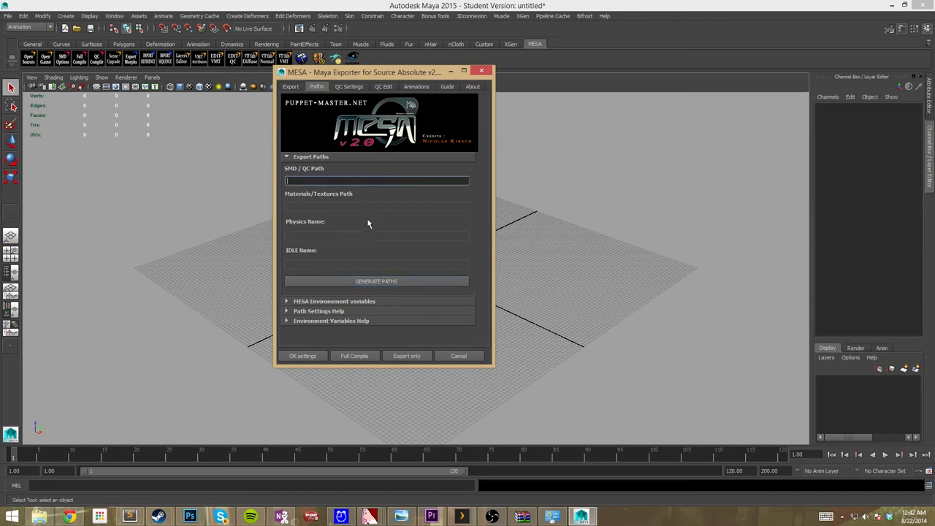
pyautogui.click(459, 356)
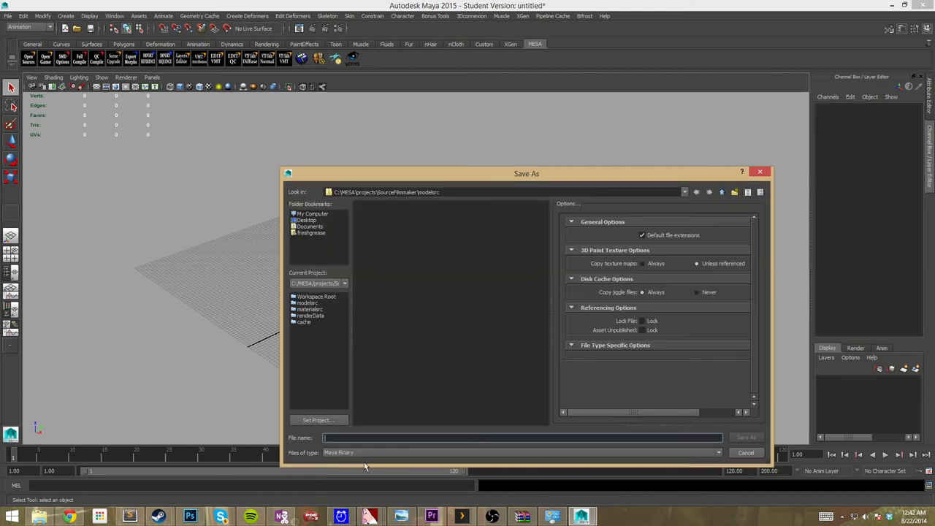
pyautogui.moveTo(435, 403)
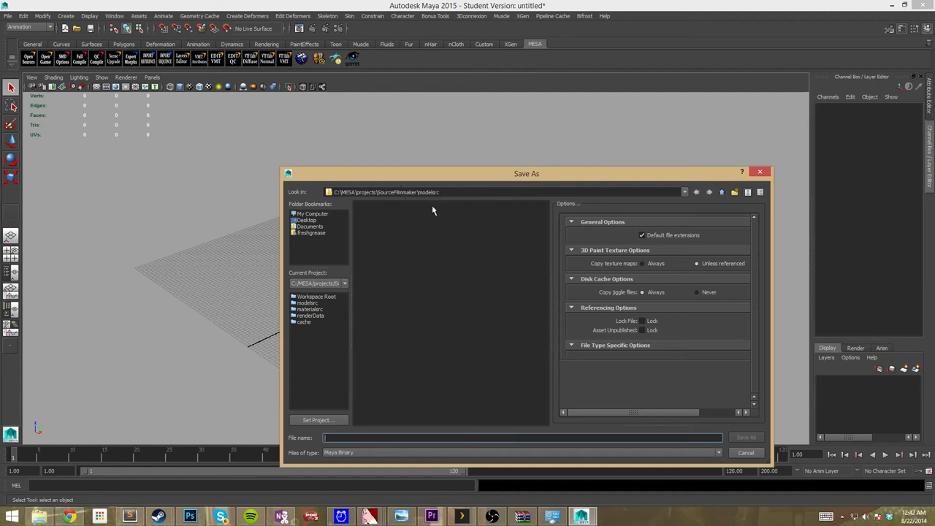
pyautogui.moveTo(400, 263)
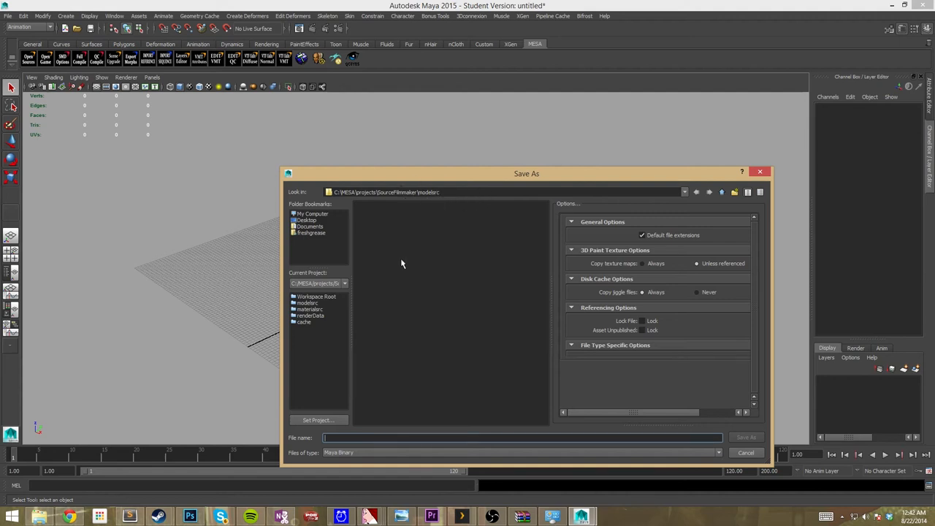
pyautogui.write('asd')
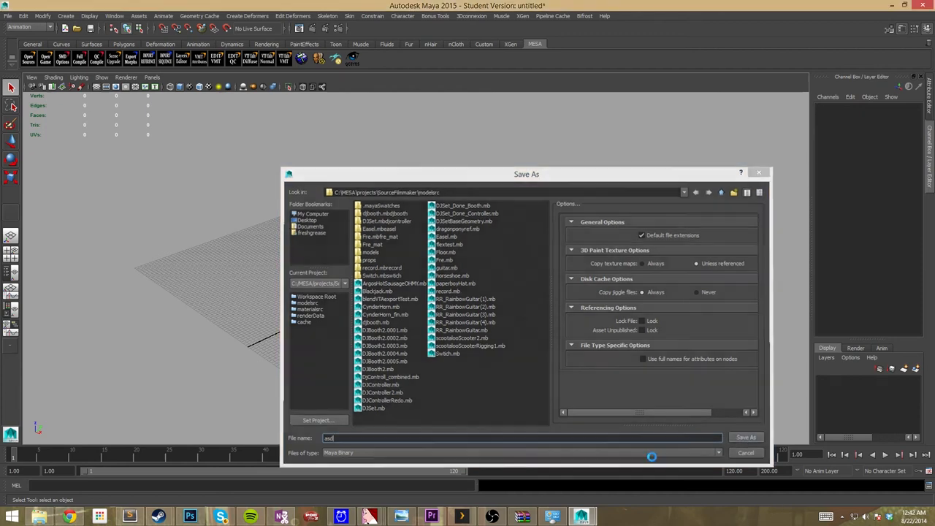
pyautogui.click(746, 437)
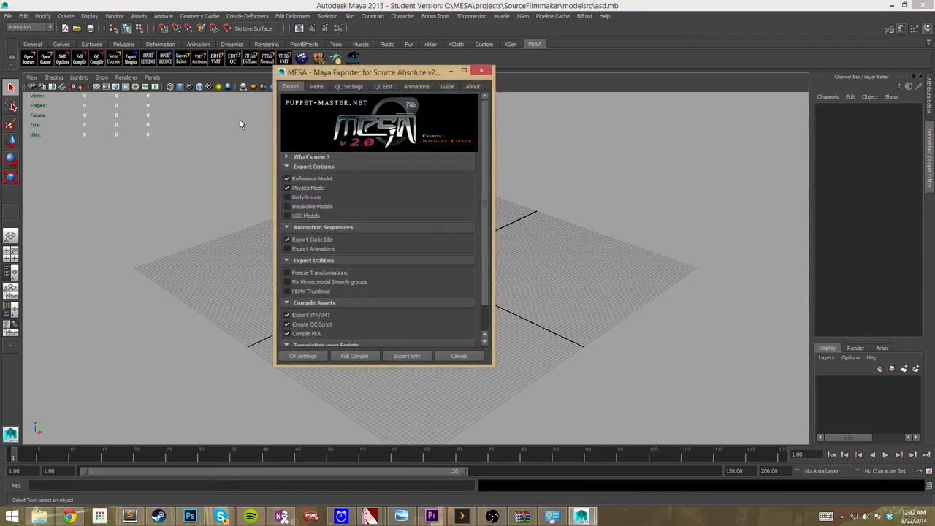
# Generate the SMD/QC and materials paths for asd, then view the QC Settings.
pyautogui.click(316, 86)
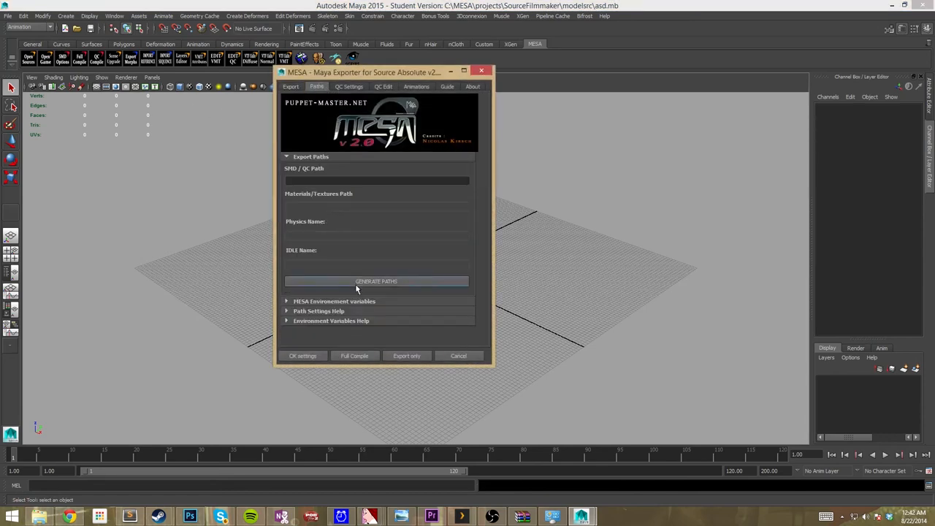
pyautogui.click(376, 281)
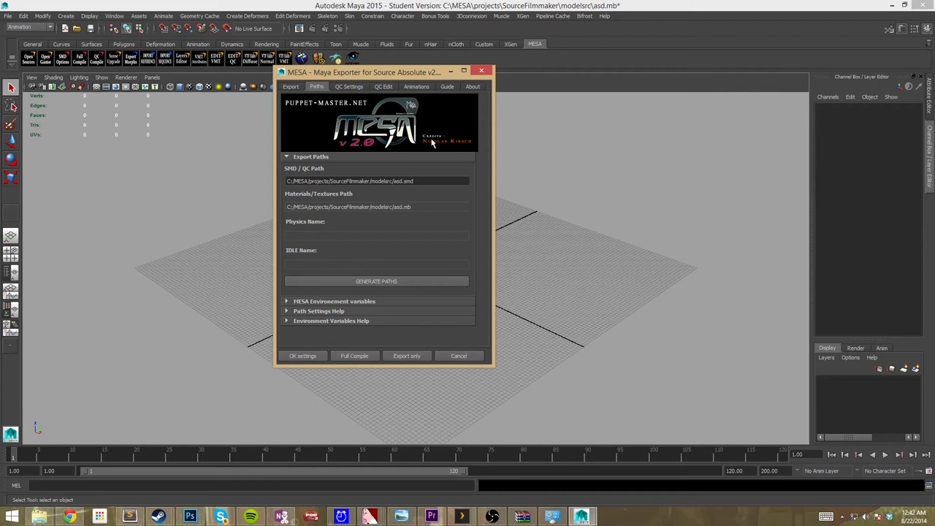
pyautogui.moveTo(411, 199)
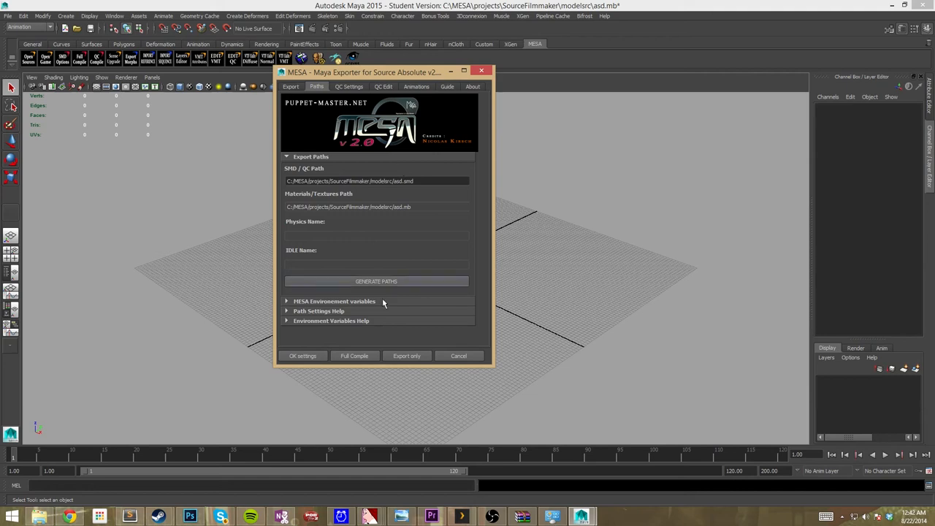
pyautogui.moveTo(433, 295)
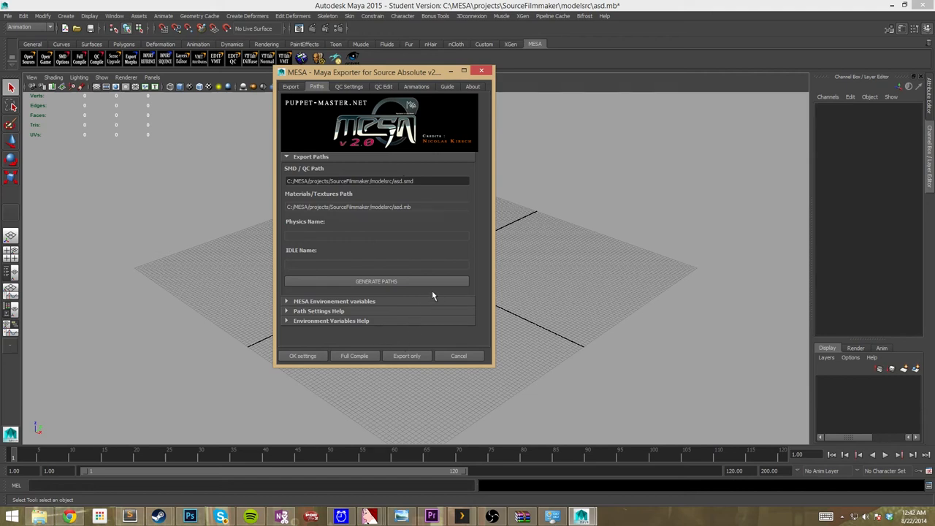
pyautogui.moveTo(392, 102)
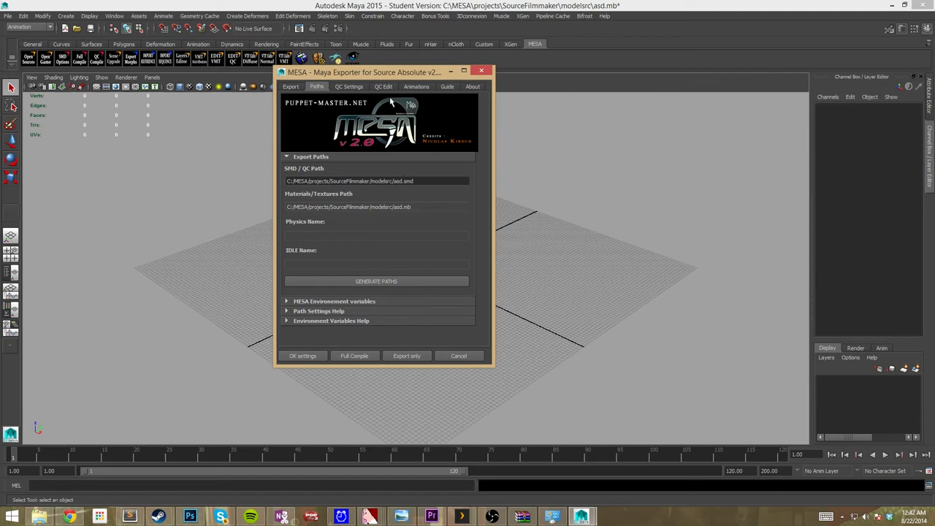
pyautogui.click(348, 86)
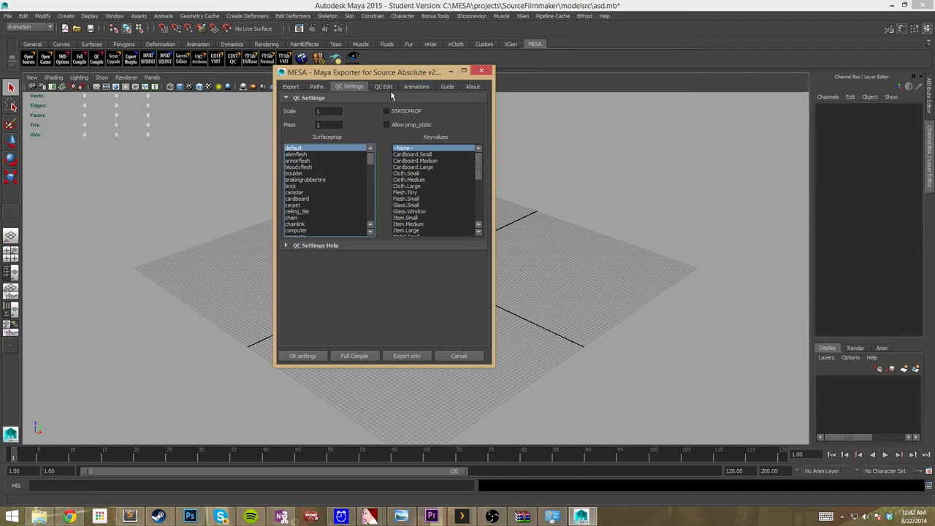
# View the exporter's Guide and About pages, then close the exporter window.
pyautogui.click(447, 86)
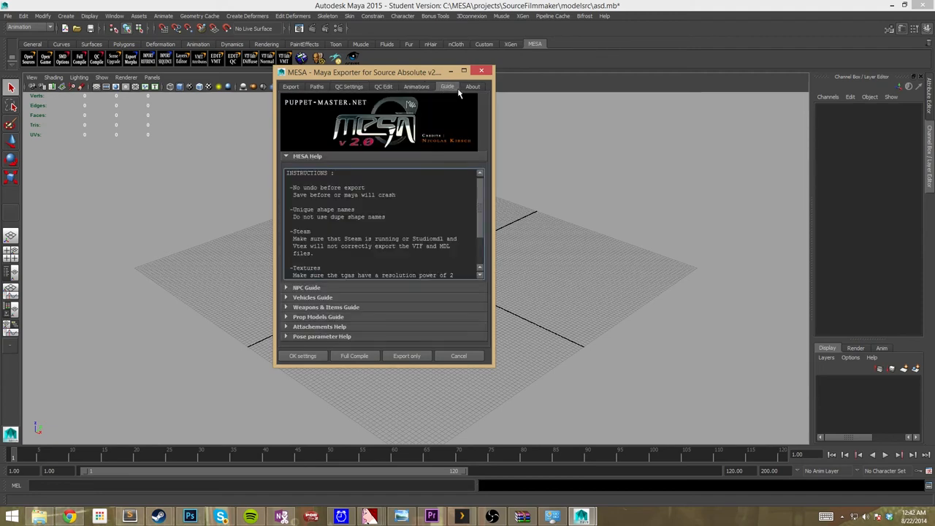
pyautogui.click(474, 86)
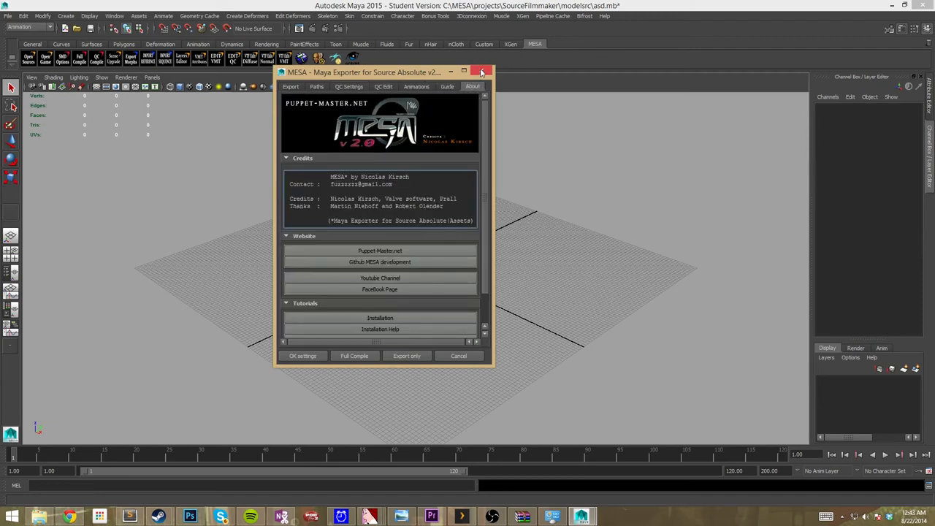
pyautogui.click(482, 71)
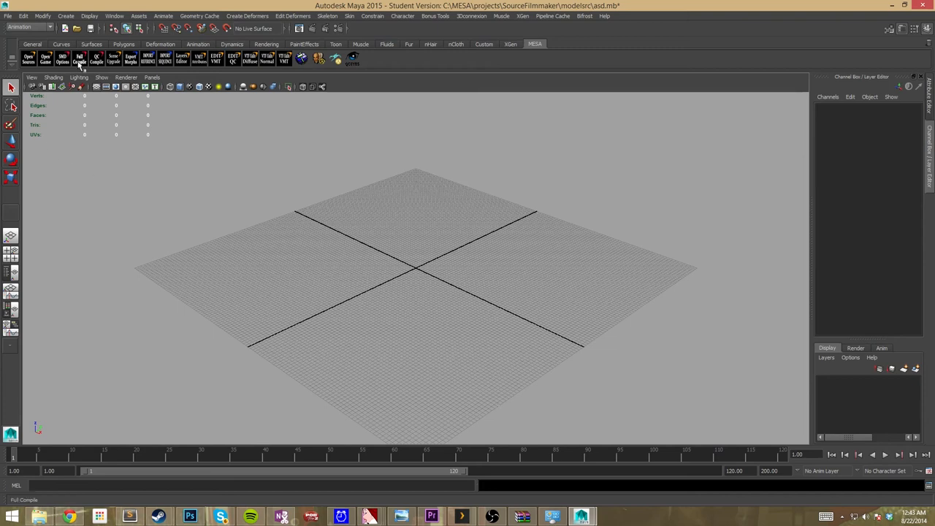
pyautogui.moveTo(80, 60)
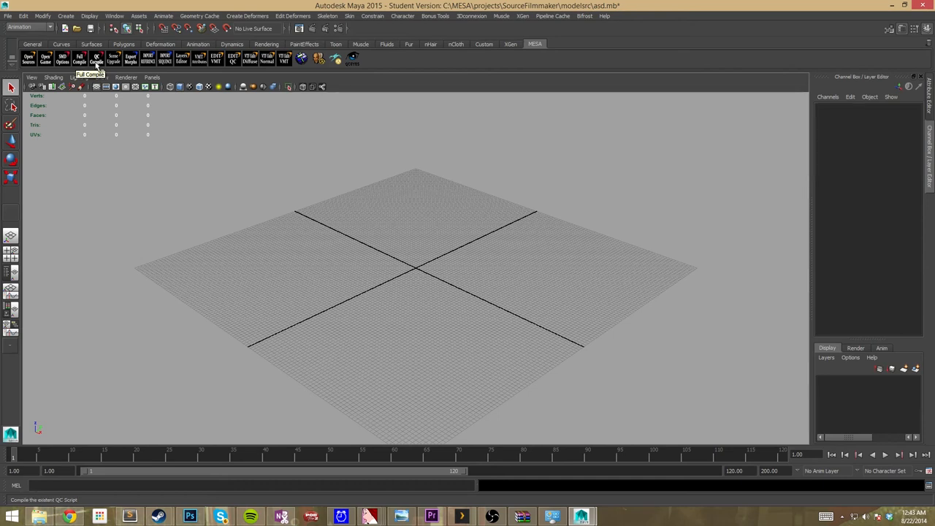
# Run the MESA QC compile shelf tool, which creates an smdInfo node and reports a syntax error.
pyautogui.click(97, 57)
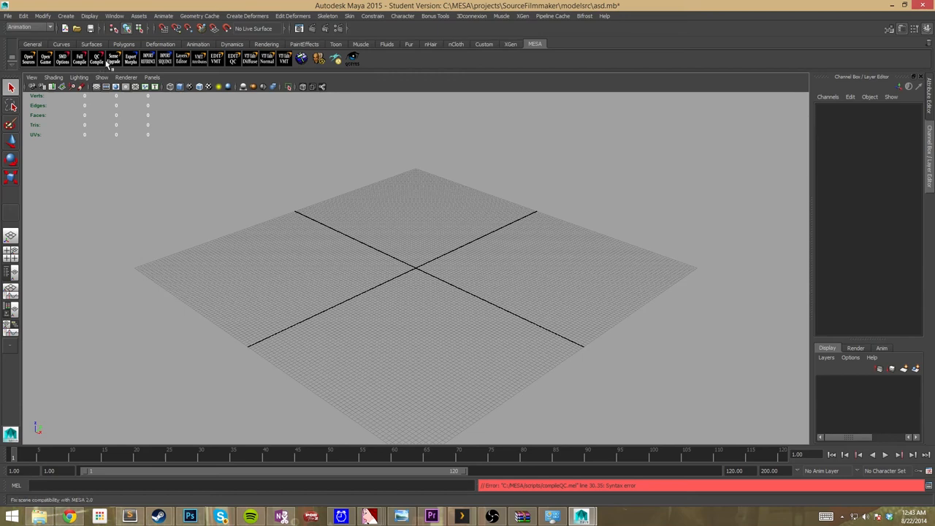
pyautogui.moveTo(111, 61)
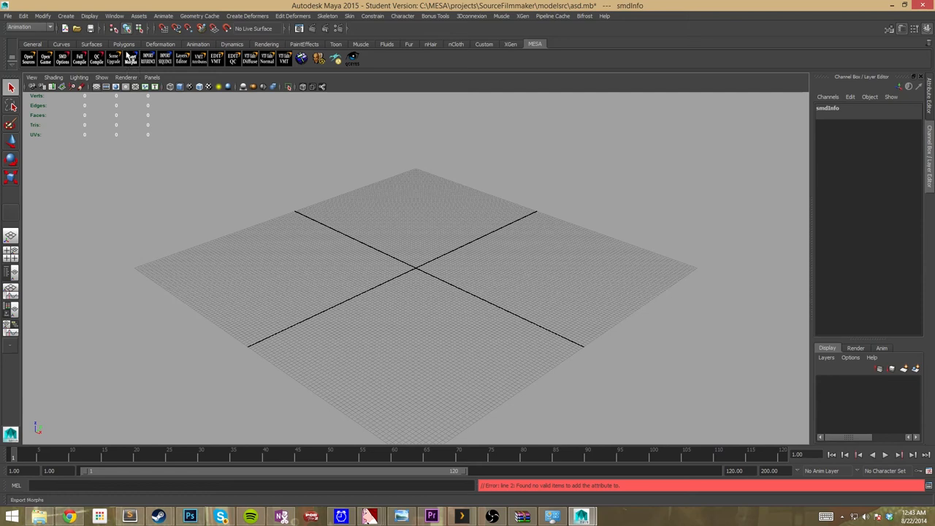
pyautogui.moveTo(139, 70)
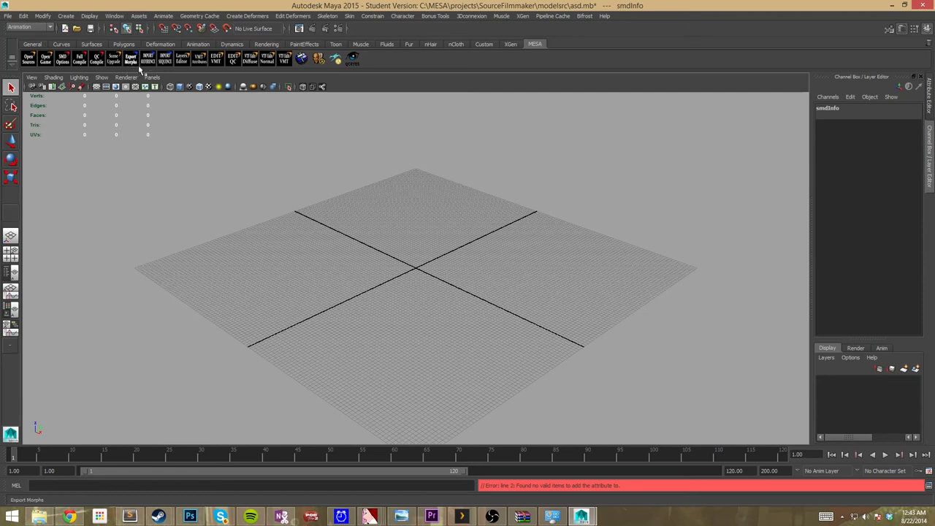
pyautogui.moveTo(148, 57)
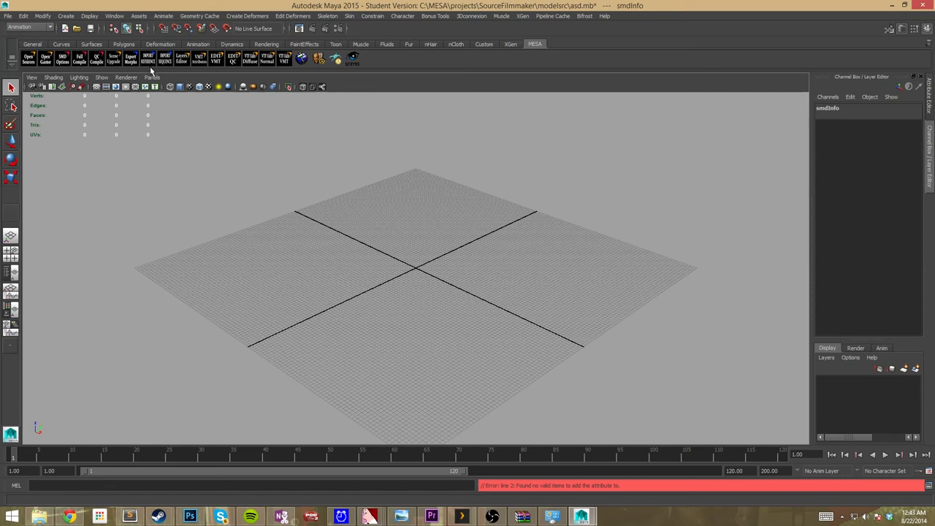
pyautogui.moveTo(149, 58)
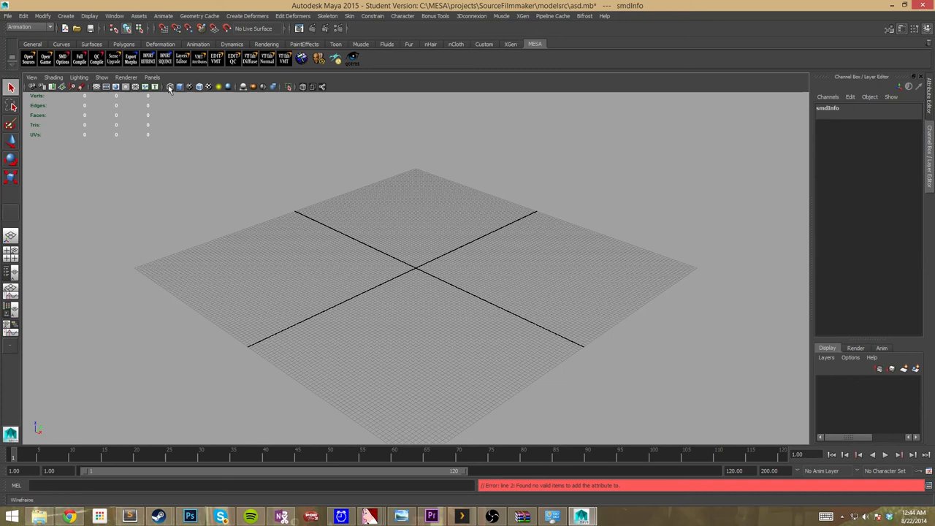
pyautogui.moveTo(149, 58)
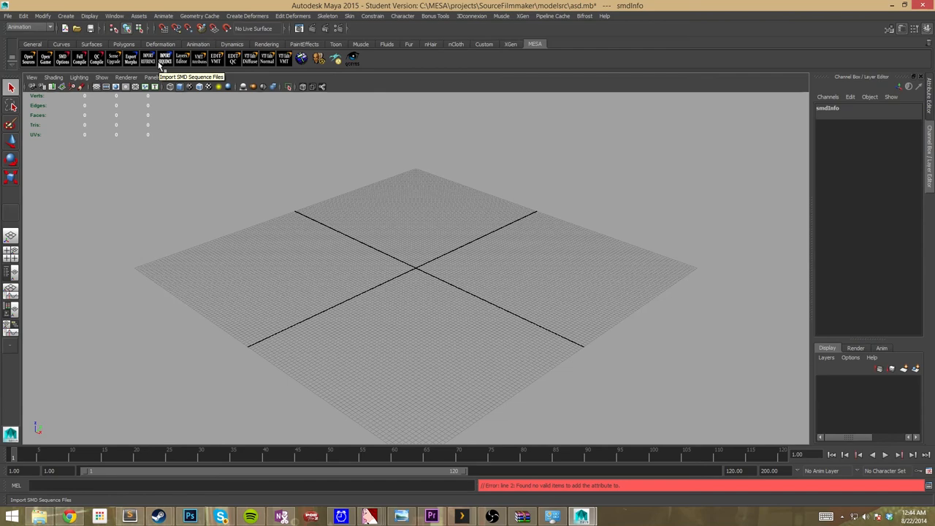
# Run Import SMD Sequence Files, adding Physics and Reference layers, then Edit QC, which errors.
pyautogui.click(165, 59)
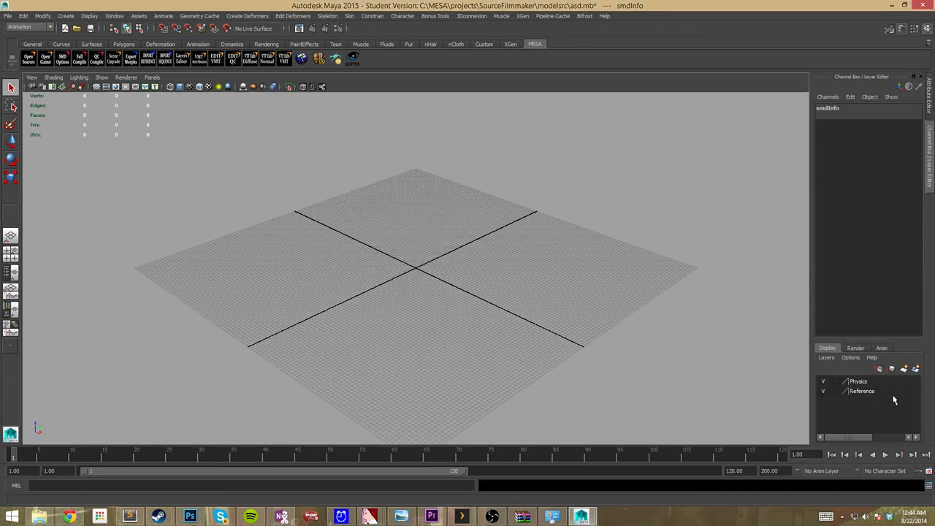
pyautogui.moveTo(891, 400)
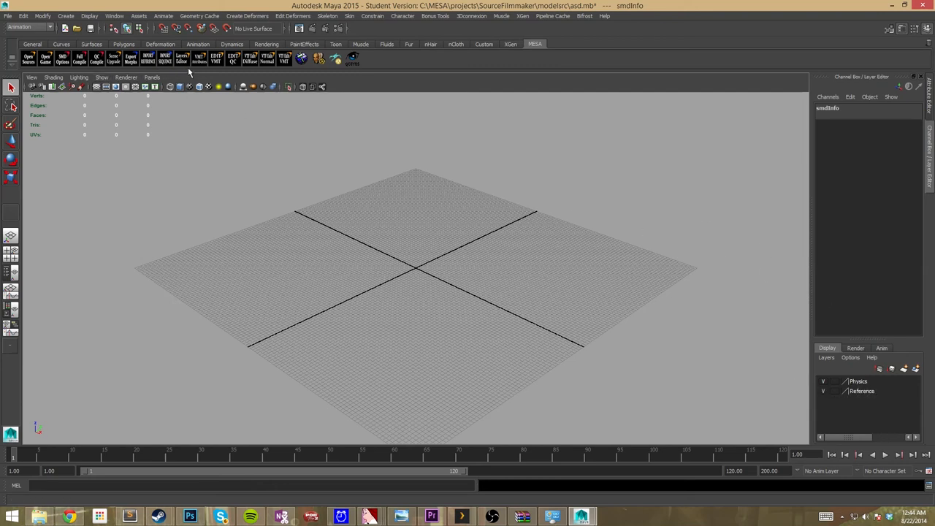
pyautogui.moveTo(199, 60)
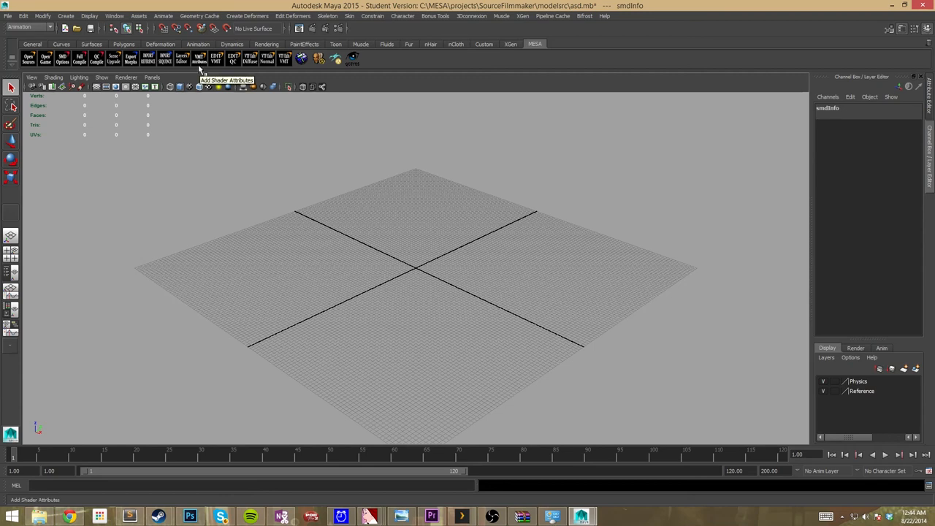
pyautogui.moveTo(217, 61)
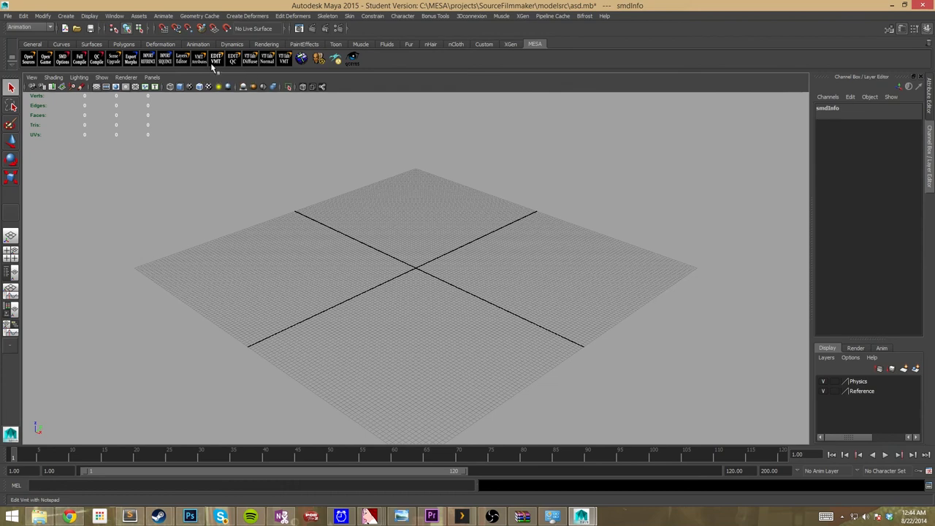
pyautogui.click(216, 57)
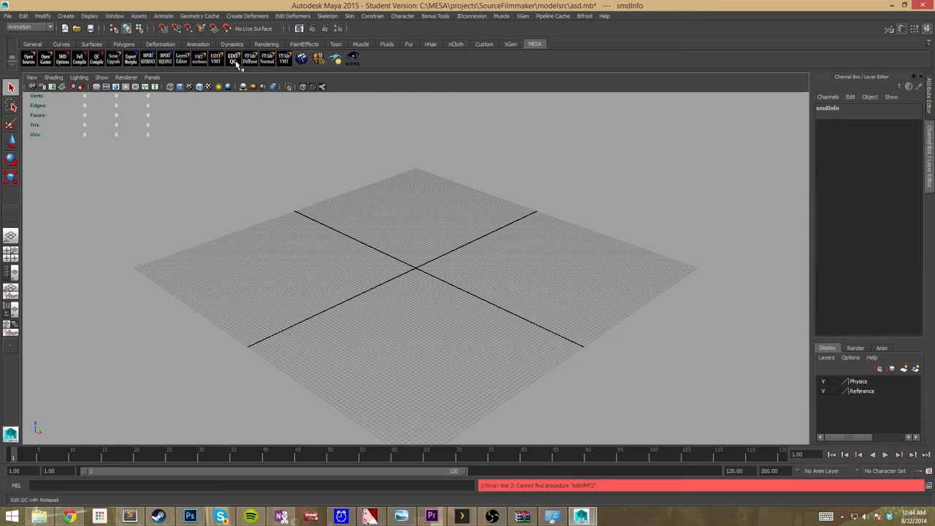
# Launch the MESA shelf tool that opens the model's QC script in Notepad.
pyautogui.click(234, 59)
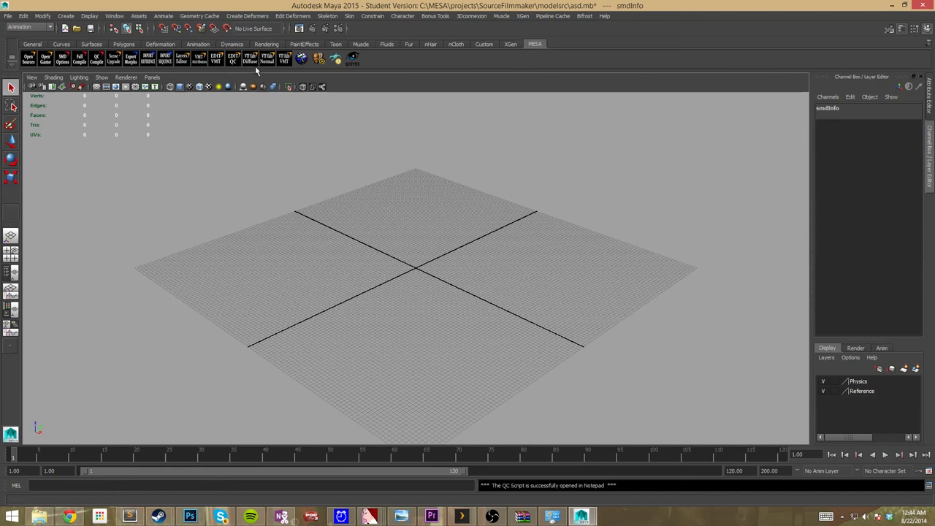
pyautogui.moveTo(251, 58)
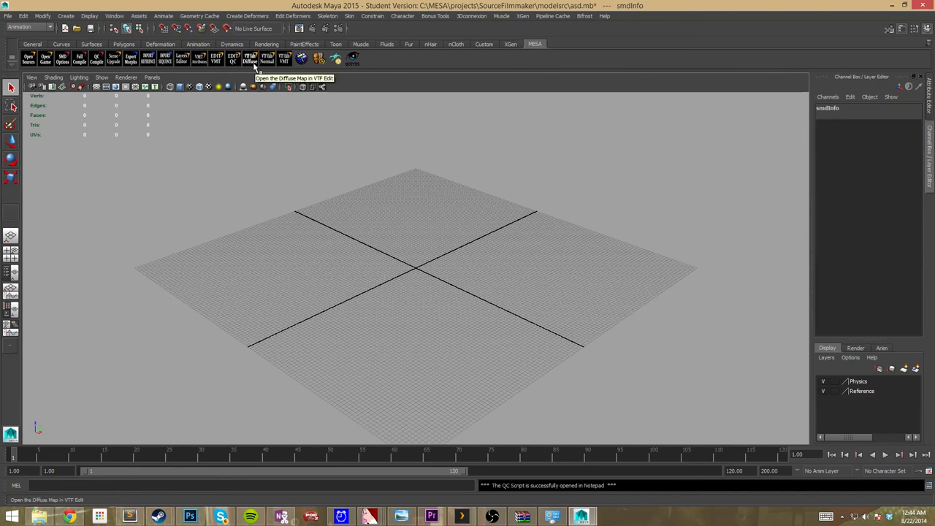
pyautogui.moveTo(269, 59)
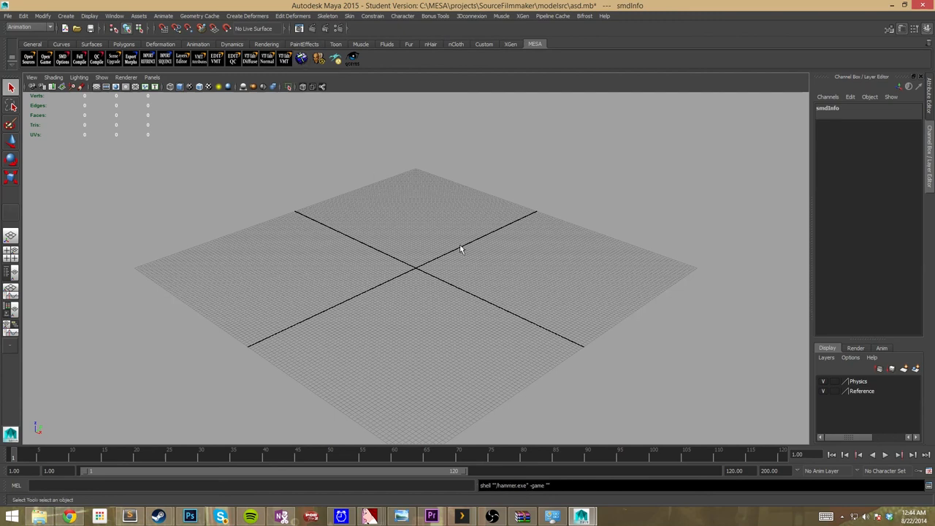
pyautogui.moveTo(508, 426)
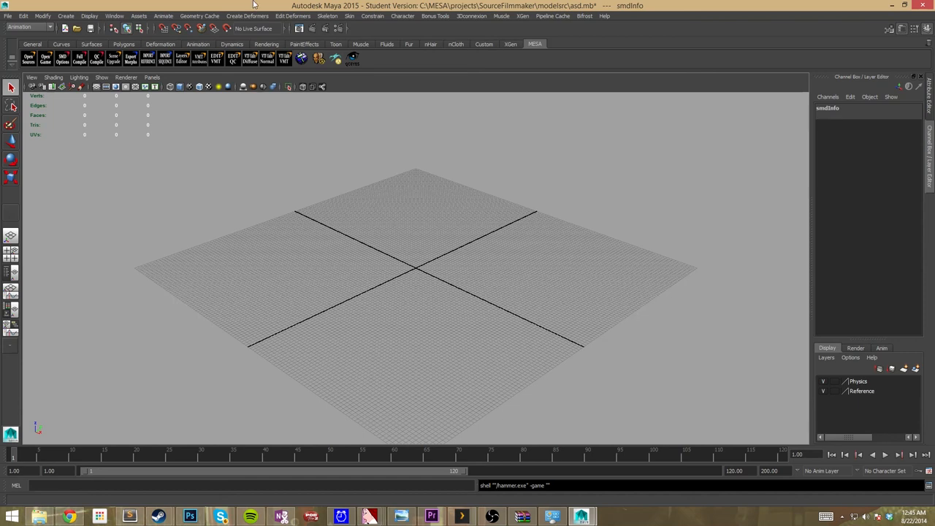
pyautogui.moveTo(319, 59)
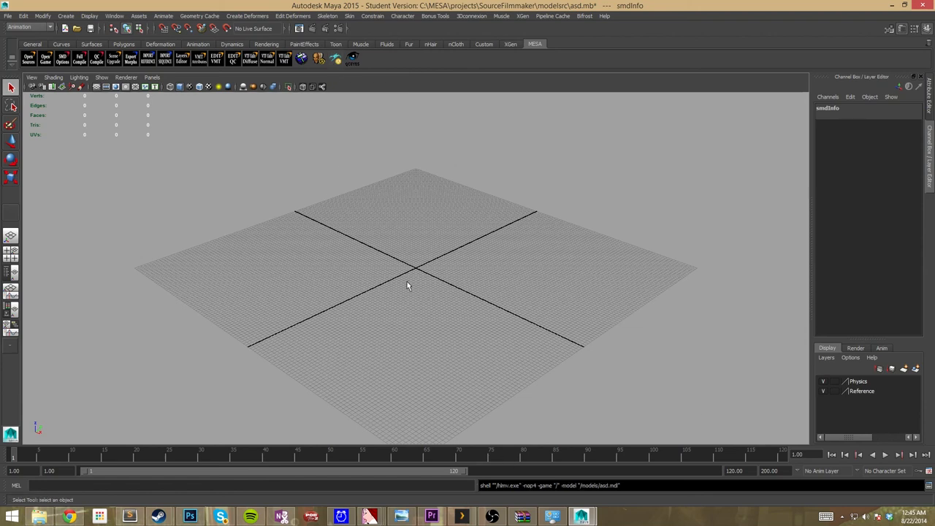
pyautogui.moveTo(477, 168)
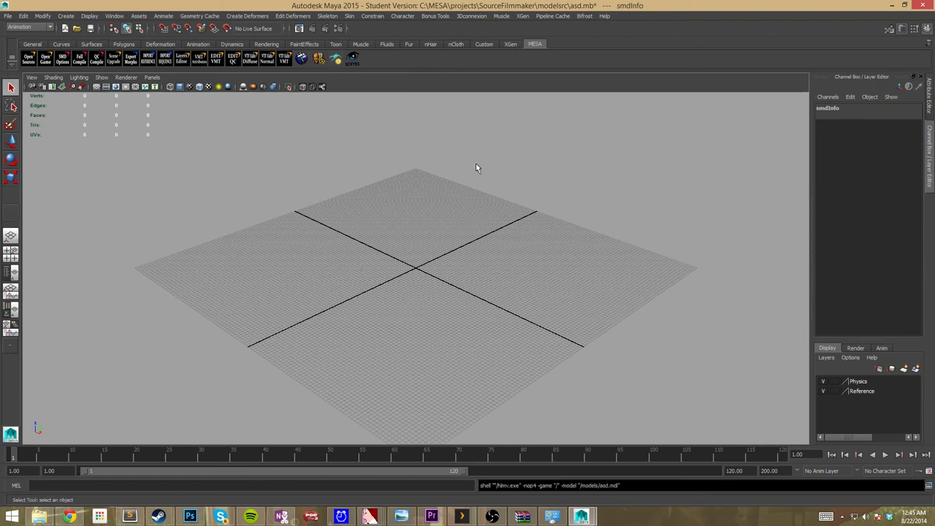
pyautogui.moveTo(479, 491)
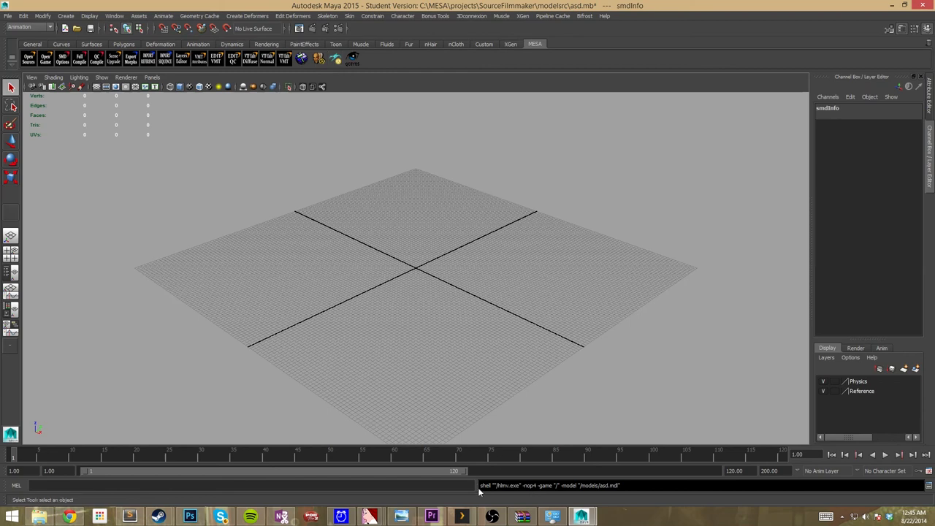
pyautogui.moveTo(398, 333)
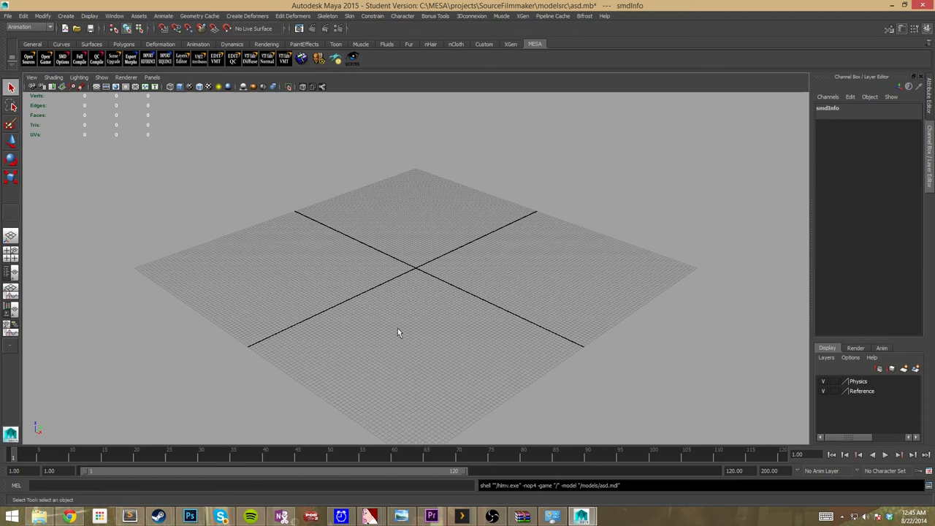
pyautogui.moveTo(336, 82)
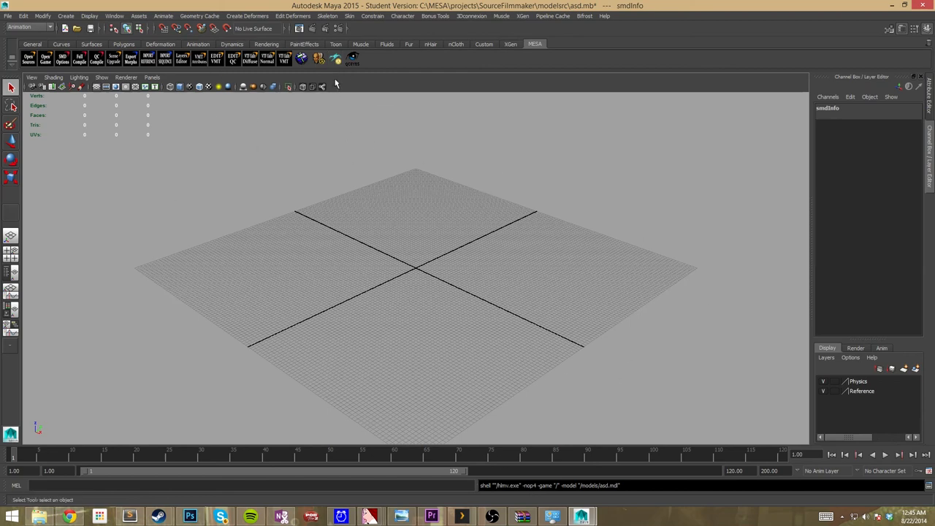
pyautogui.moveTo(352, 58)
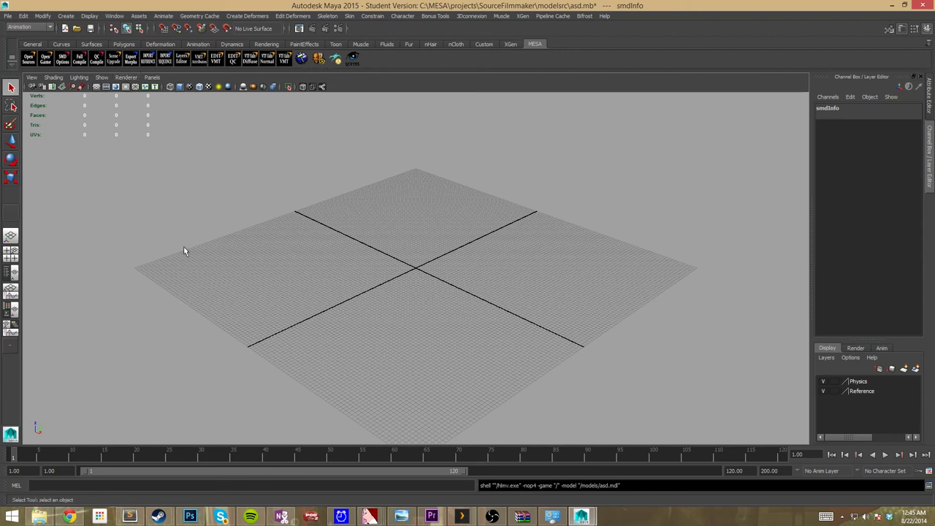
pyautogui.moveTo(561, 251)
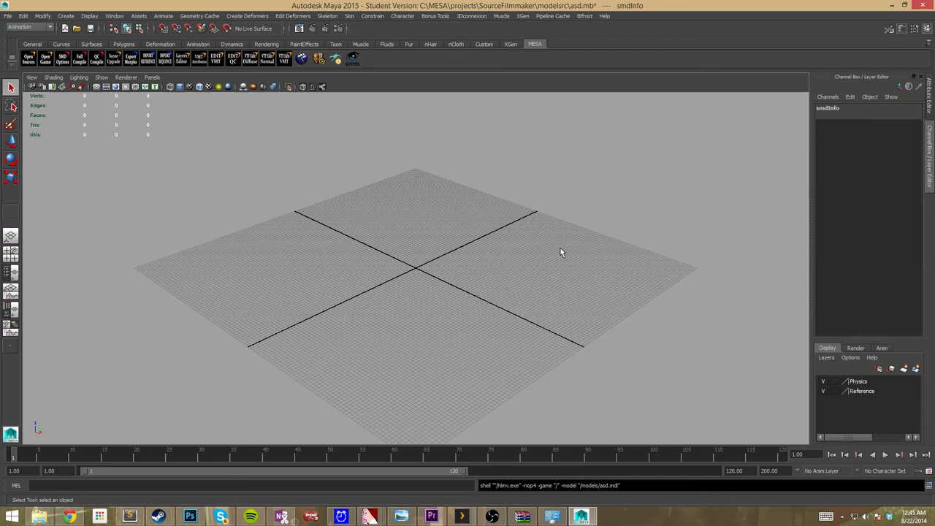
pyautogui.moveTo(100, 121)
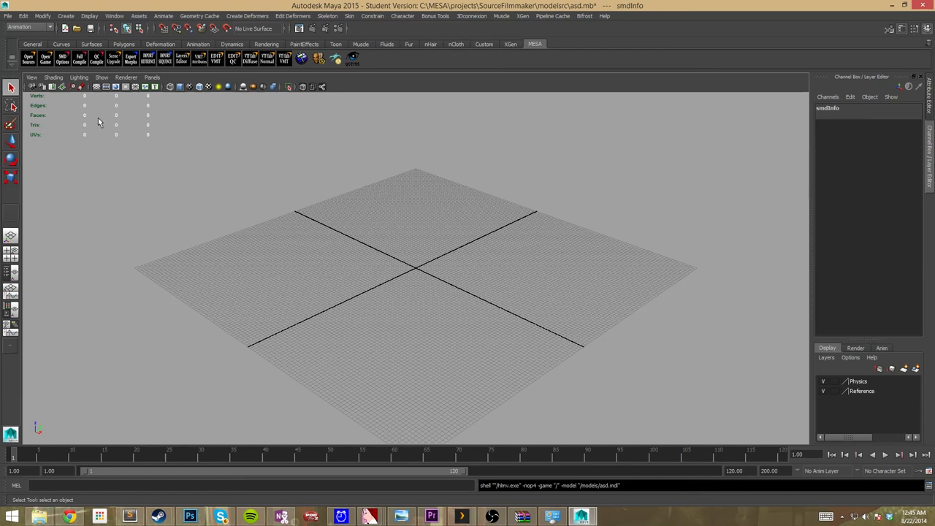